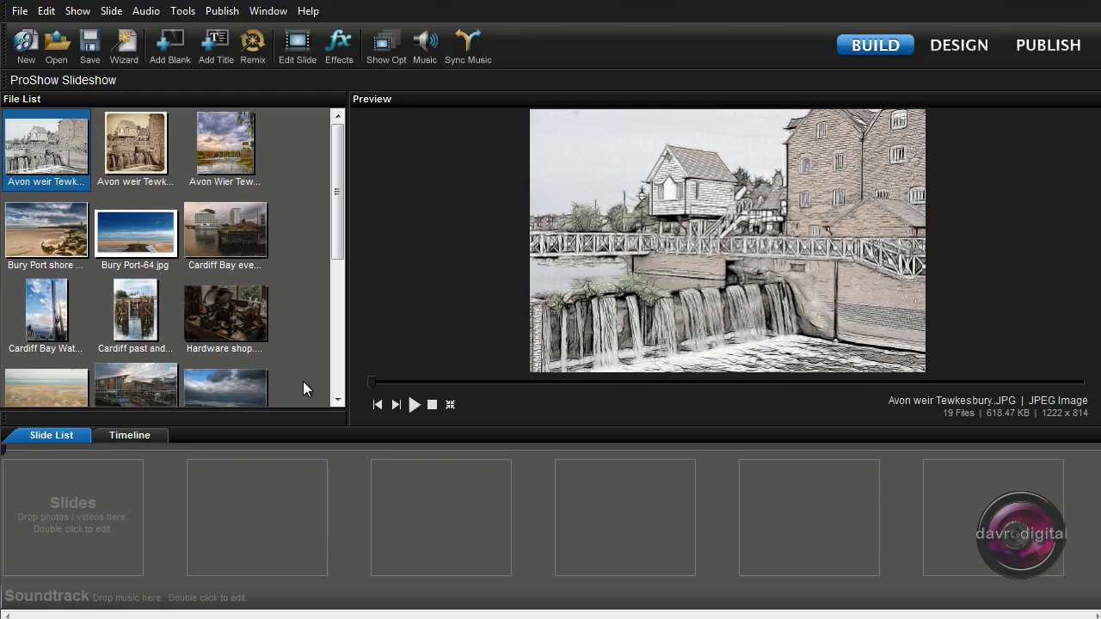
mouse_move(181, 322)
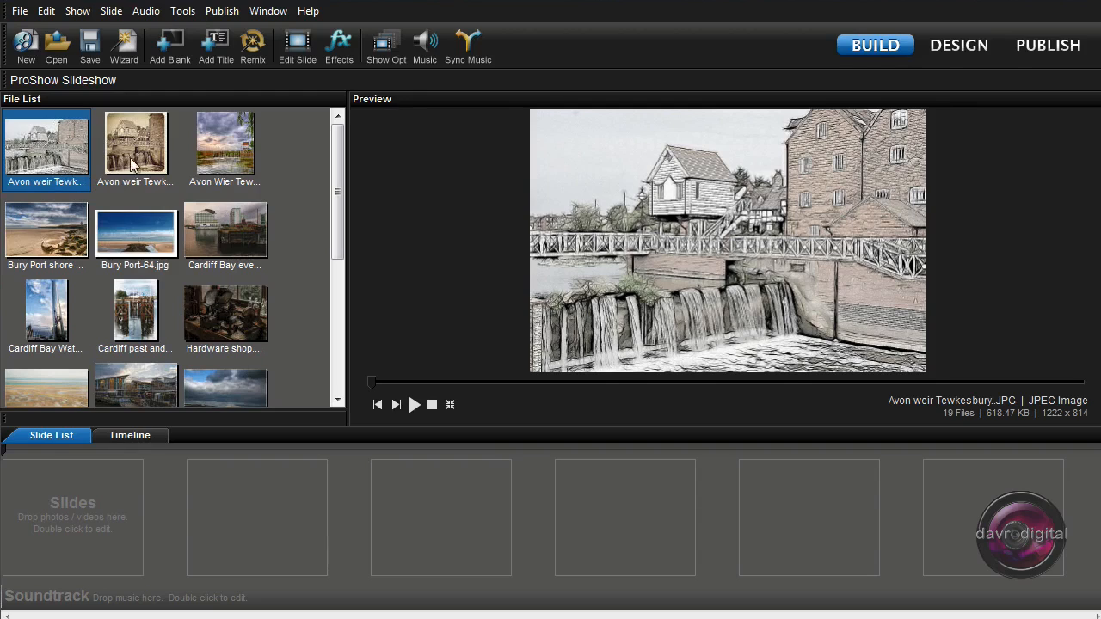
mouse_move(201, 250)
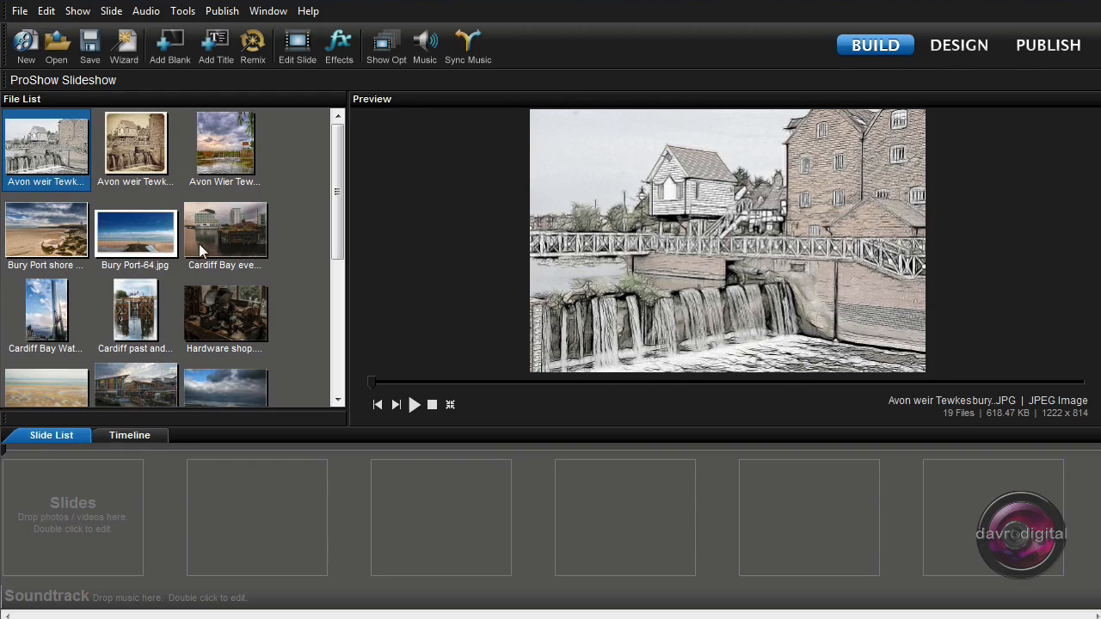
mouse_move(166, 351)
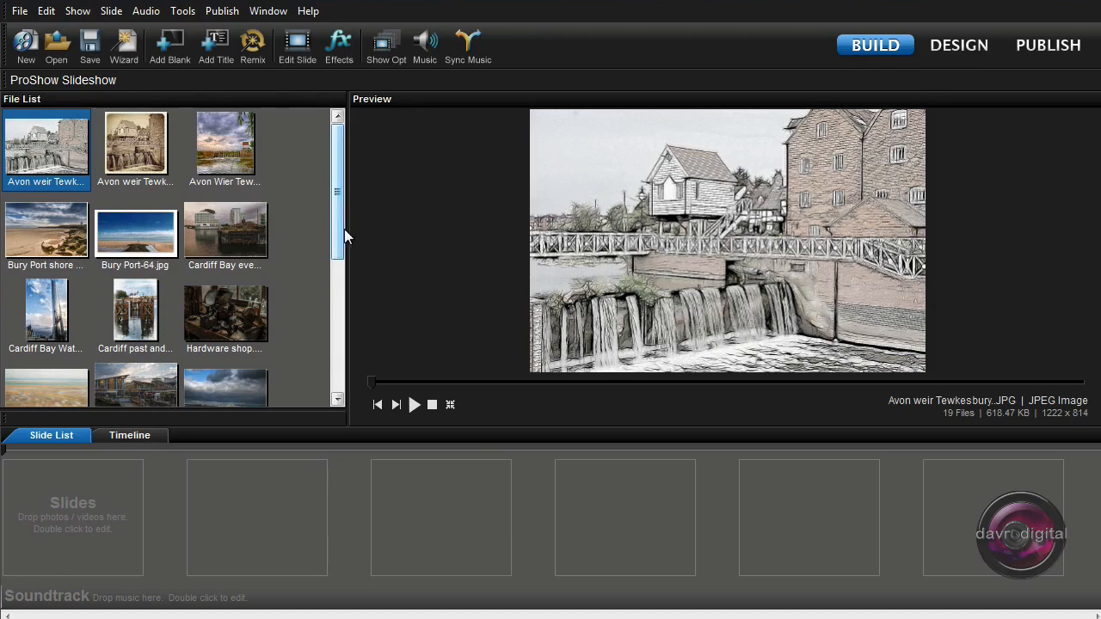
mouse_move(313, 248)
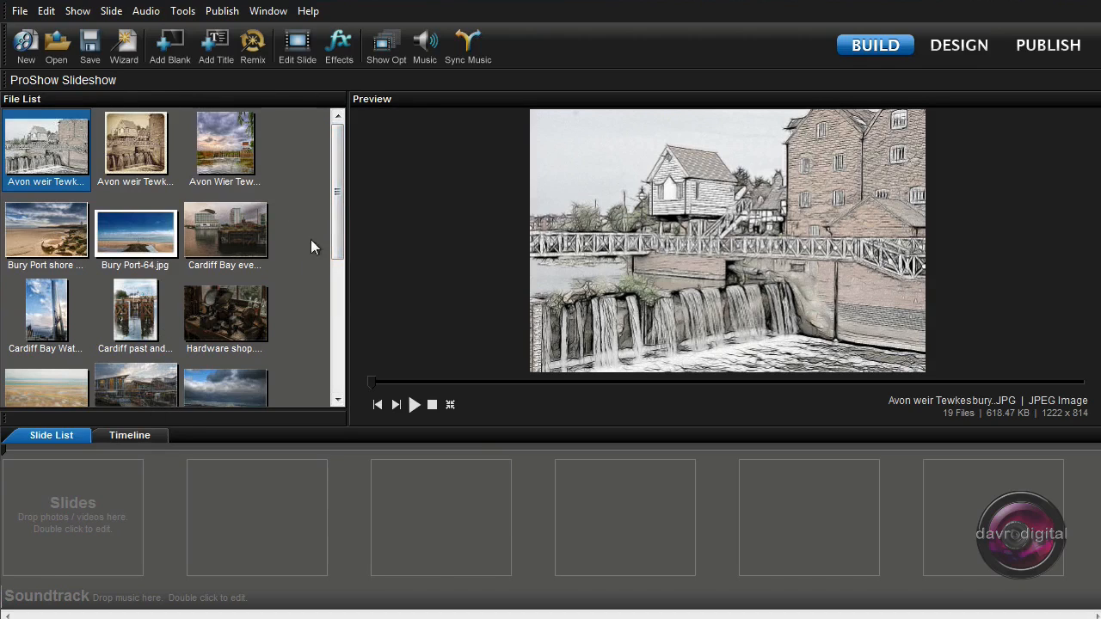
mouse_move(345, 292)
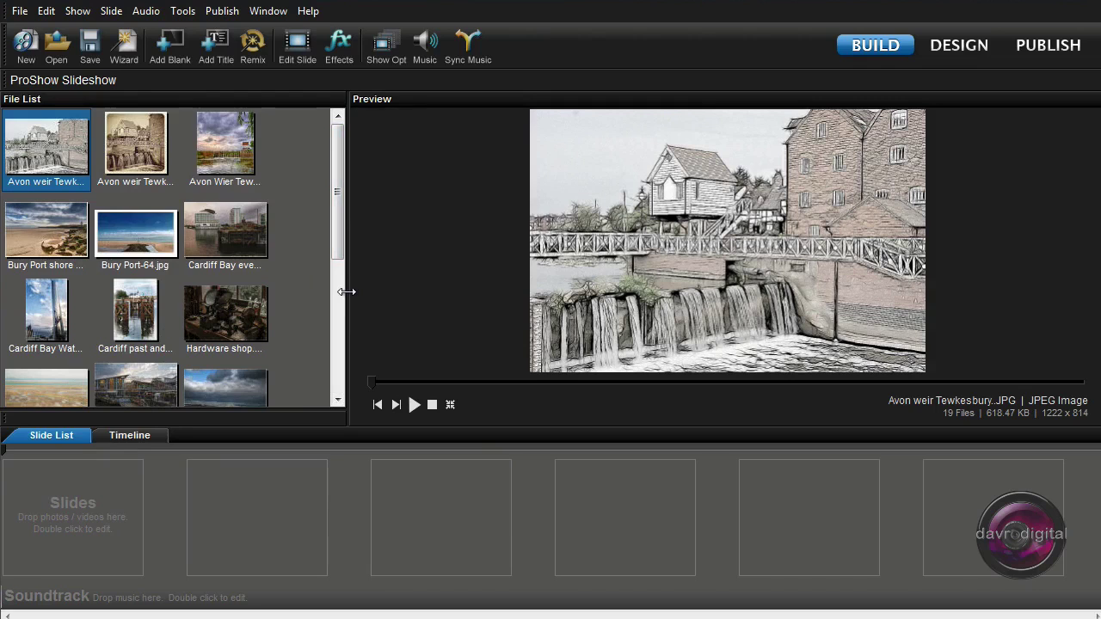
Resize the file list pane until it shows four thumbnail columns
drag(348, 292, 574, 294)
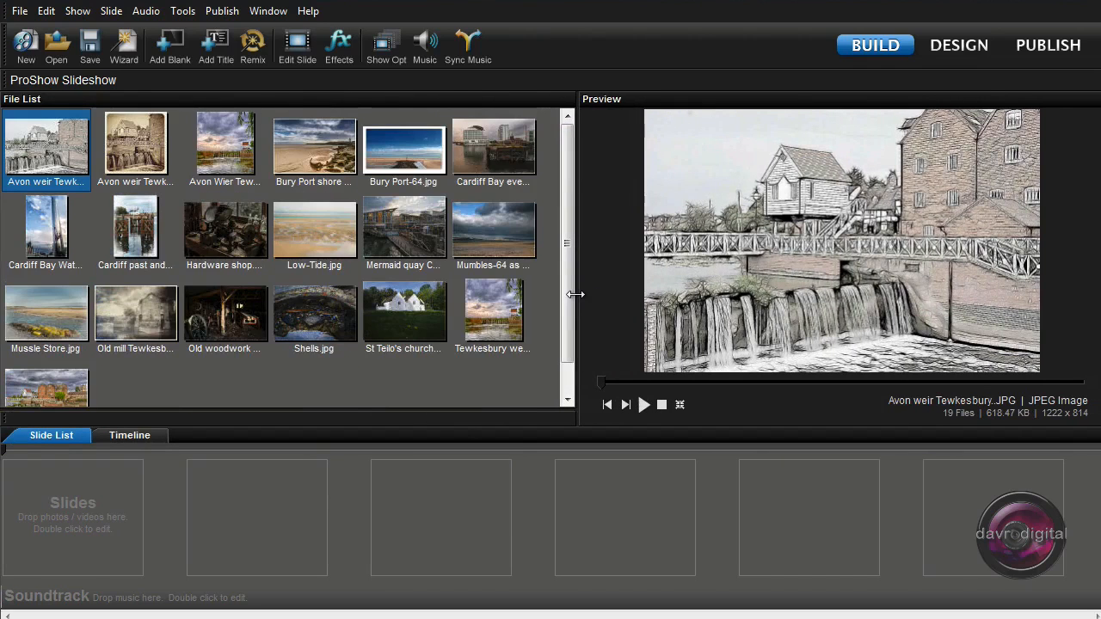
drag(574, 294, 420, 285)
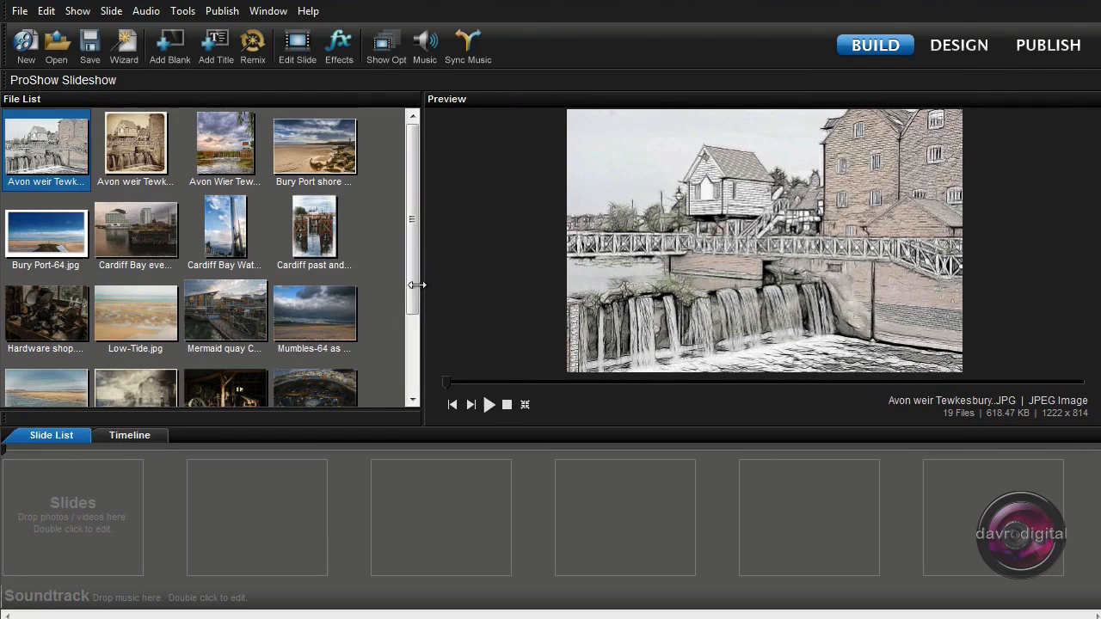
drag(417, 285, 383, 281)
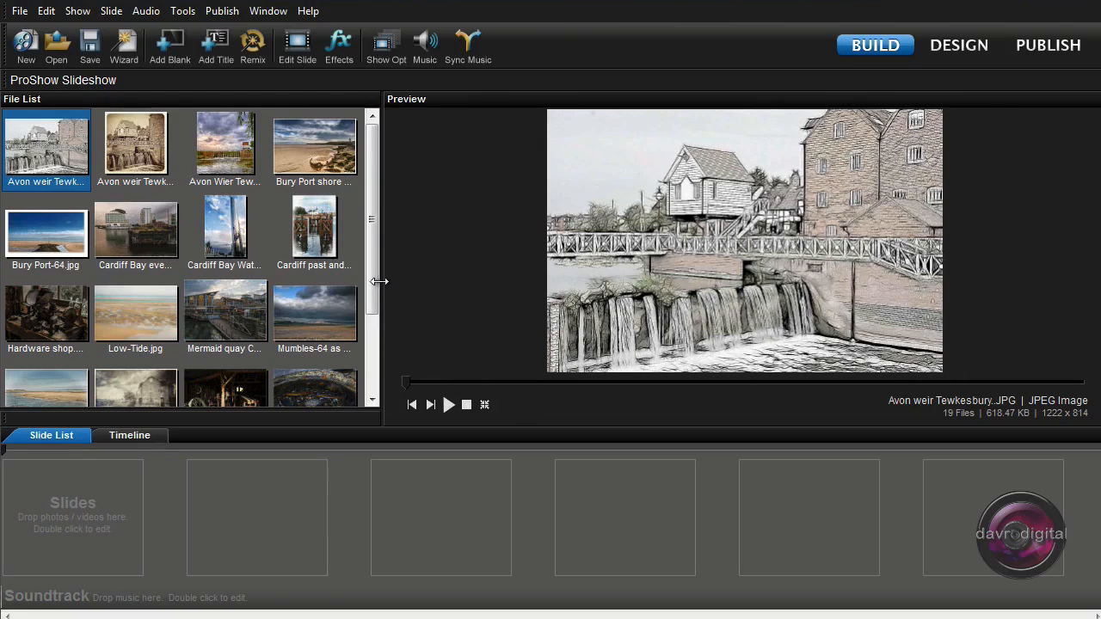
mouse_move(334, 300)
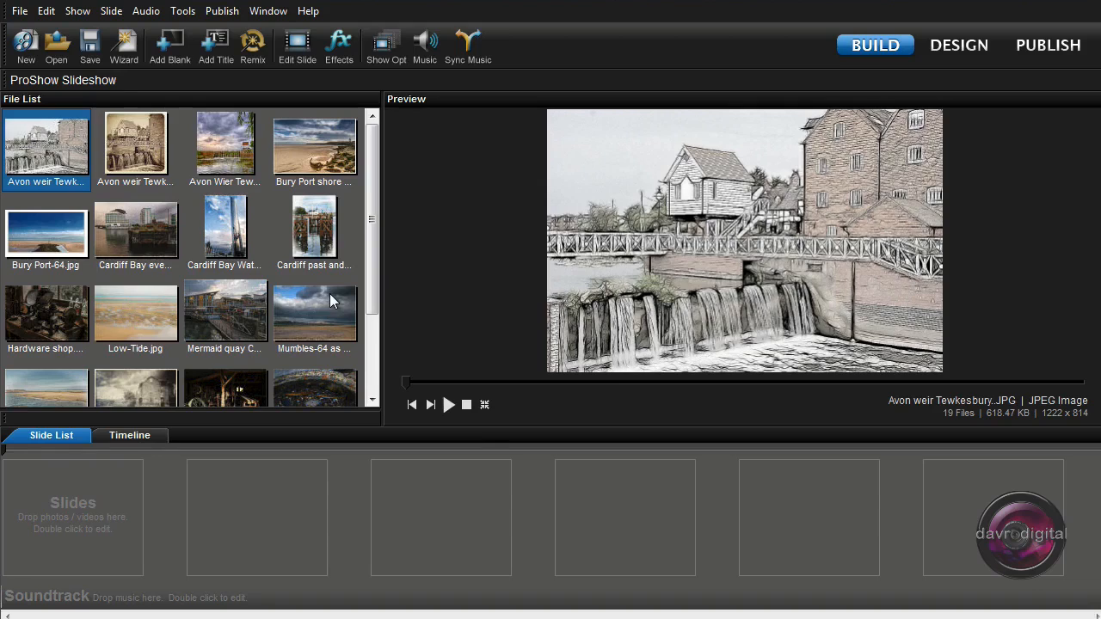
Add all 19 photos to the slide list and preview slide 15
click(46, 146)
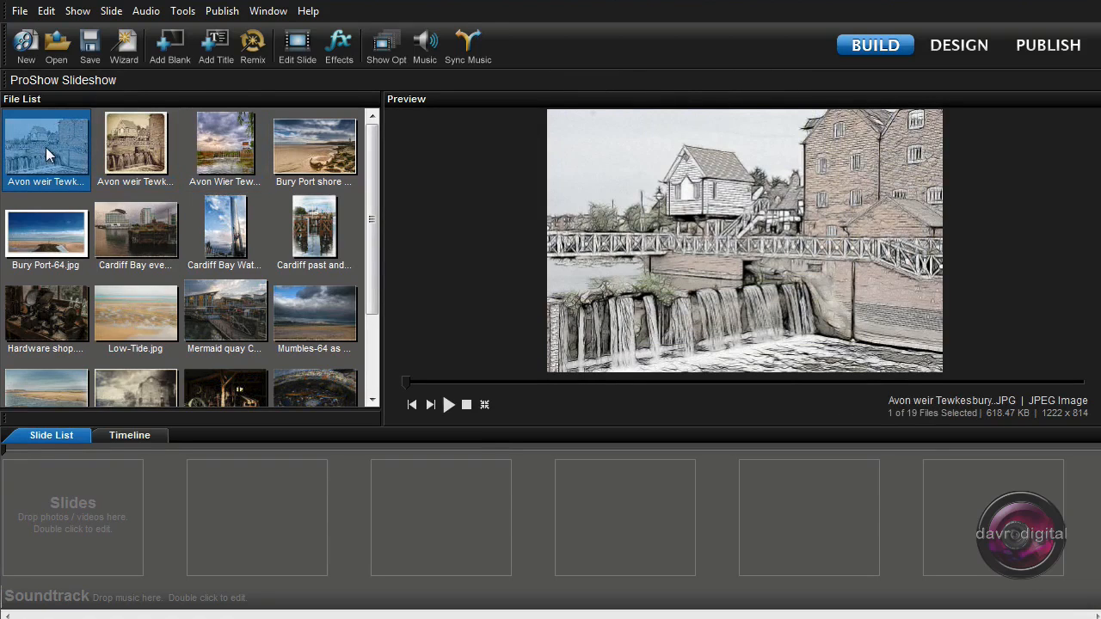
key(ctrl+a)
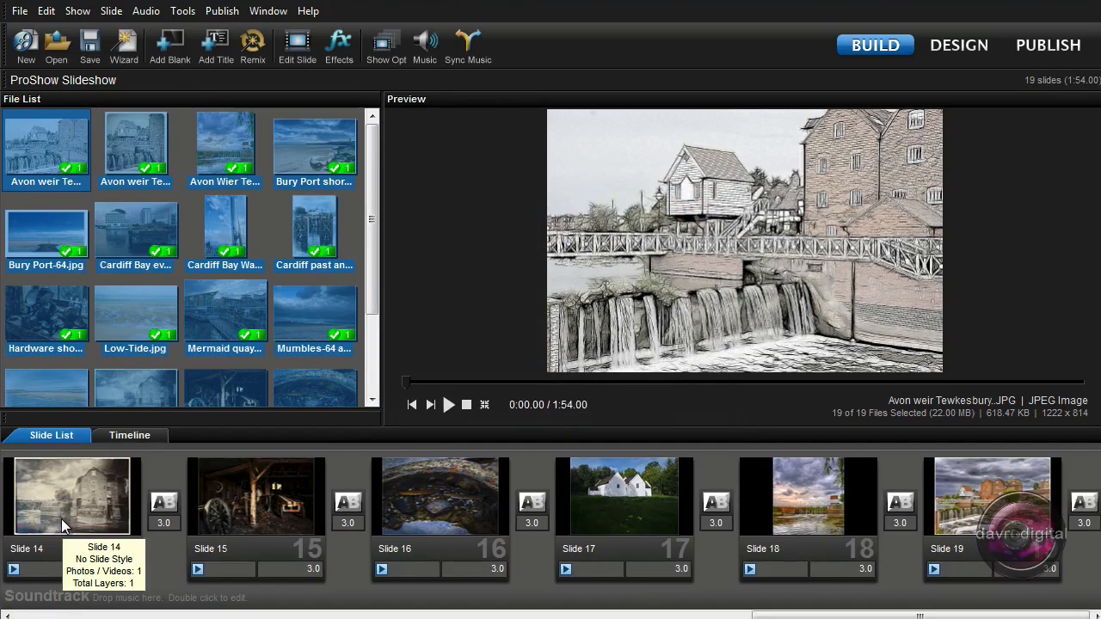
click(256, 497)
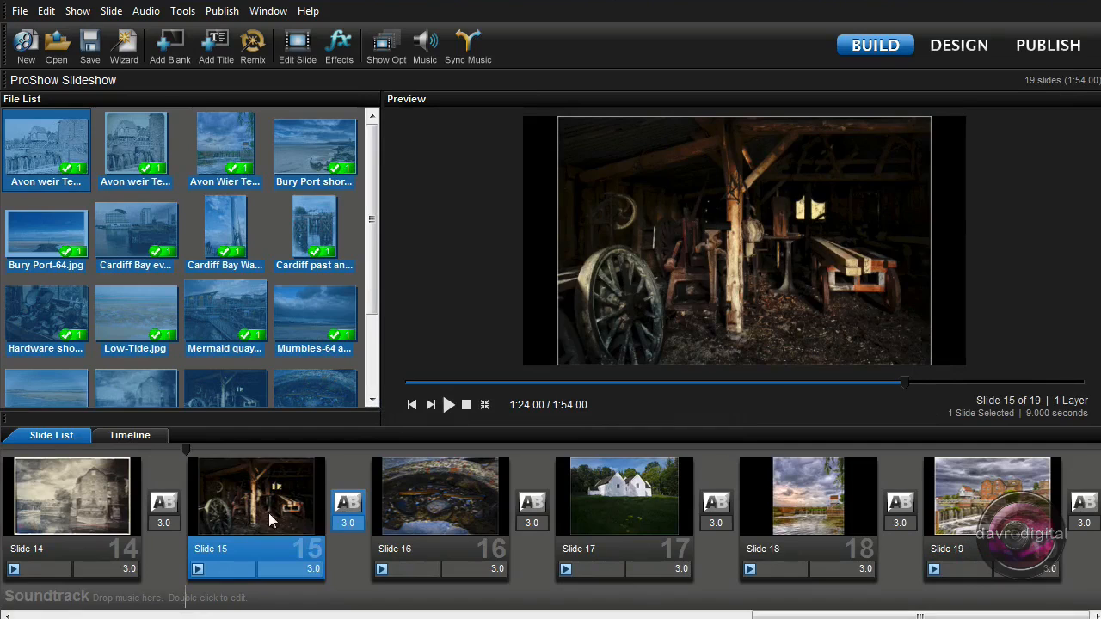
mouse_move(308, 521)
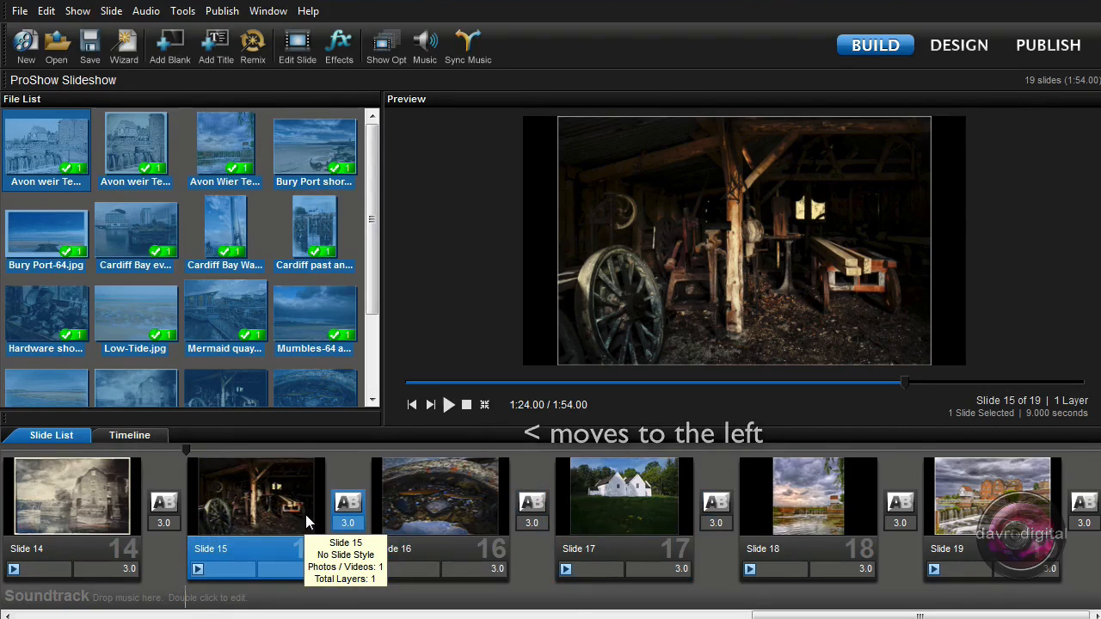
Show the Lightbox slide overview from the Window menu as a floating window
click(268, 10)
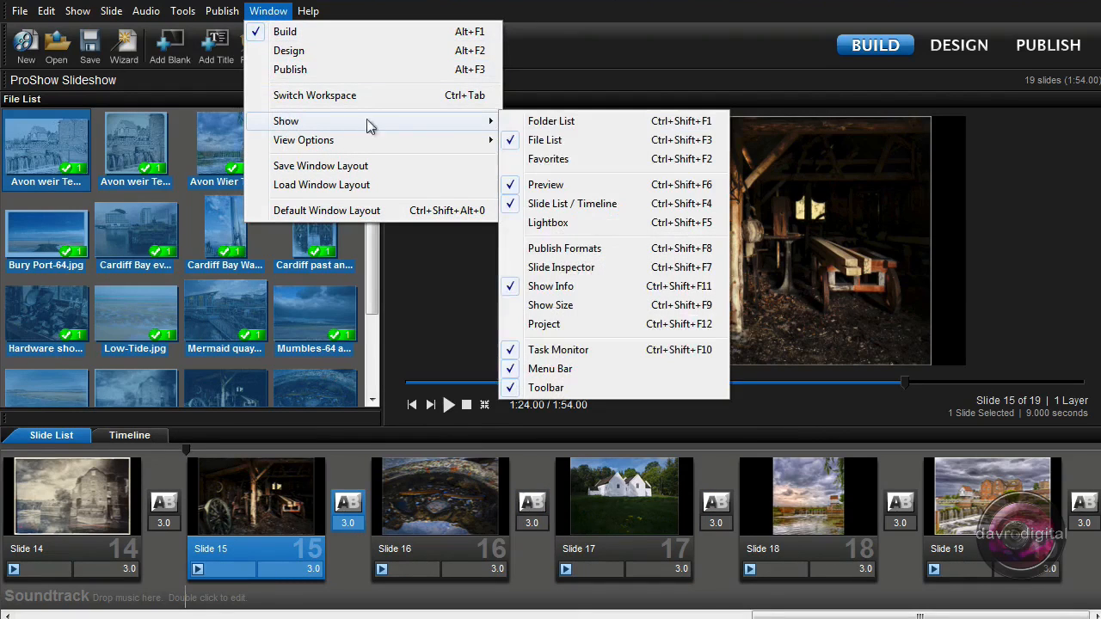
mouse_move(548, 223)
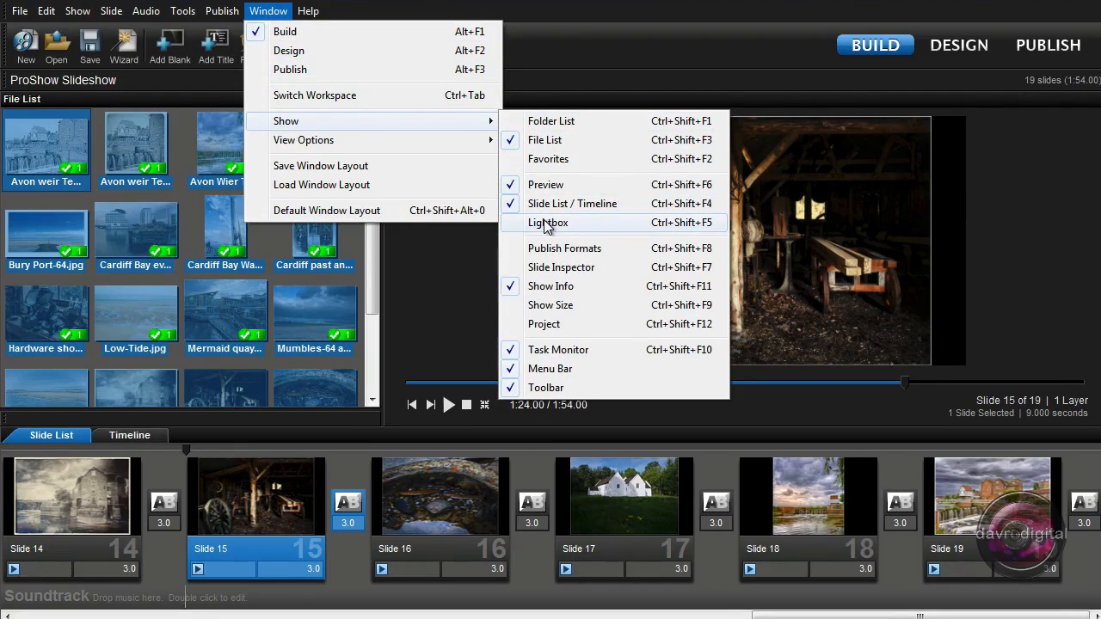
click(547, 223)
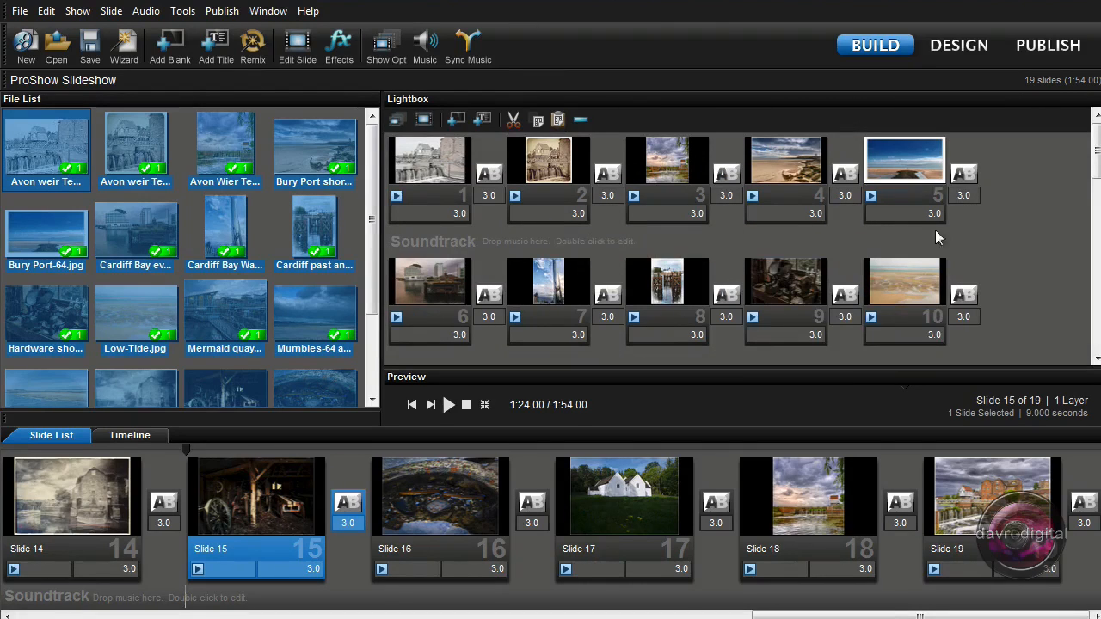
scroll(down, 3)
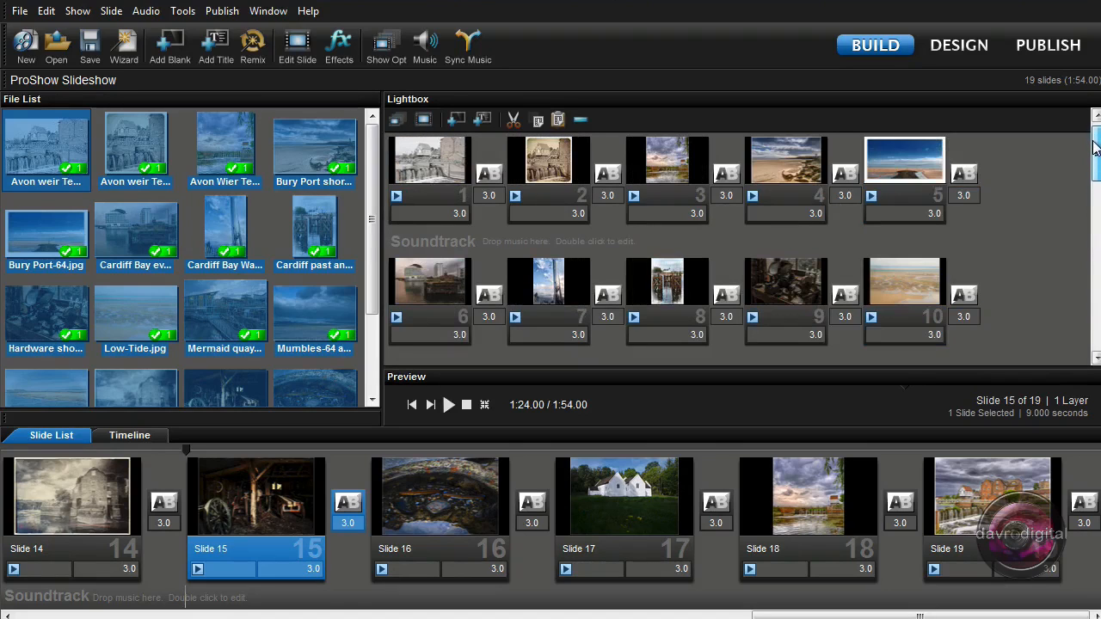
mouse_move(573, 105)
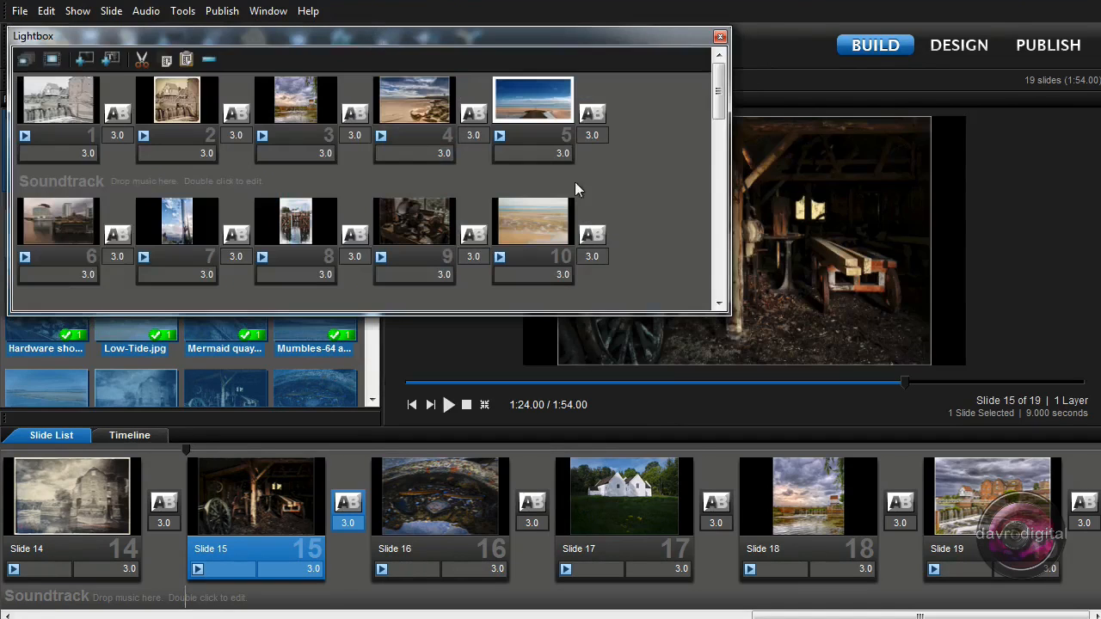
Drag the Lightbox window's corner outward until all 19 slides fit in three rows
drag(729, 314, 950, 421)
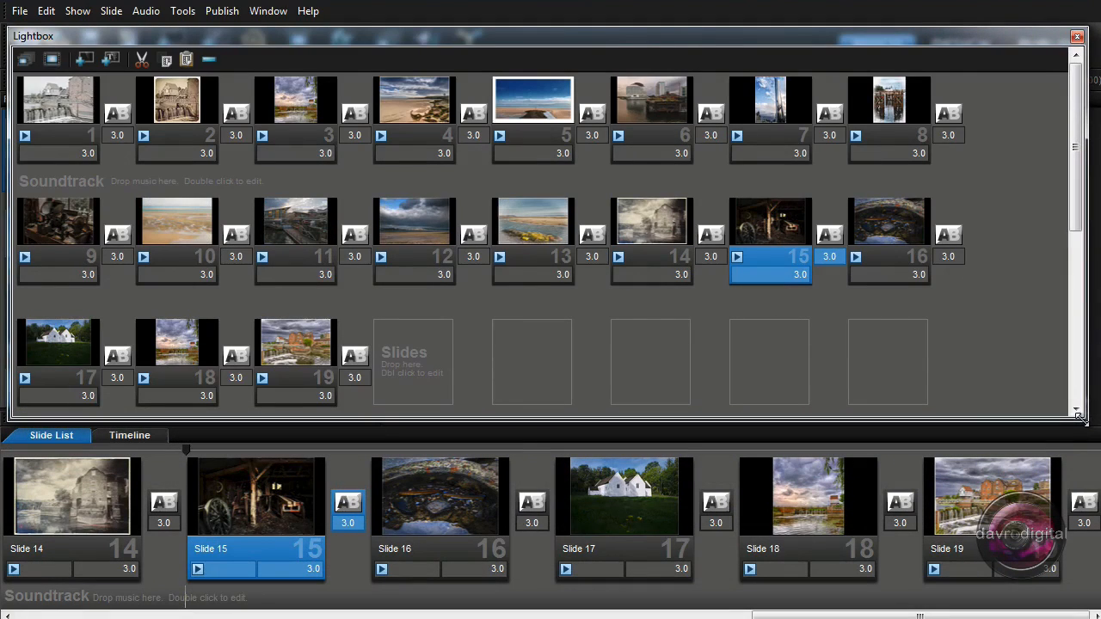
mouse_move(1032, 448)
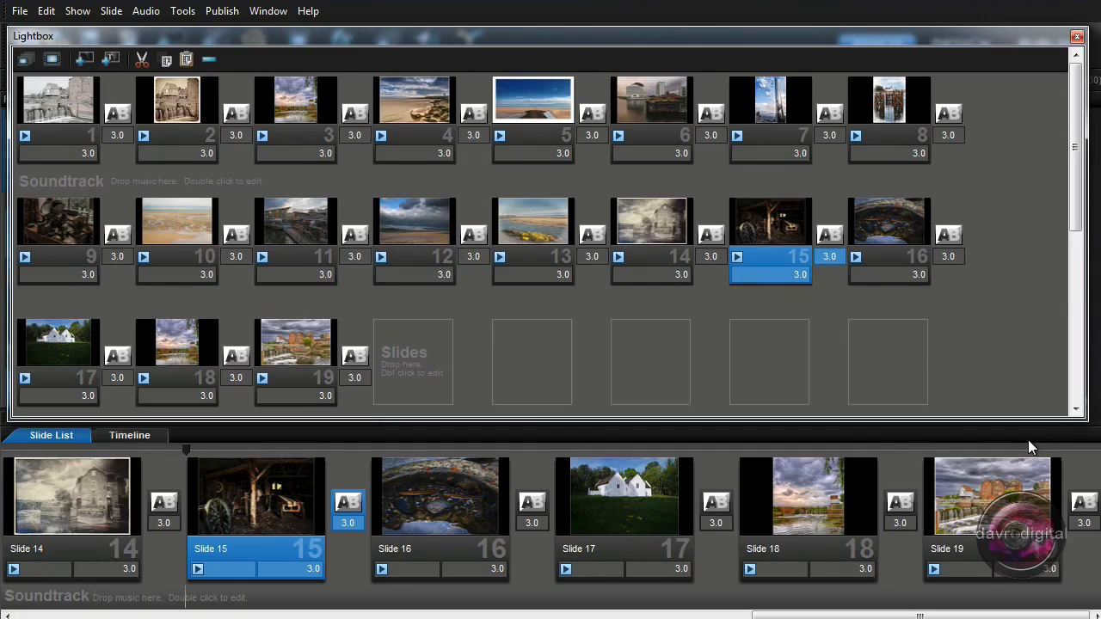
mouse_move(295, 378)
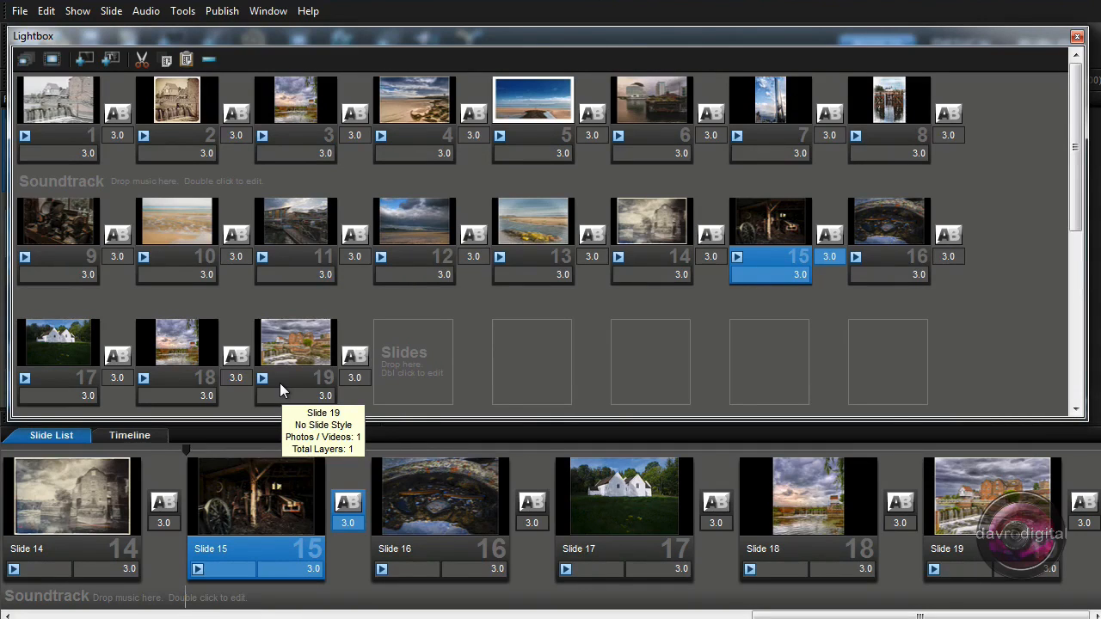
Move the workshop interior slide from position 9 to 11, then to 14
click(59, 221)
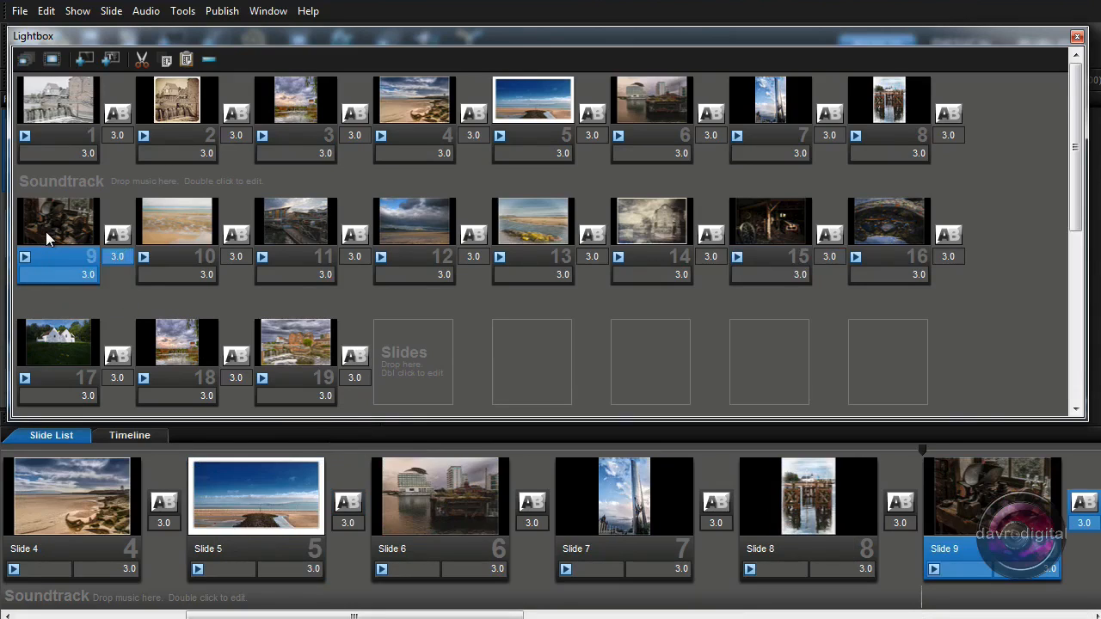
mouse_move(140, 252)
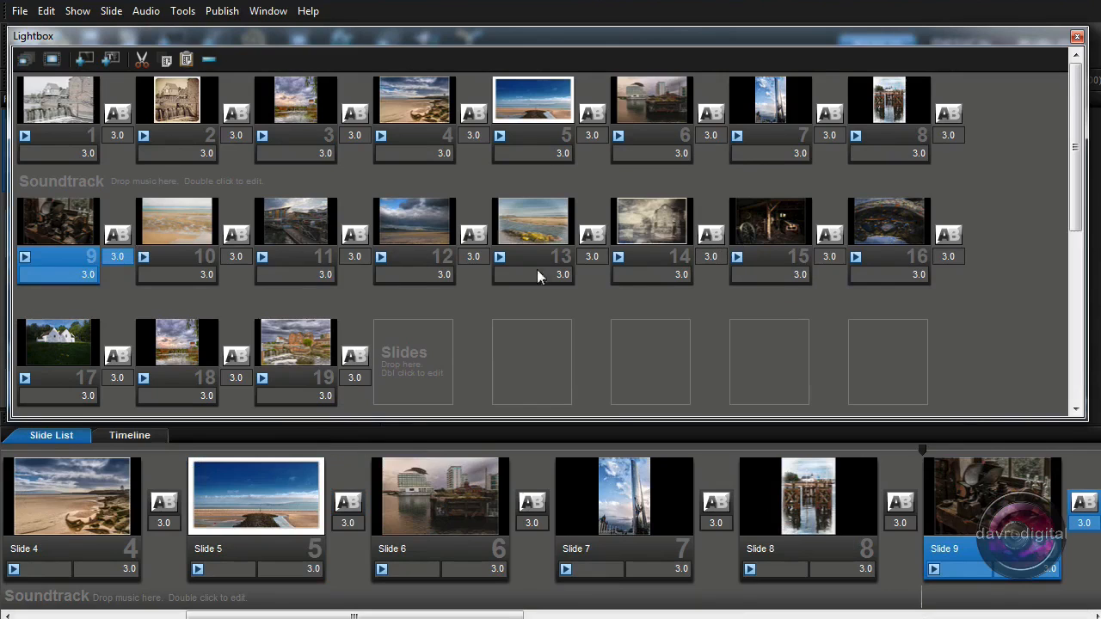
mouse_move(86, 241)
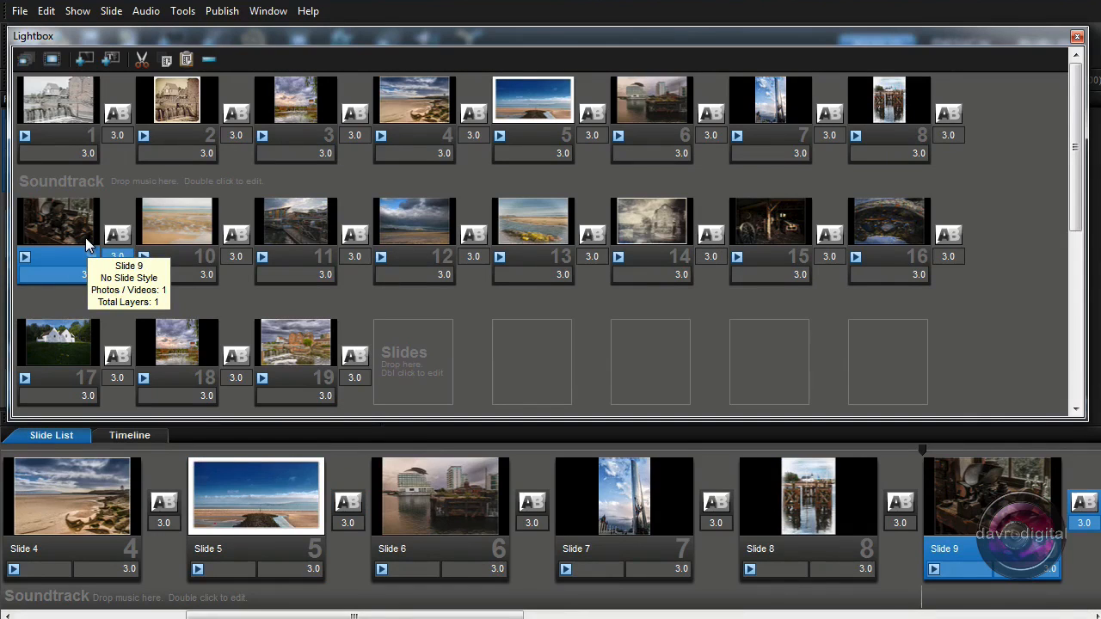
click(295, 221)
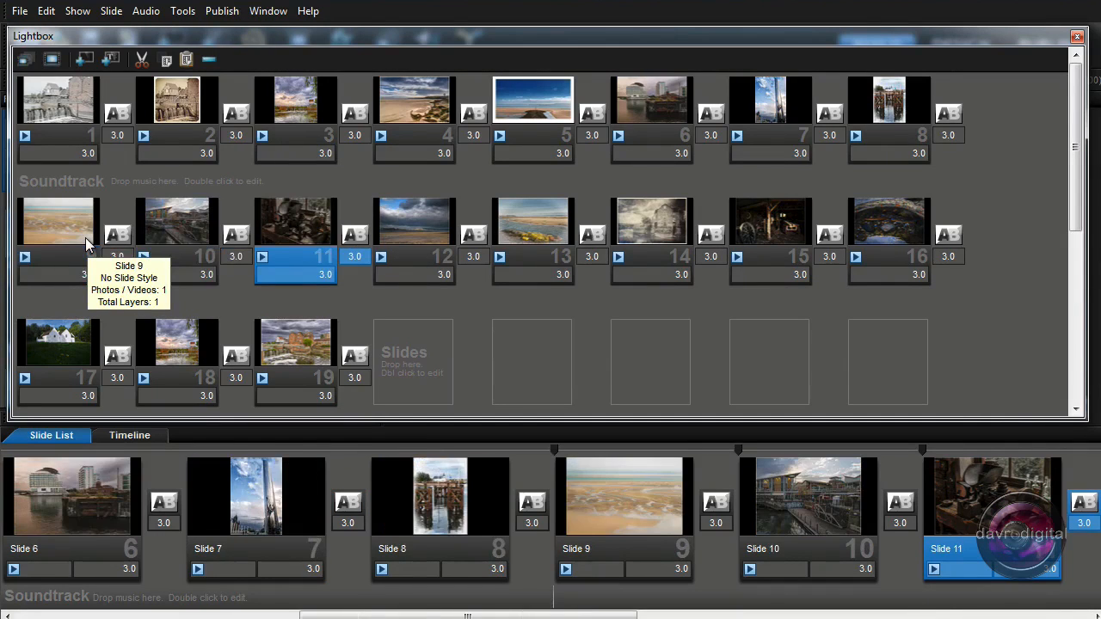
mouse_move(308, 250)
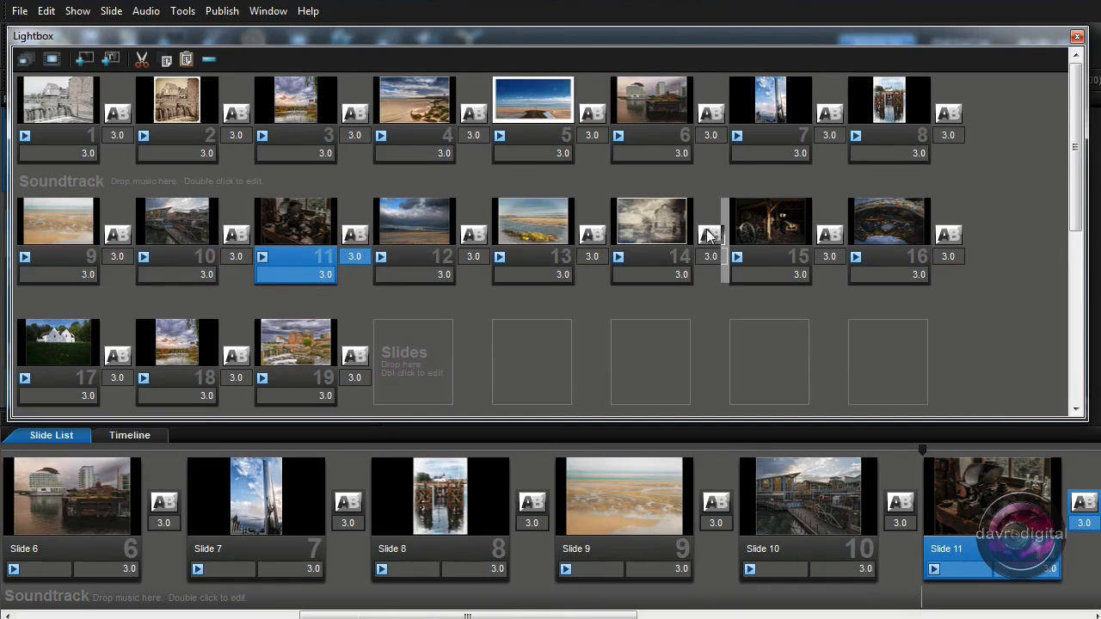
mouse_move(751, 234)
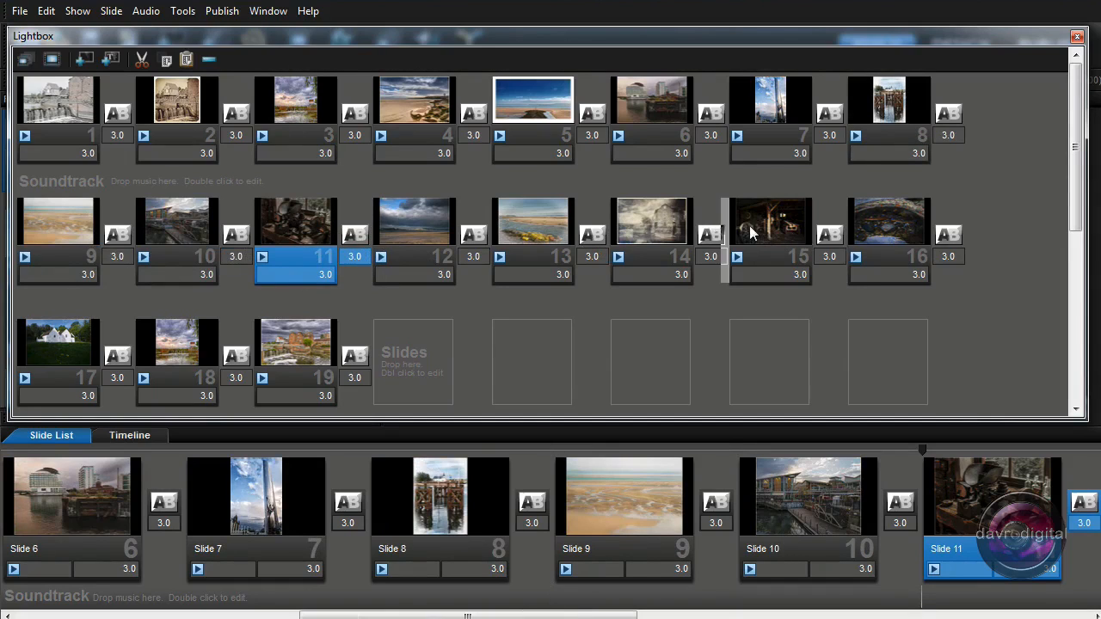
click(651, 221)
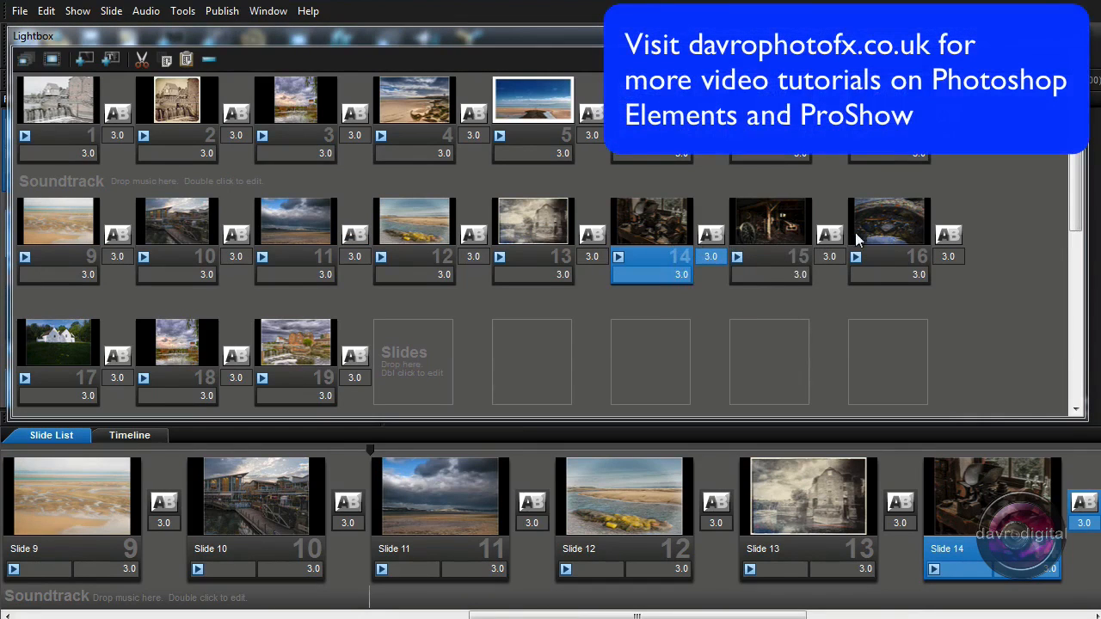
click(889, 222)
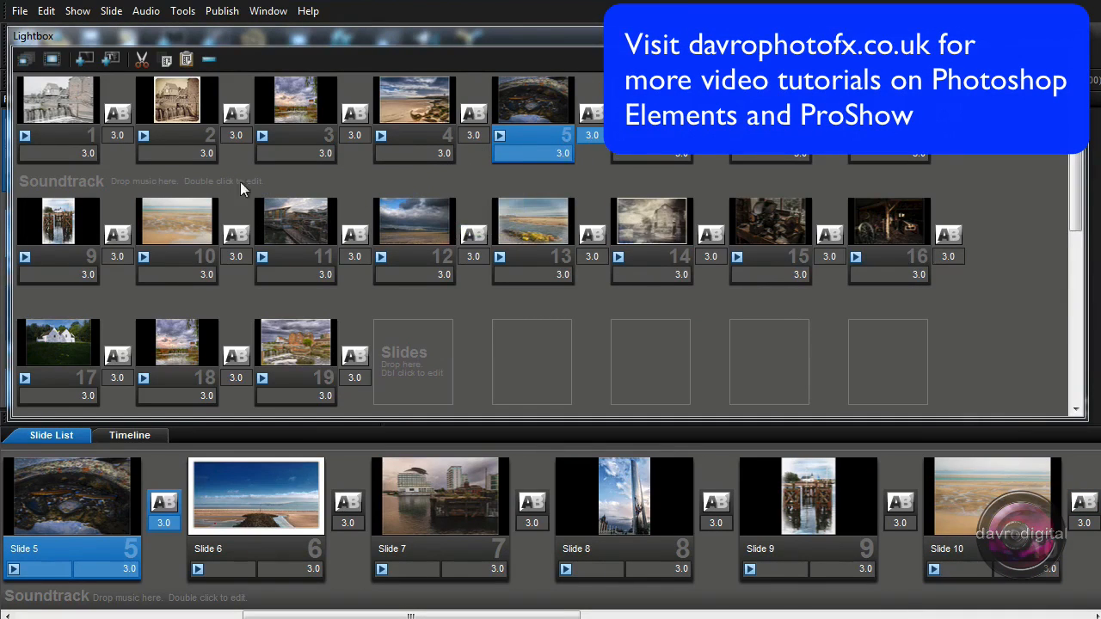
Reorder the waterfall mill and sepia mill slides in the Lightbox
click(58, 100)
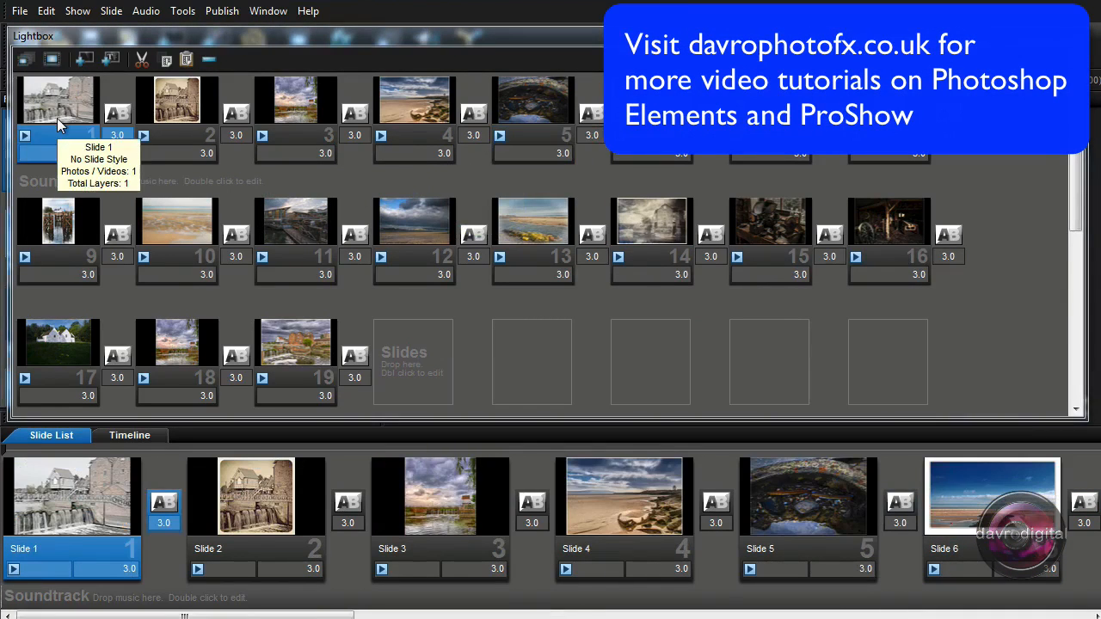
mouse_move(150, 120)
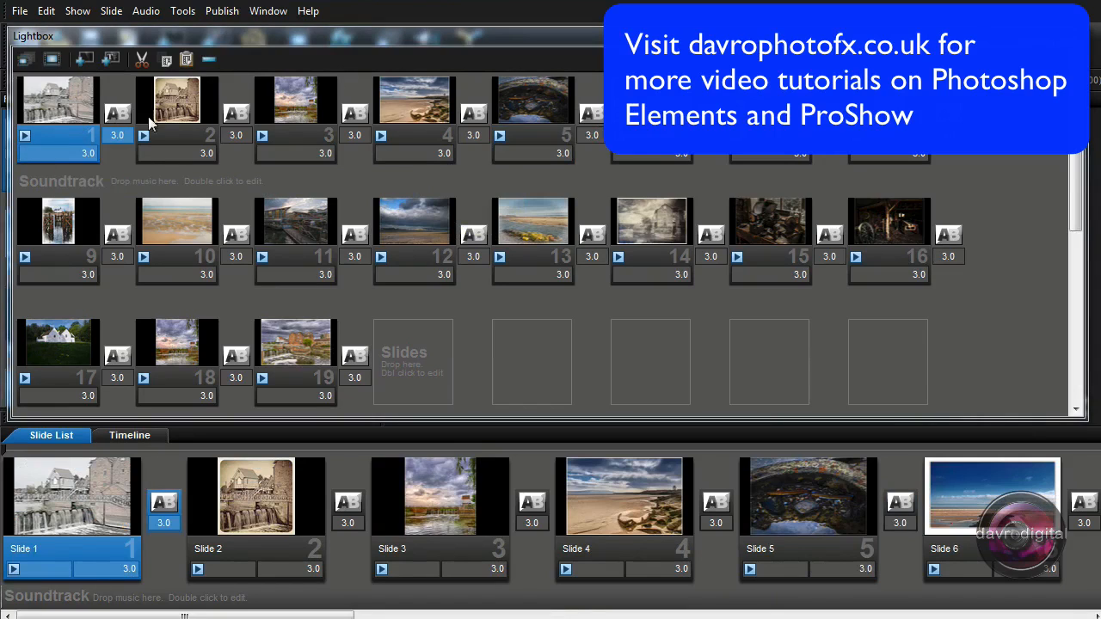
click(295, 99)
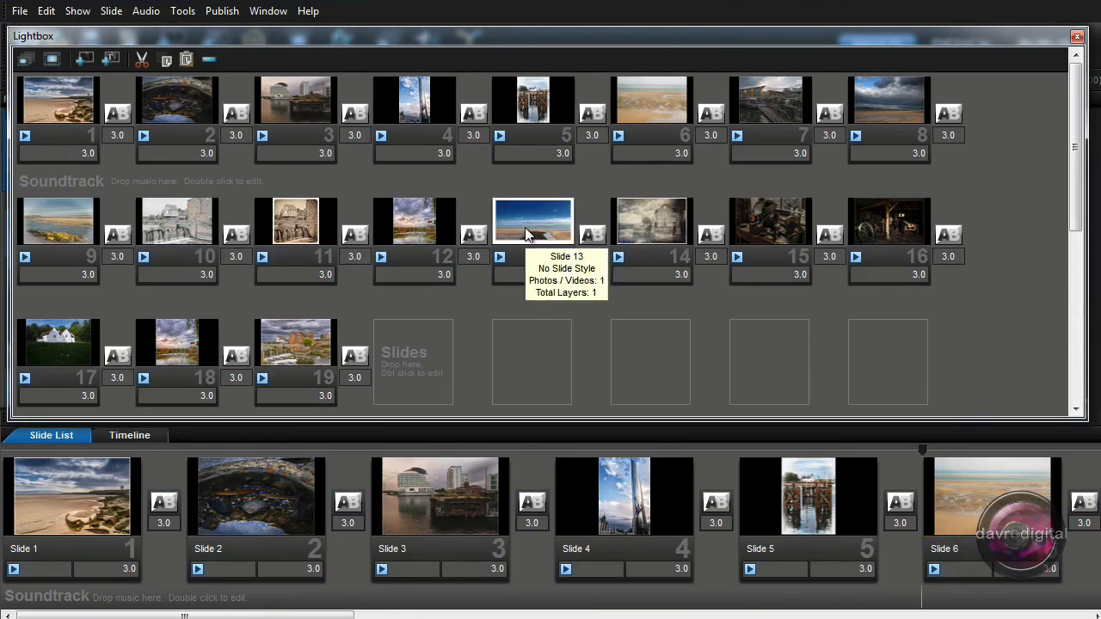
click(533, 222)
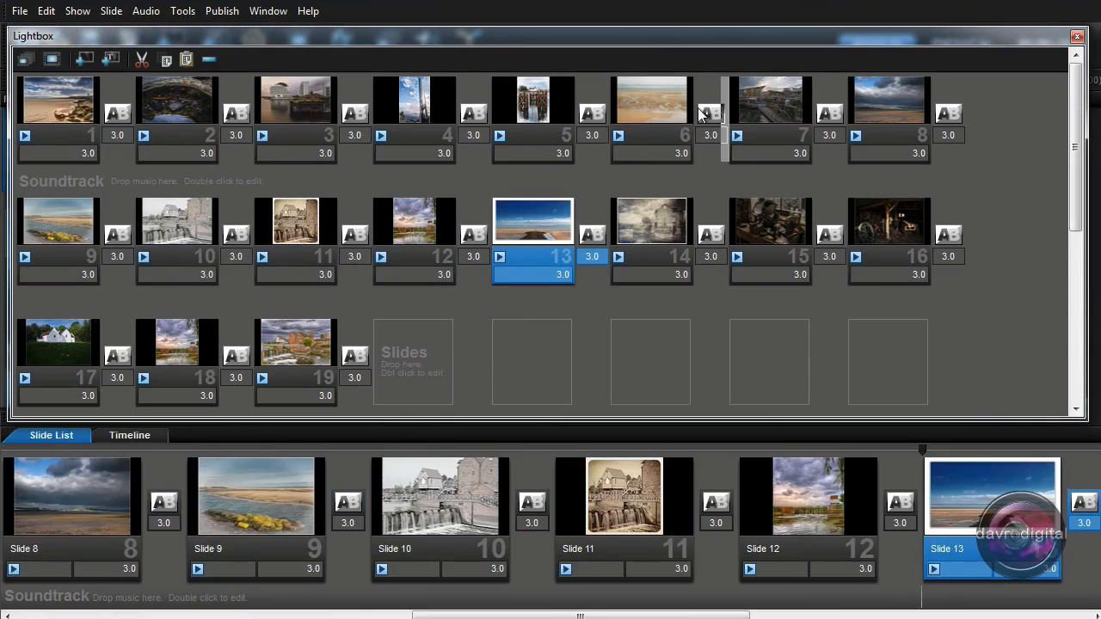
Move the blue-sky beach slide to position 7 and select slides 3 through 5
click(769, 99)
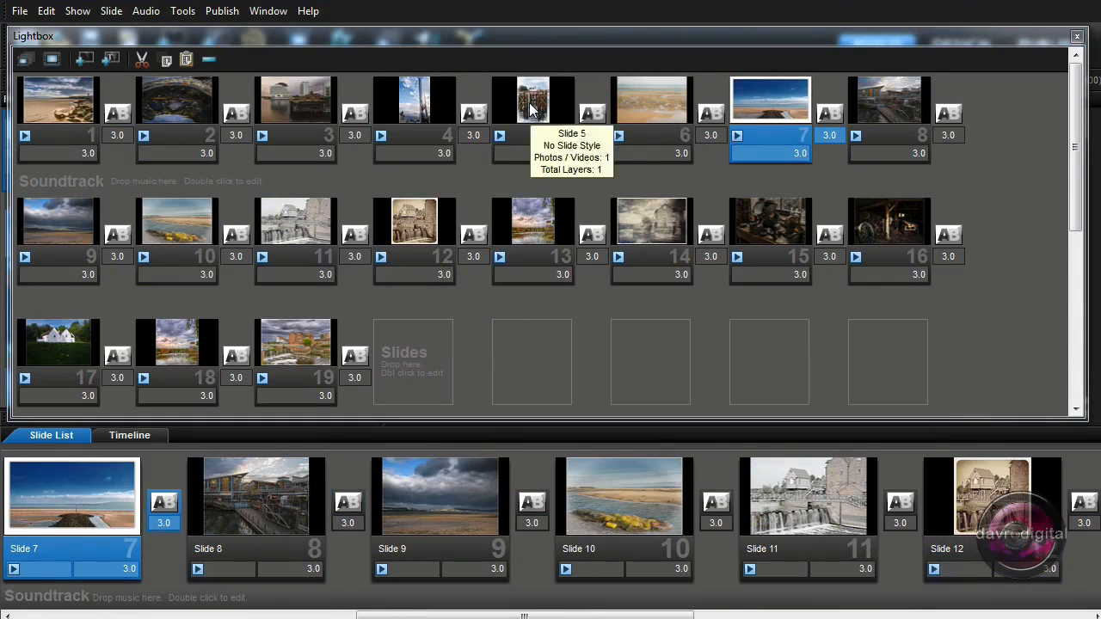
click(533, 99)
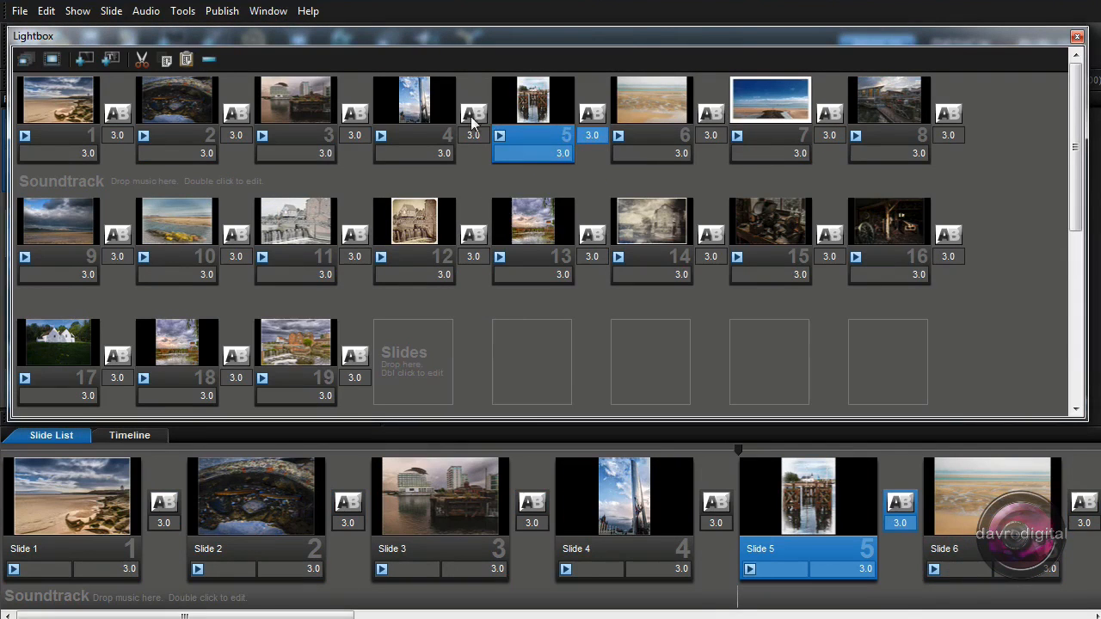
click(295, 99)
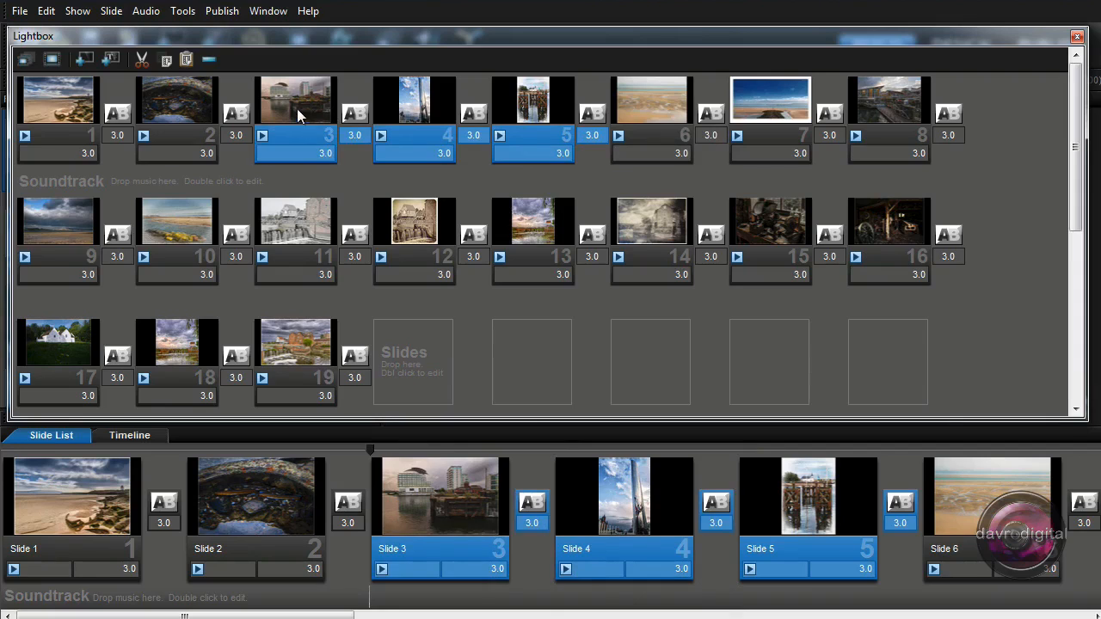
mouse_move(847, 138)
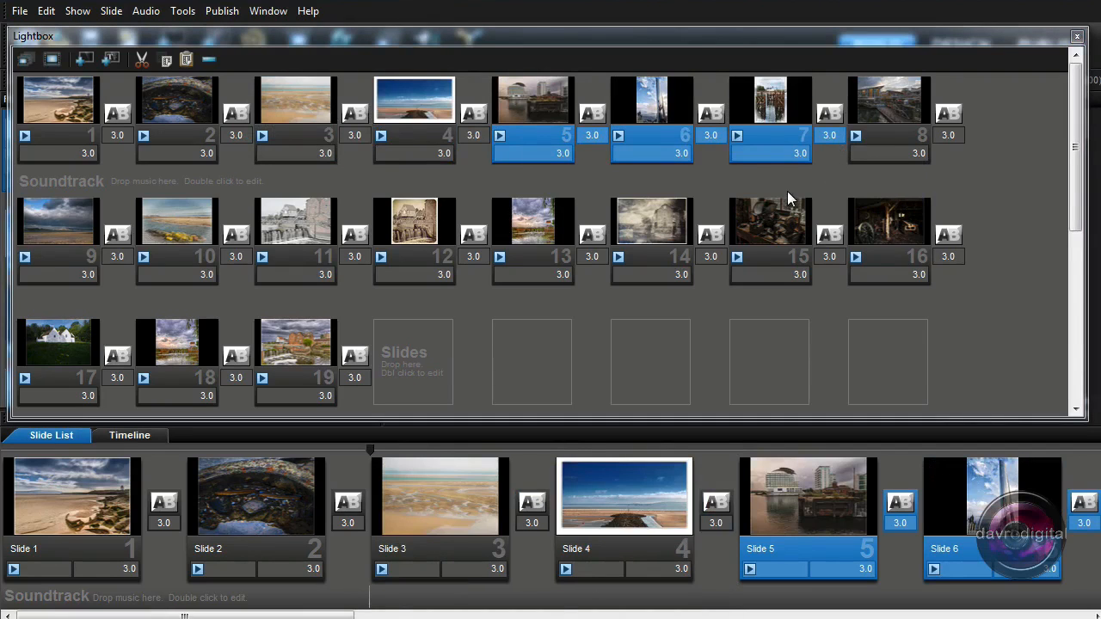
mouse_move(94, 179)
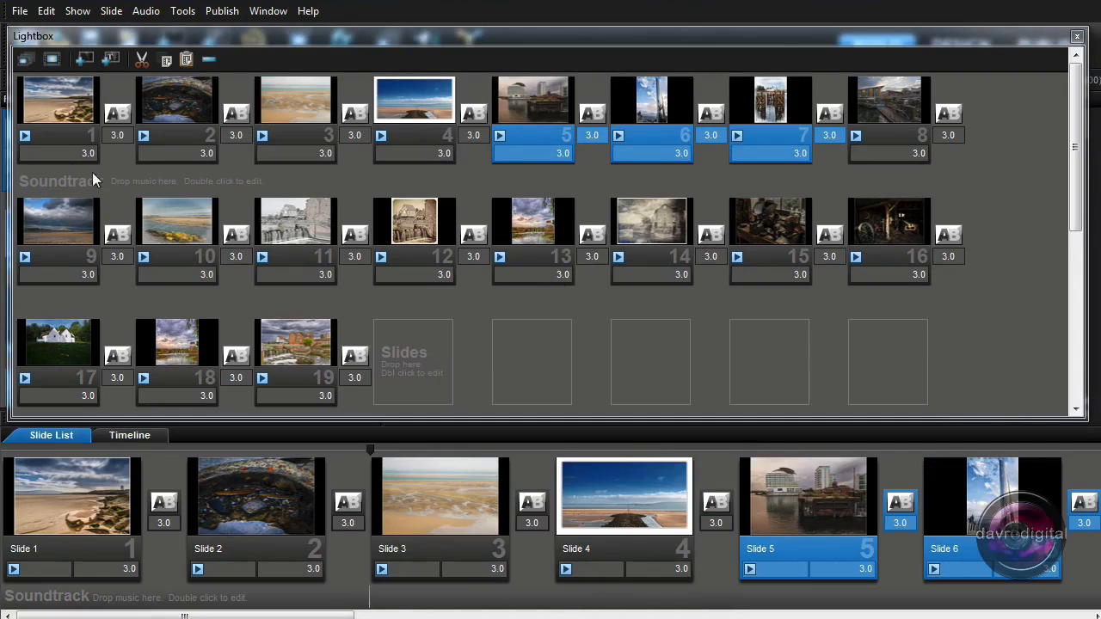
Move the city, tower and pier slides to positions 5–7, then select slide 1
click(58, 100)
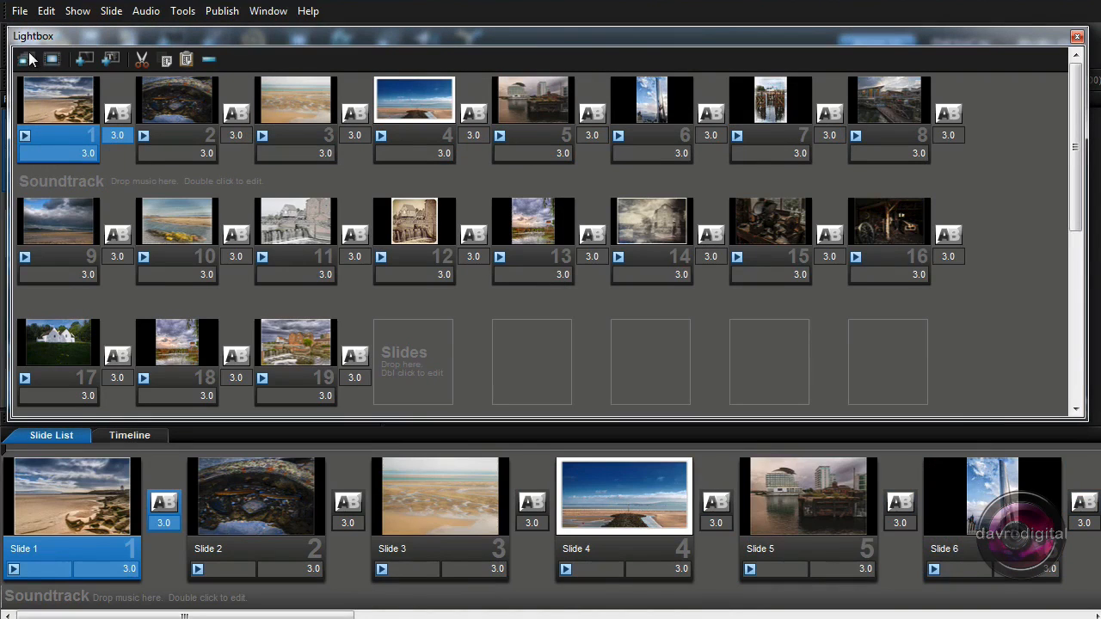
mouse_move(24, 58)
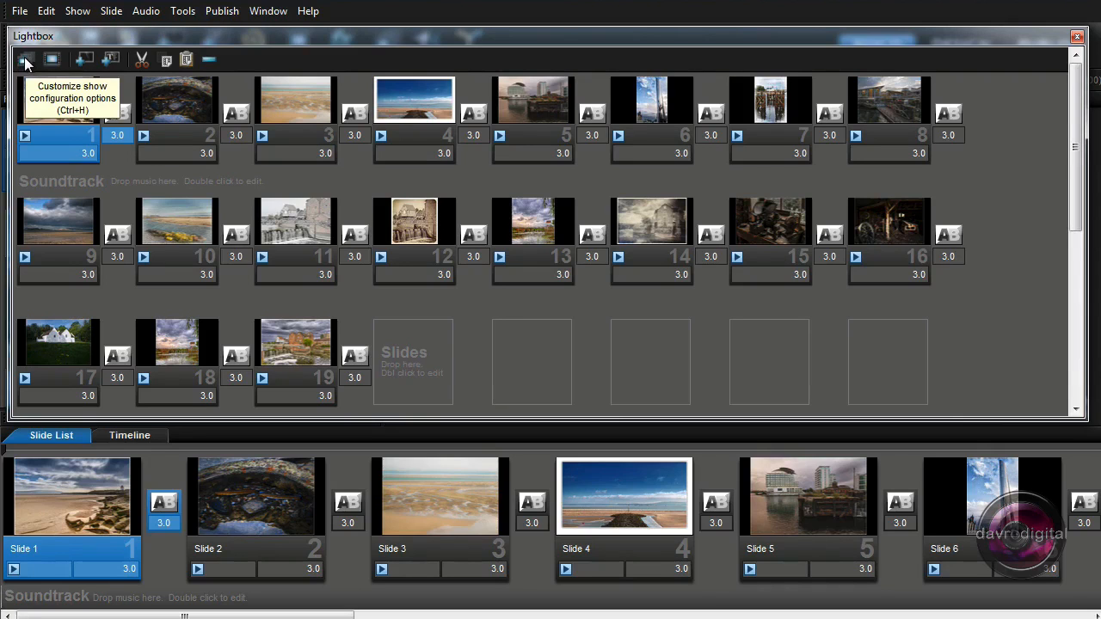
Set the show title to 'My show' in Show Options
click(26, 58)
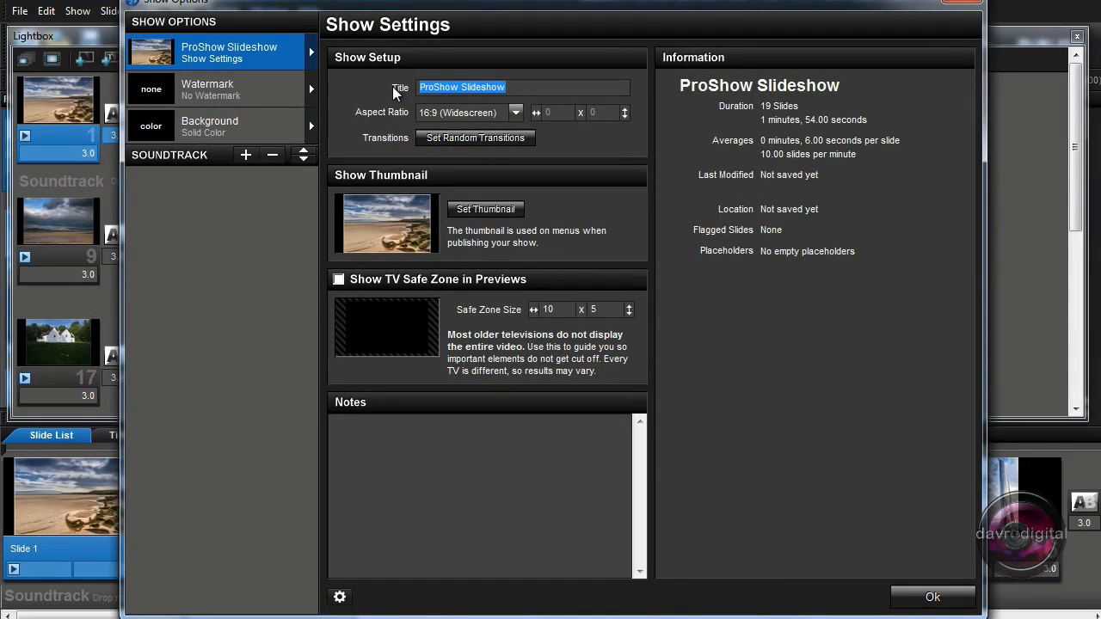
text(My sh)
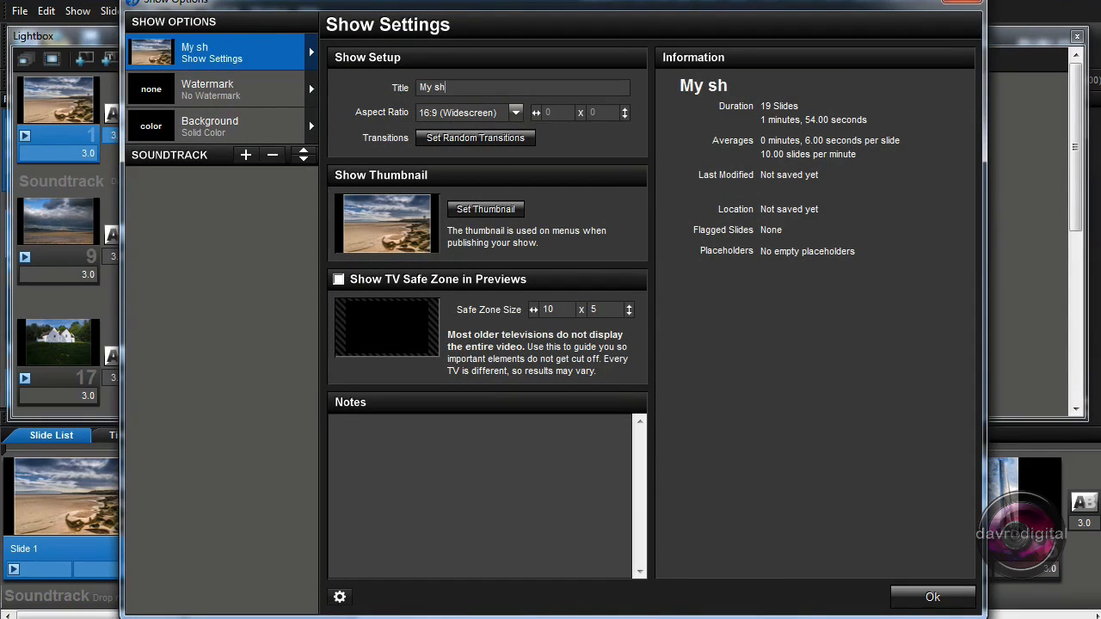
text(ow)
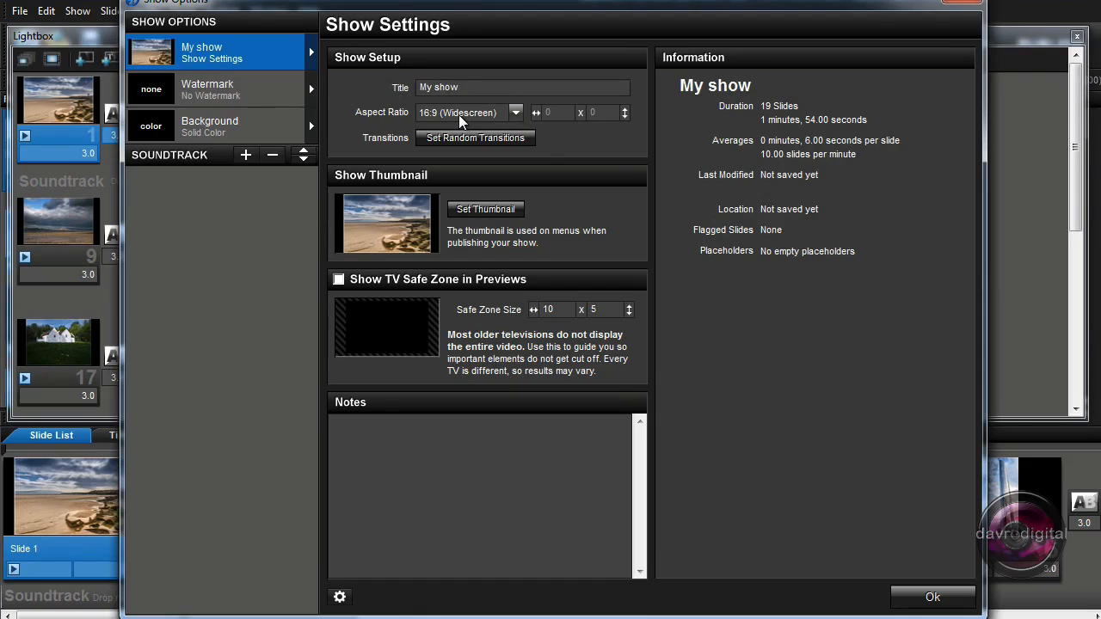
mouse_move(464, 113)
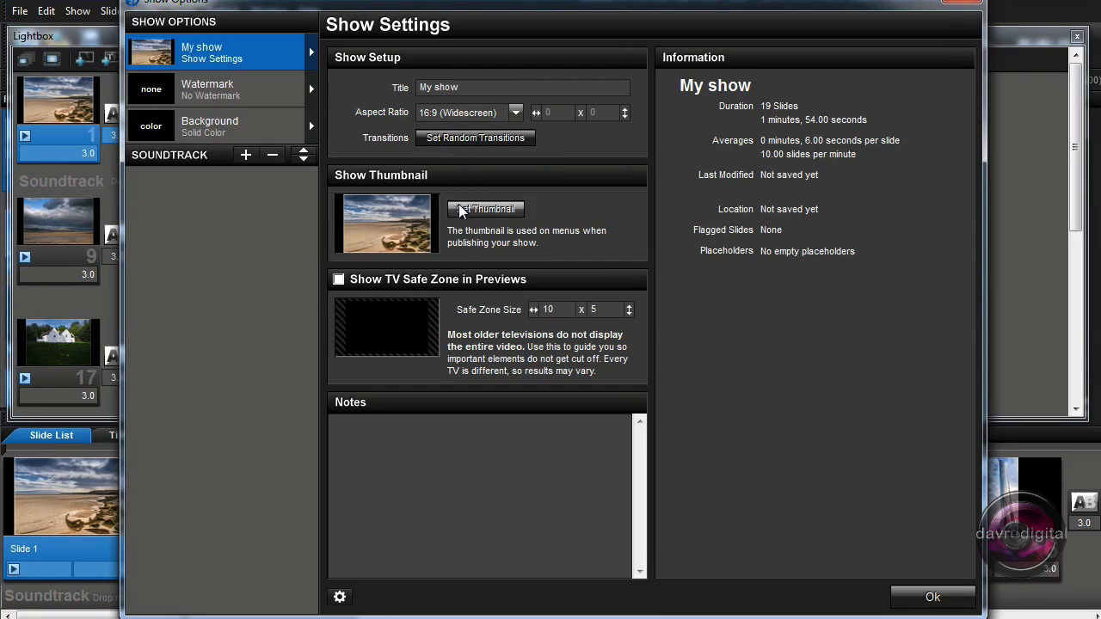
mouse_move(472, 218)
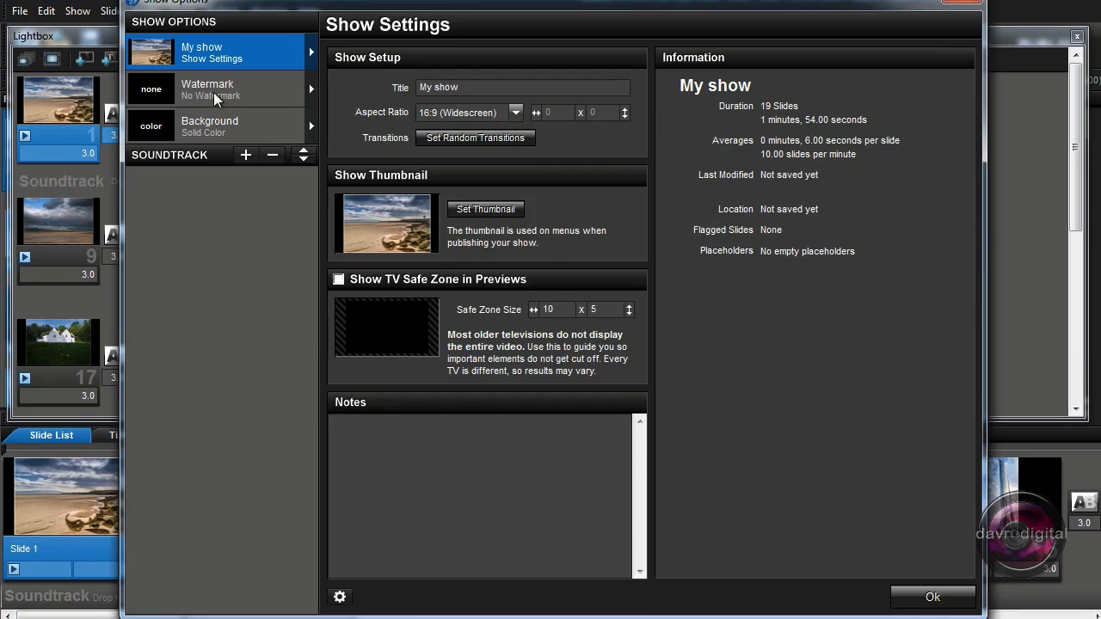
Check the Watermark settings, then view the solid black Background settings
click(208, 89)
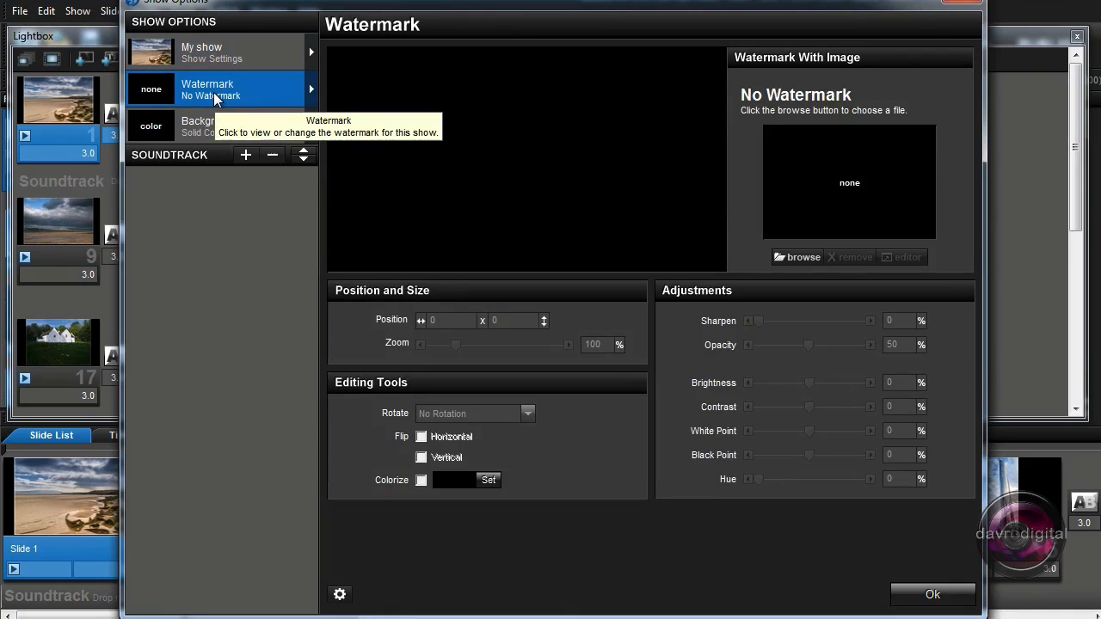
click(209, 126)
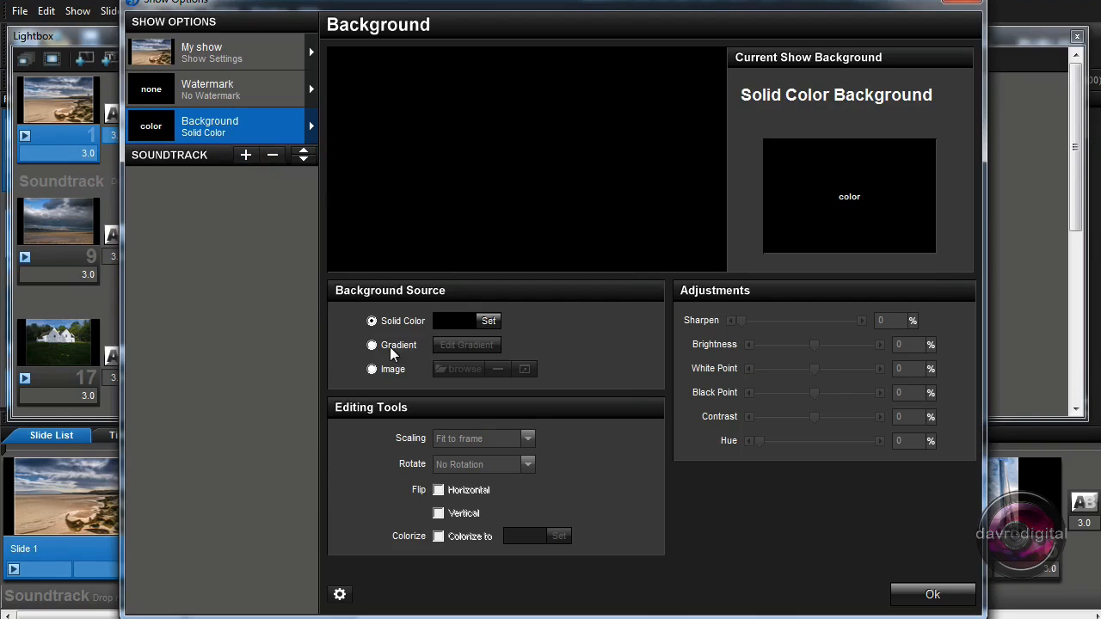
mouse_move(392, 350)
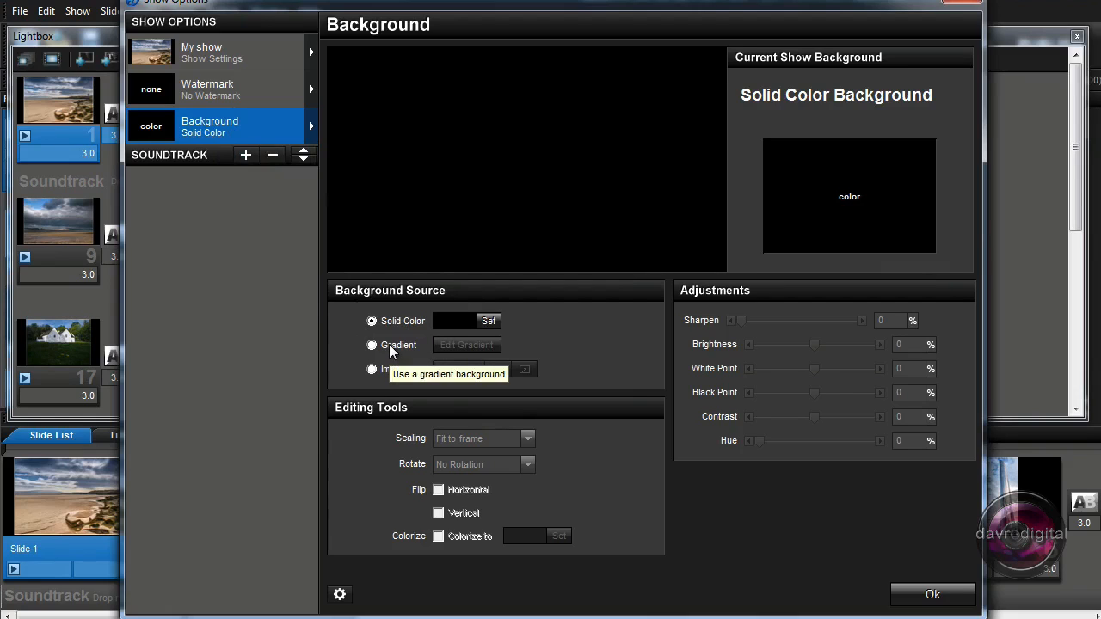
mouse_move(380, 375)
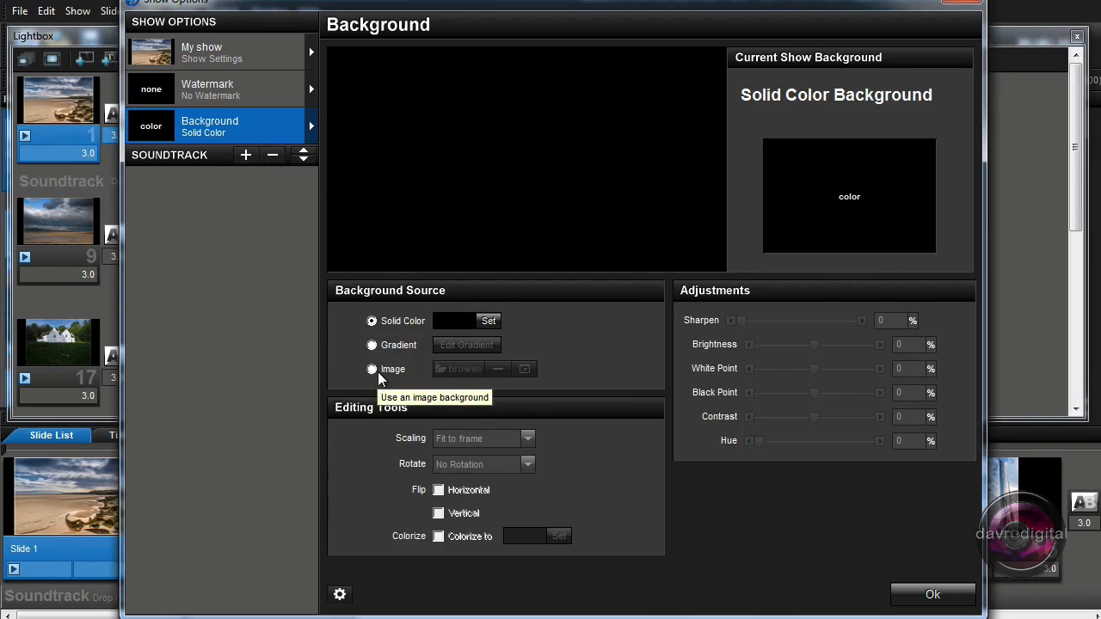
mouse_move(384, 377)
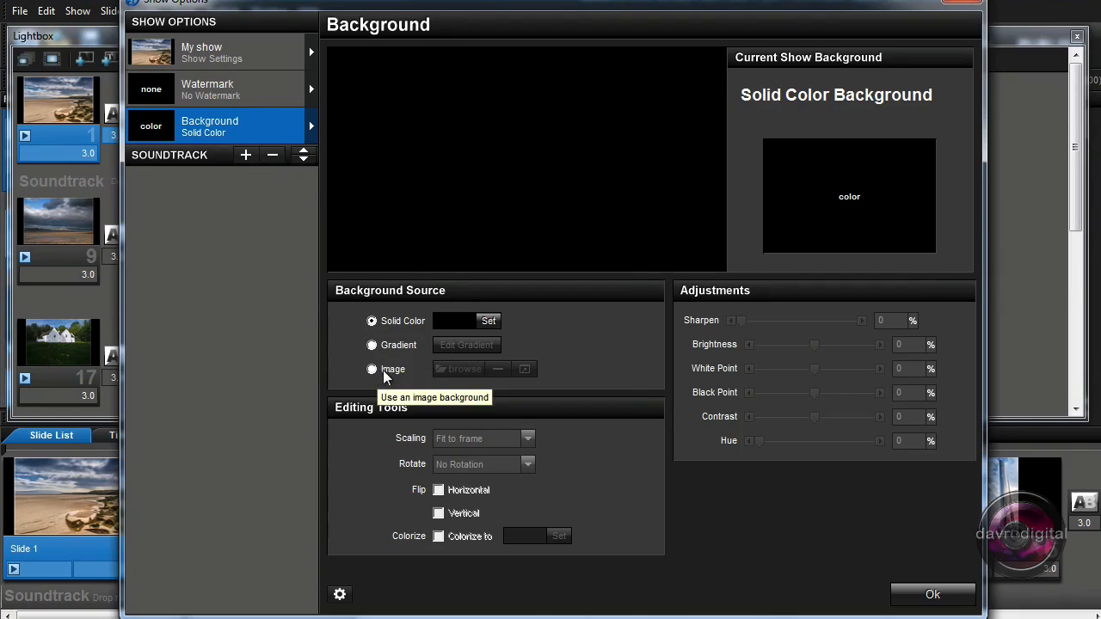
Change the solid background colour from black to white
click(488, 320)
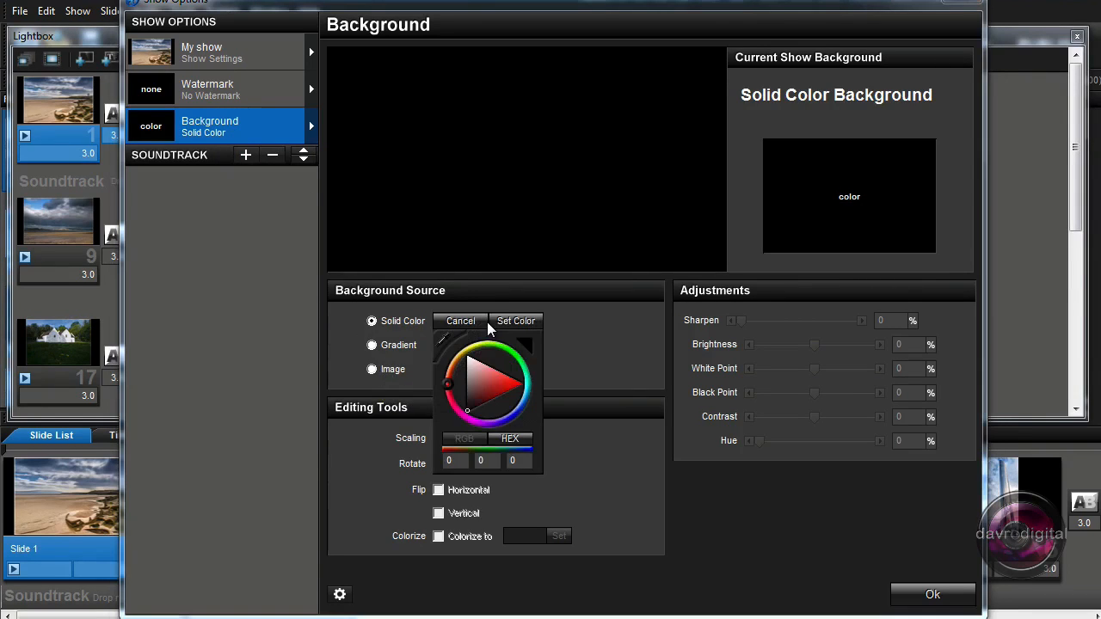
click(525, 344)
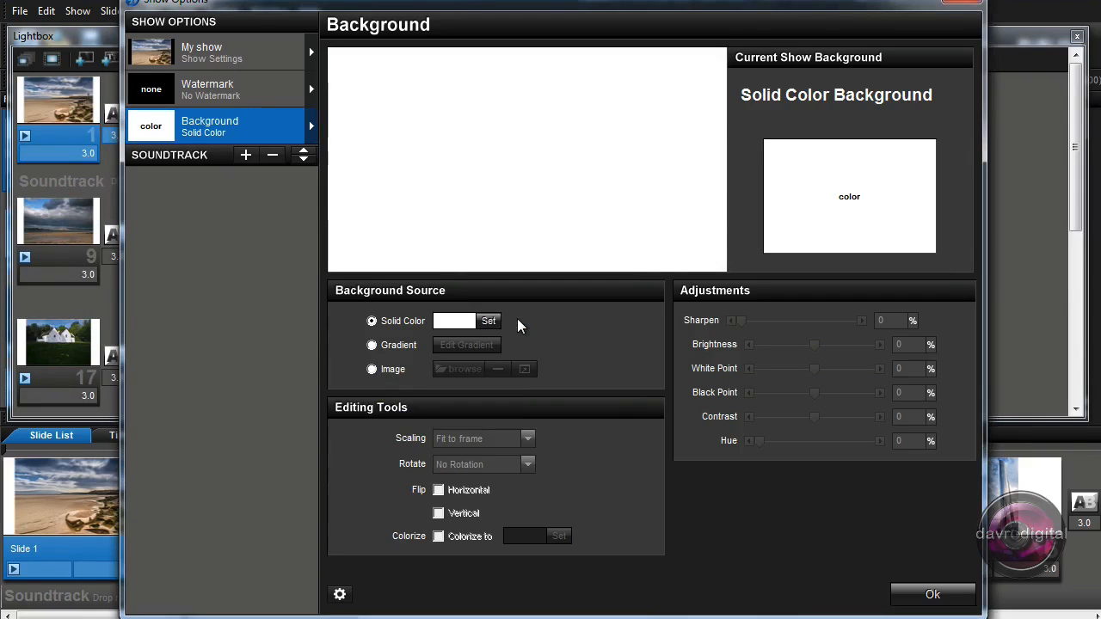
mouse_move(434, 331)
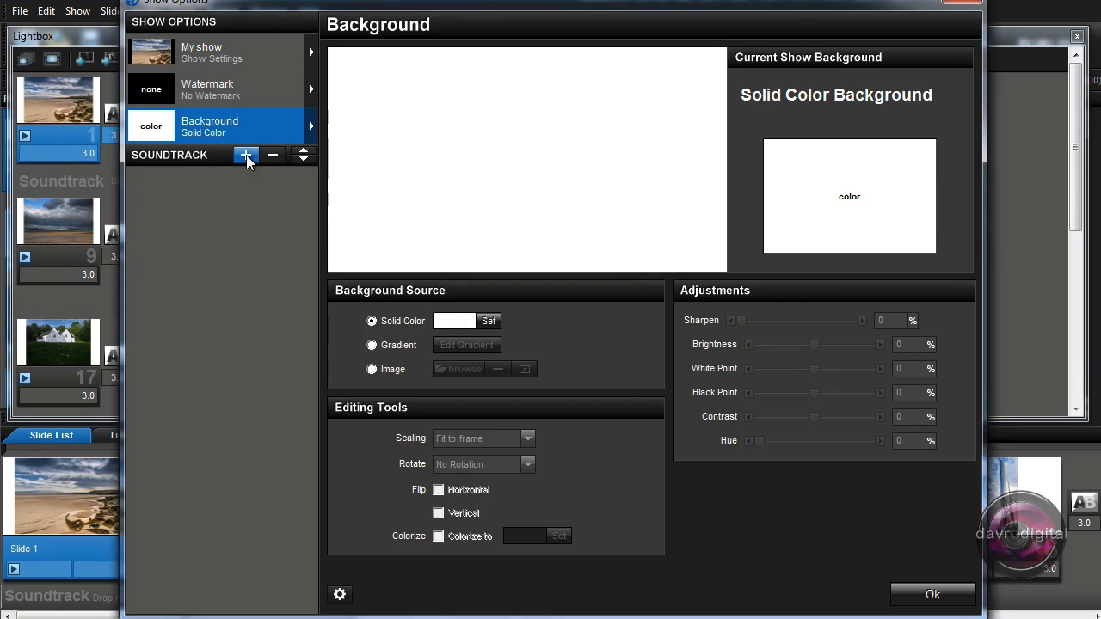
mouse_move(243, 166)
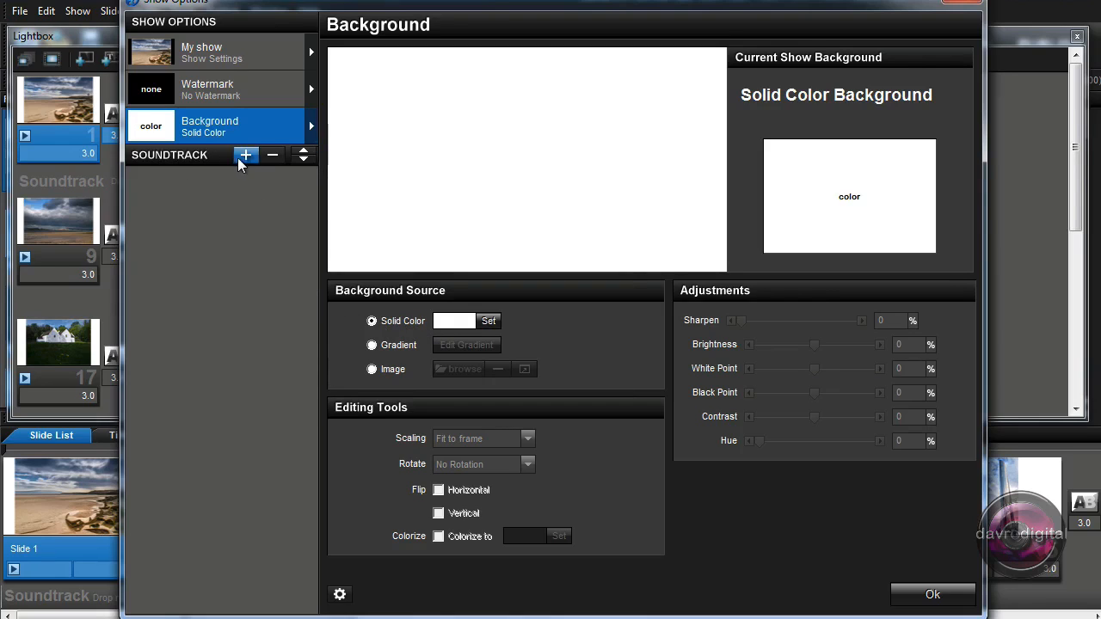
Add 'Bent and Broken.mp3' from disk as the show soundtrack and close the settings
click(246, 156)
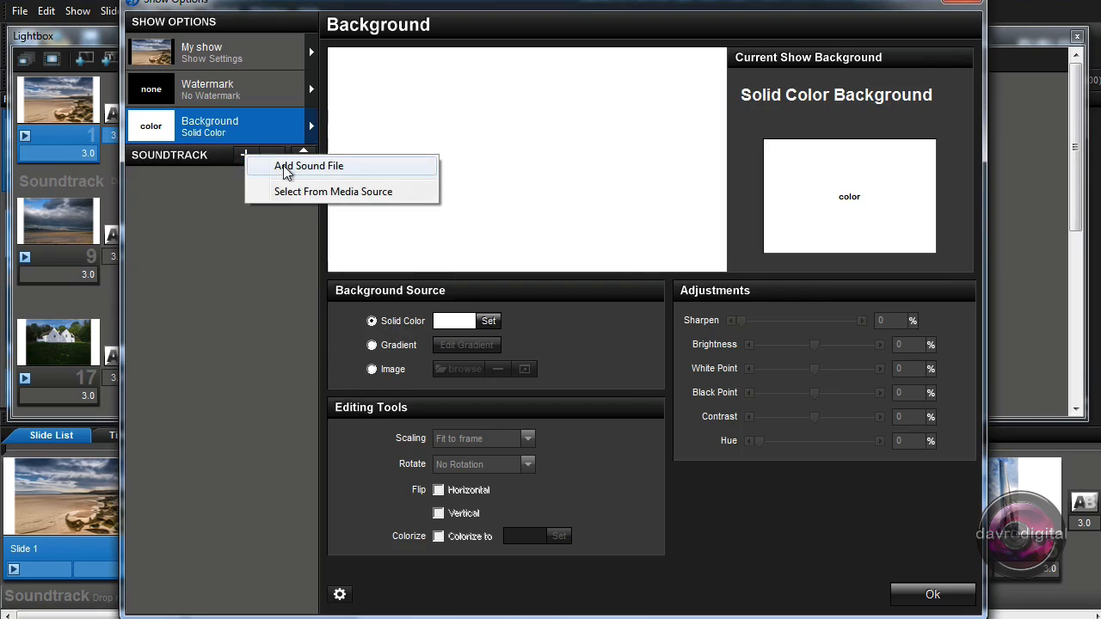
click(308, 165)
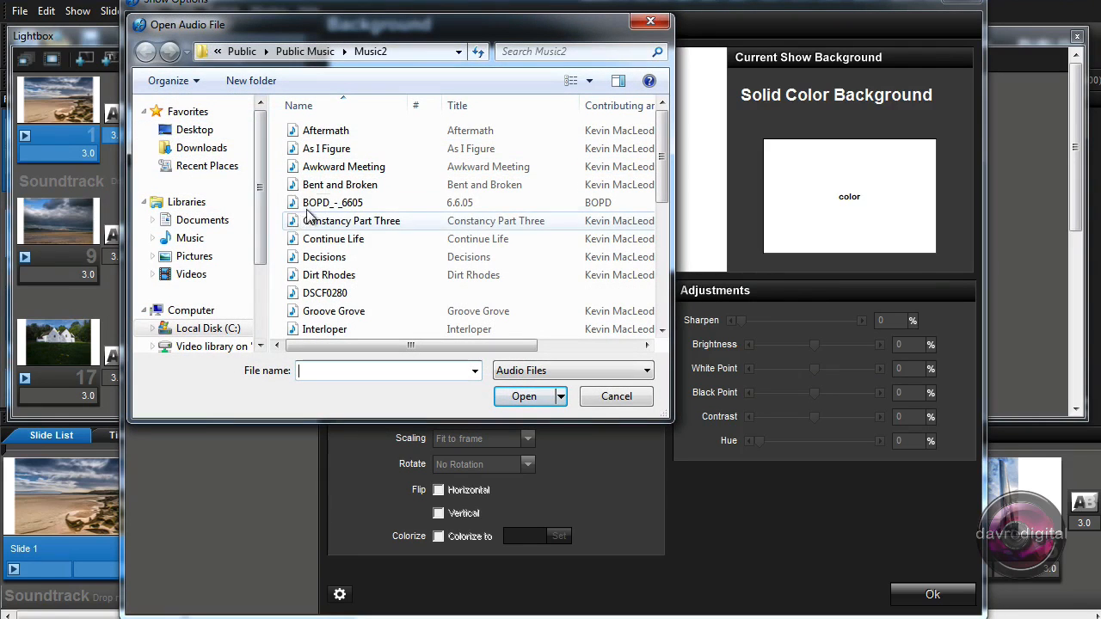
click(340, 184)
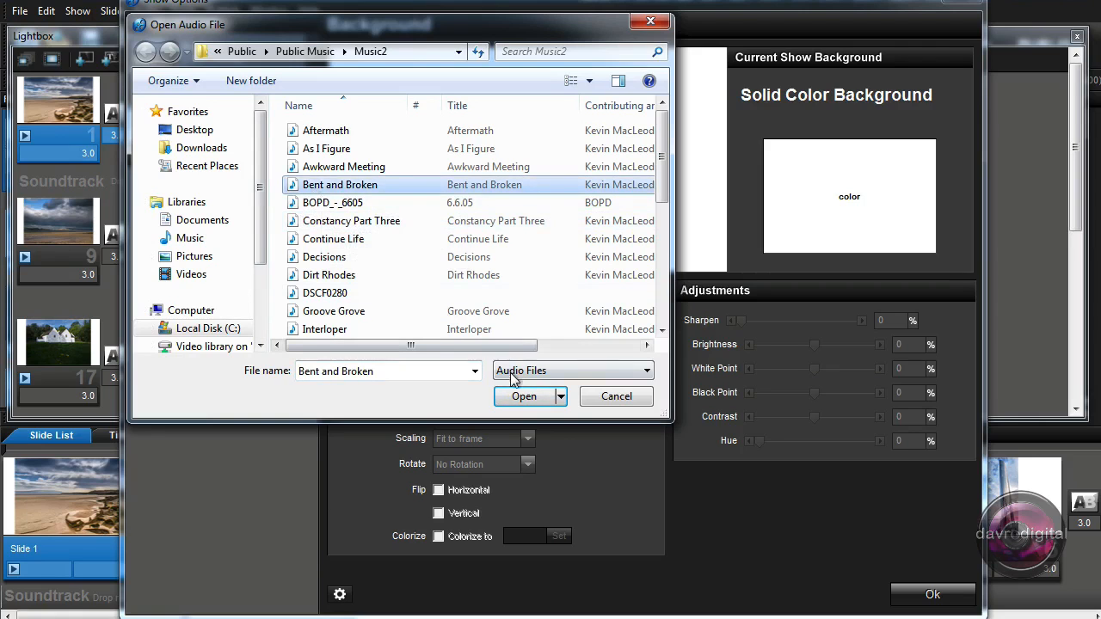
click(524, 395)
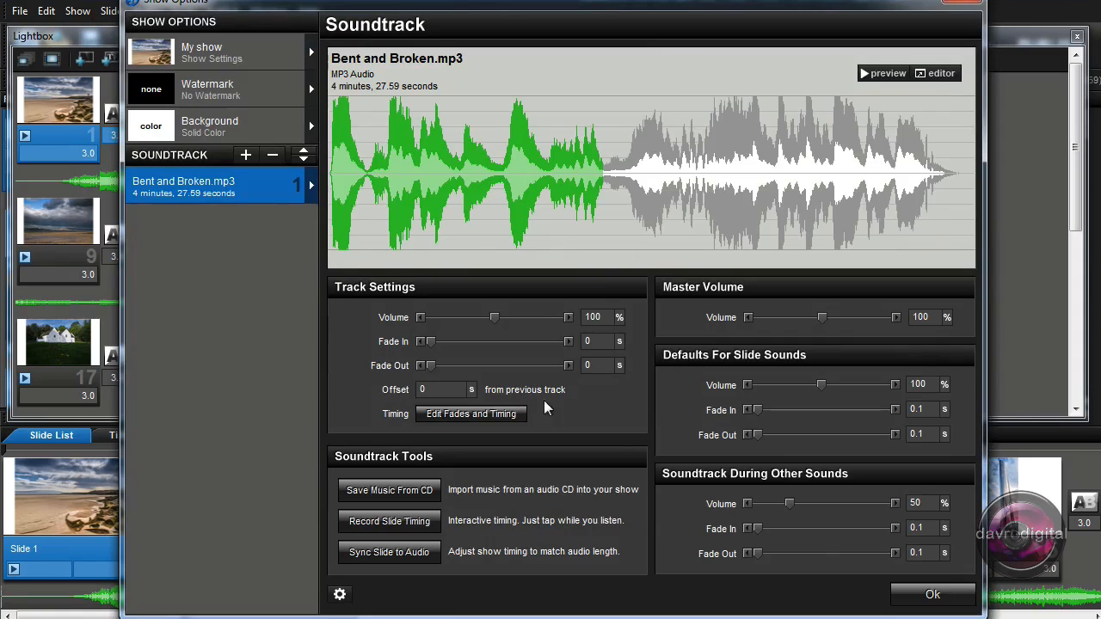
click(932, 594)
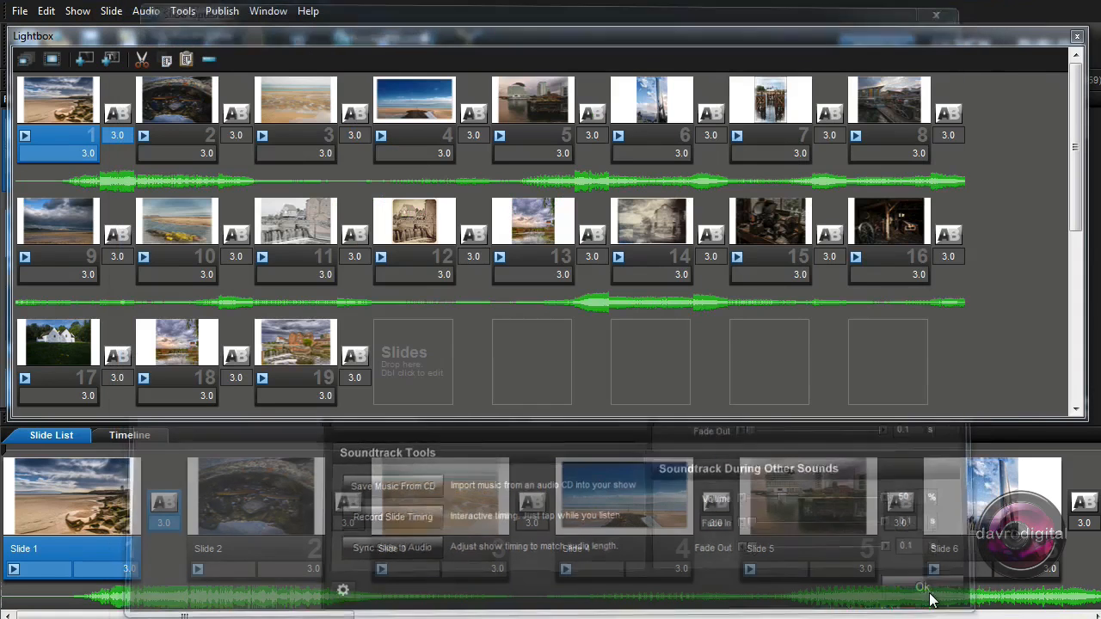
click(922, 588)
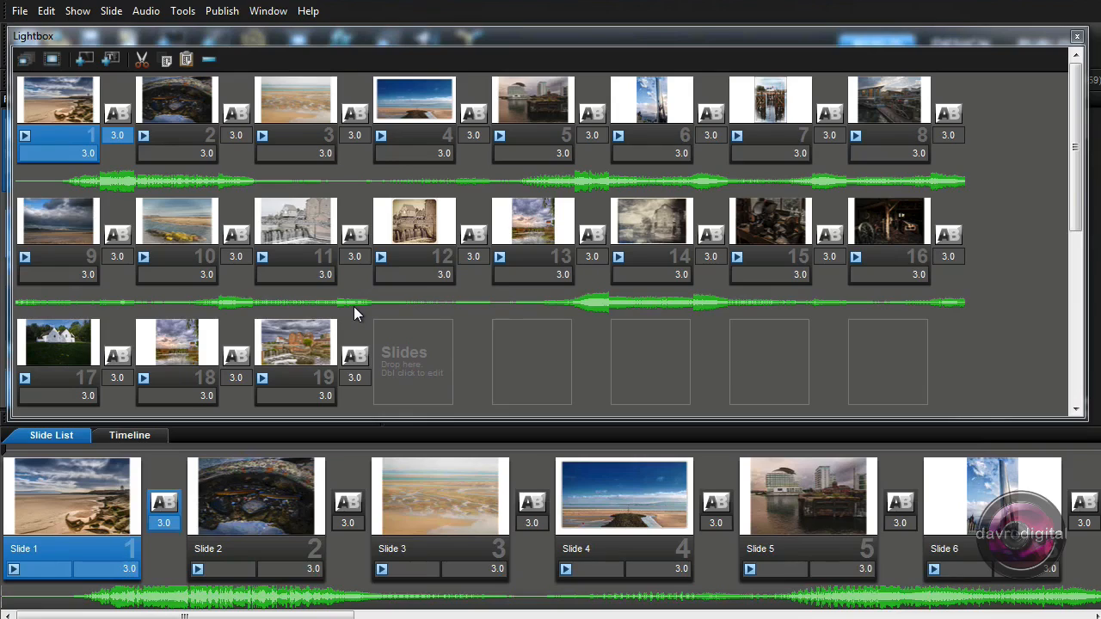
mouse_move(52, 59)
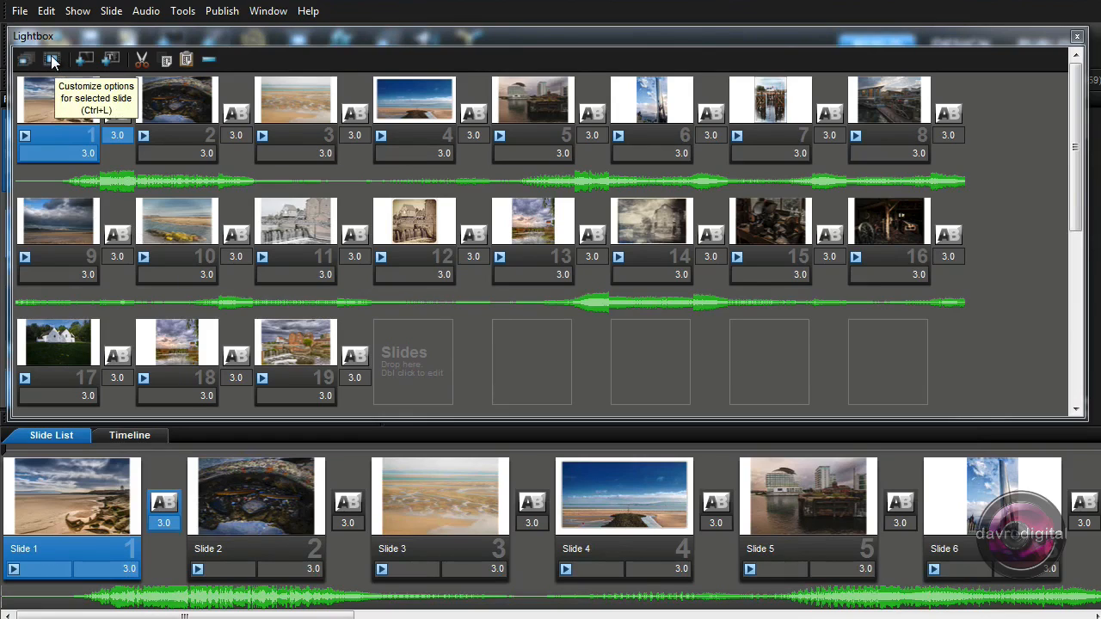
Open slide 1's Slide Options and switch to the Effects page
click(52, 58)
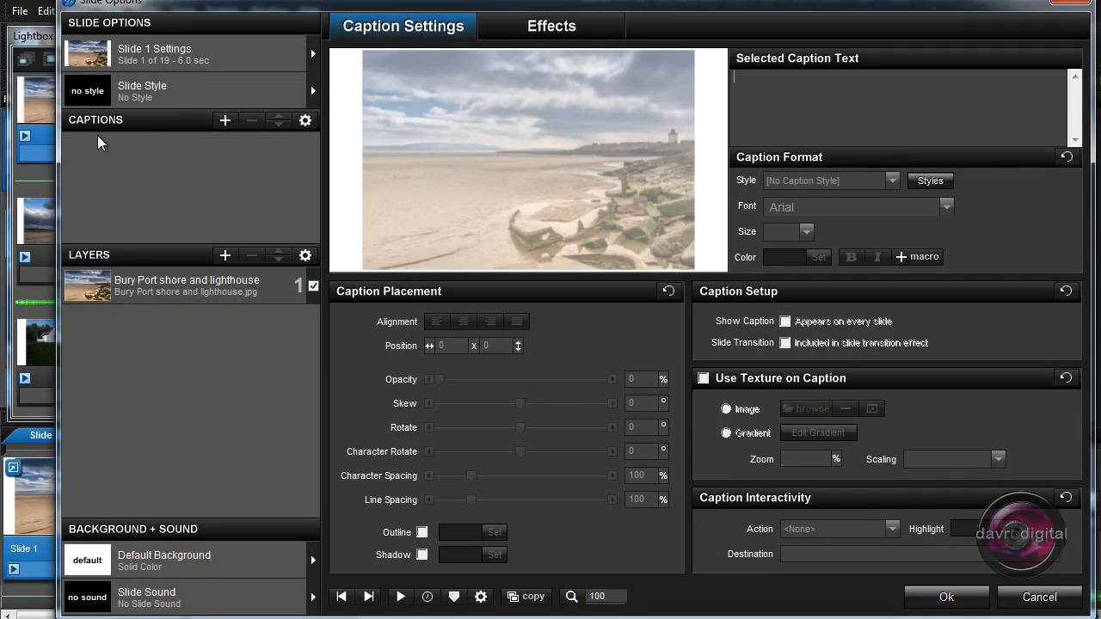
mouse_move(481, 104)
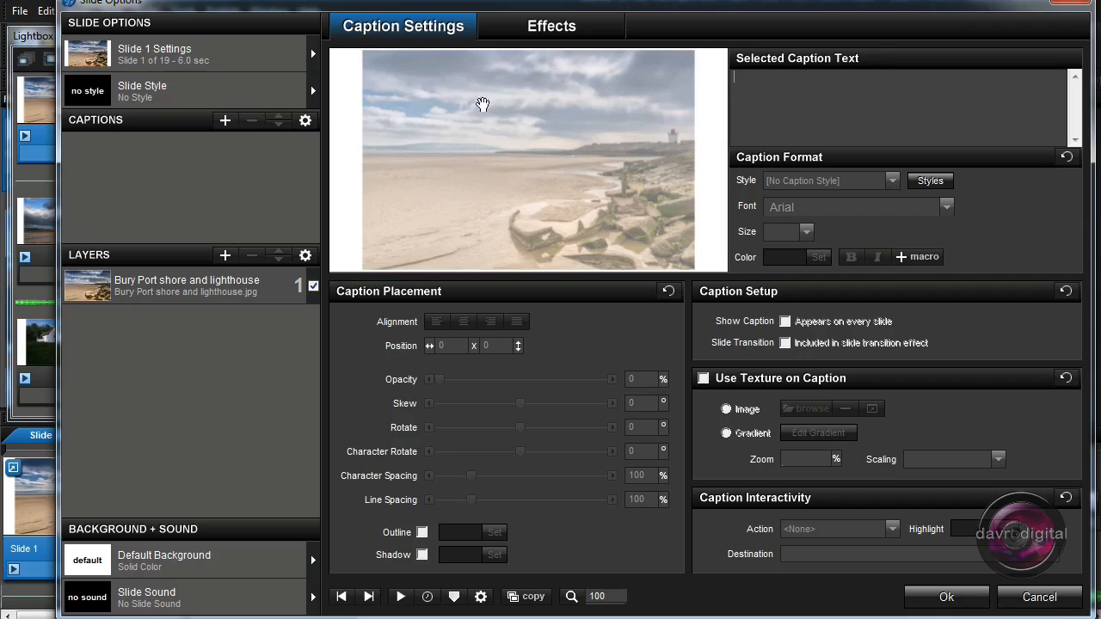
click(551, 26)
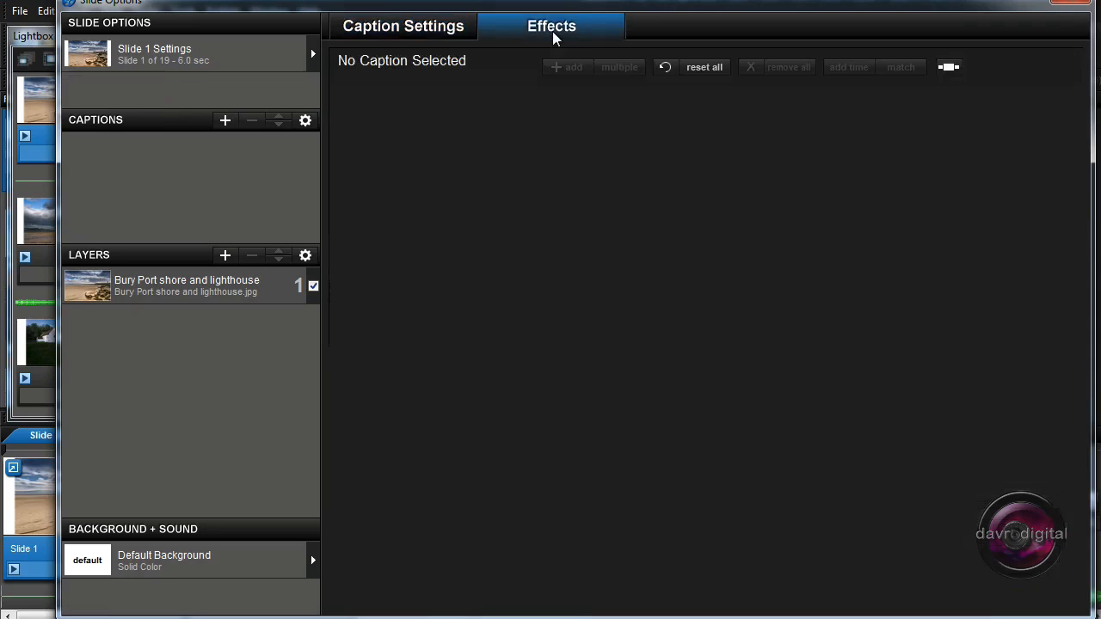
click(552, 26)
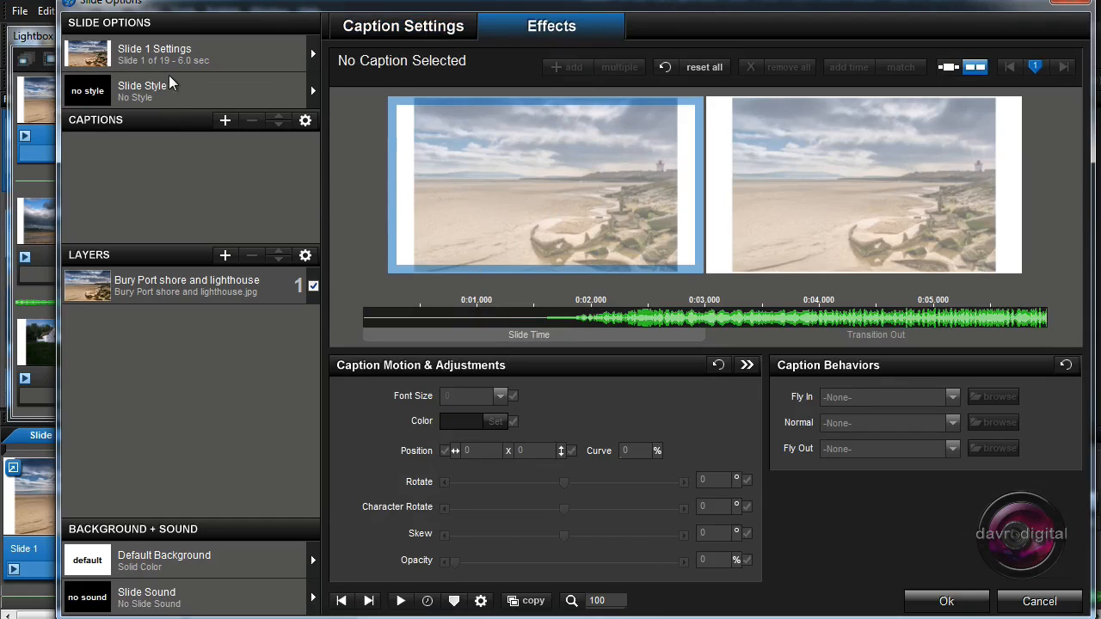
Apply the Essentials Backdrop Dark Framed Pan Right style to slide 1, confirm, and close options
click(142, 90)
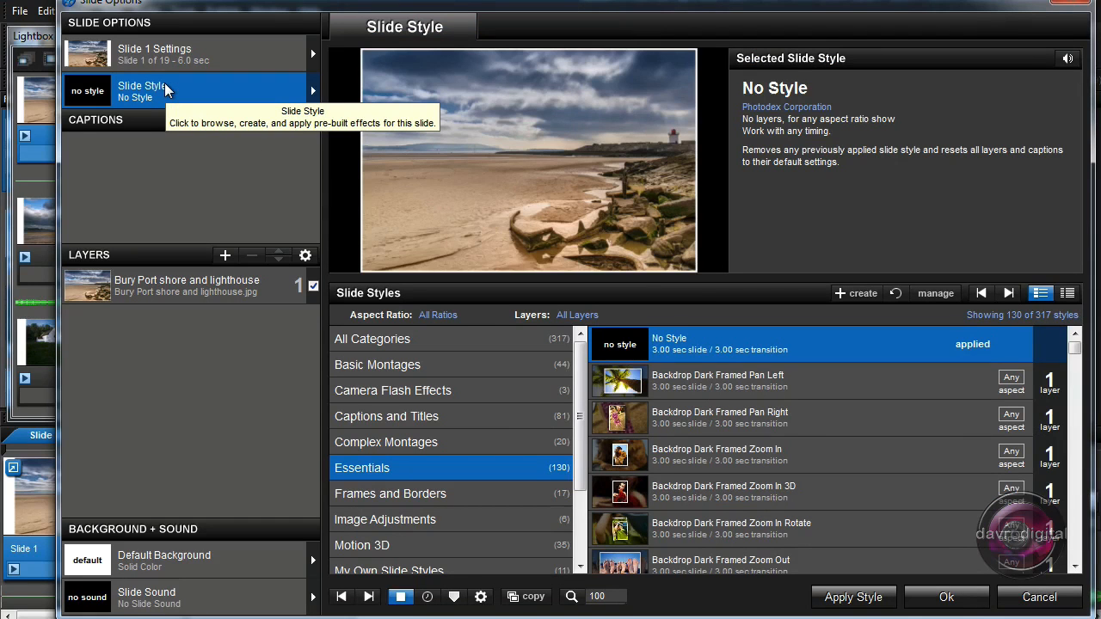
mouse_move(301, 162)
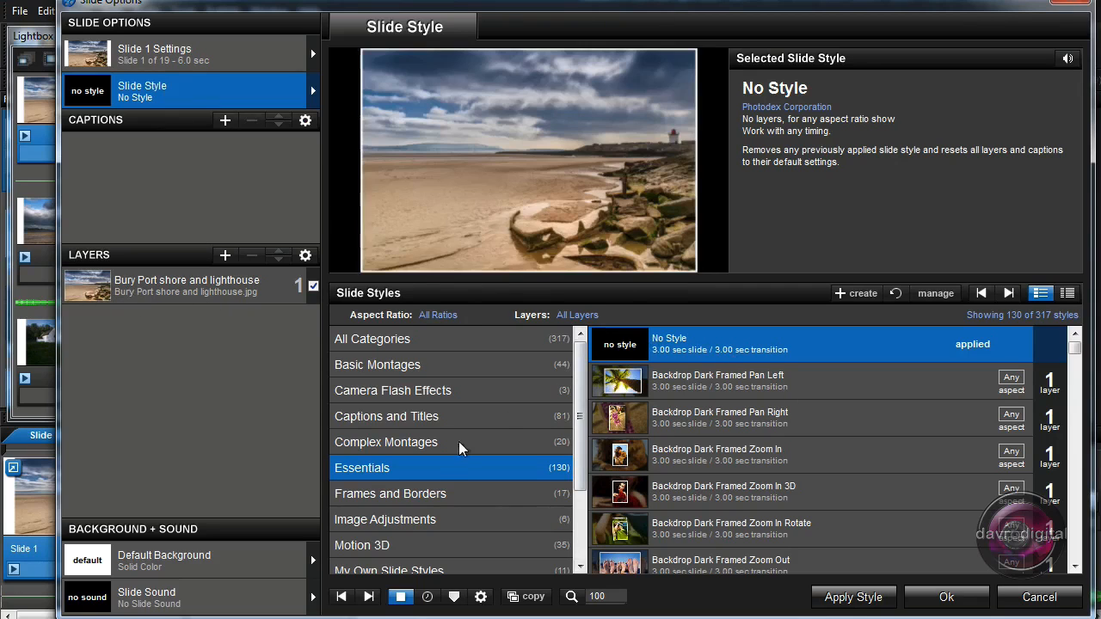
click(748, 381)
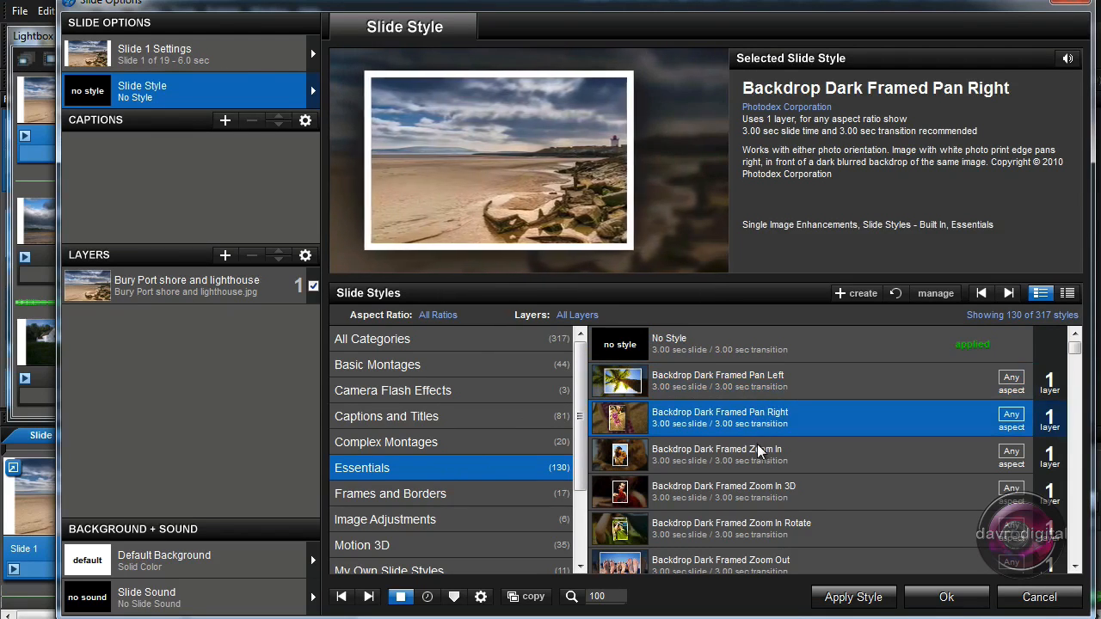
click(853, 597)
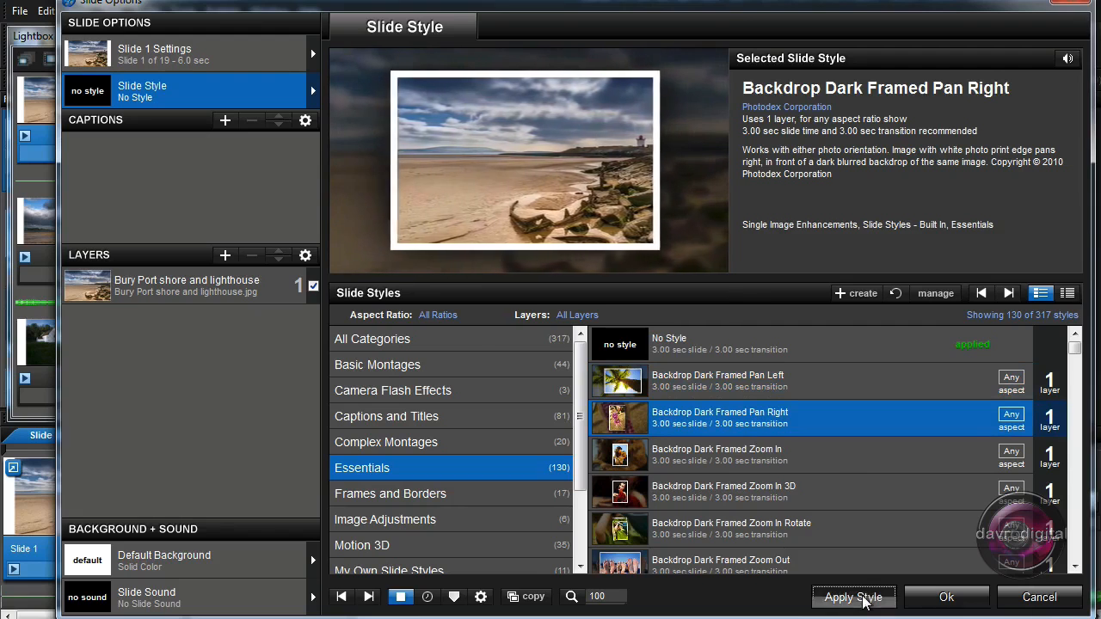
click(852, 597)
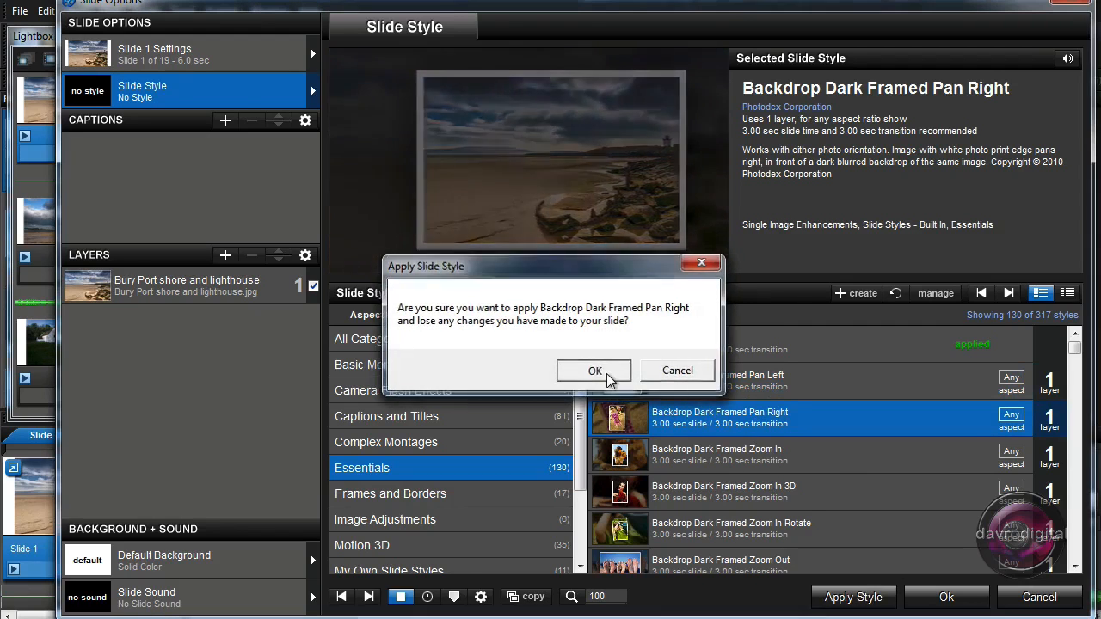
click(593, 370)
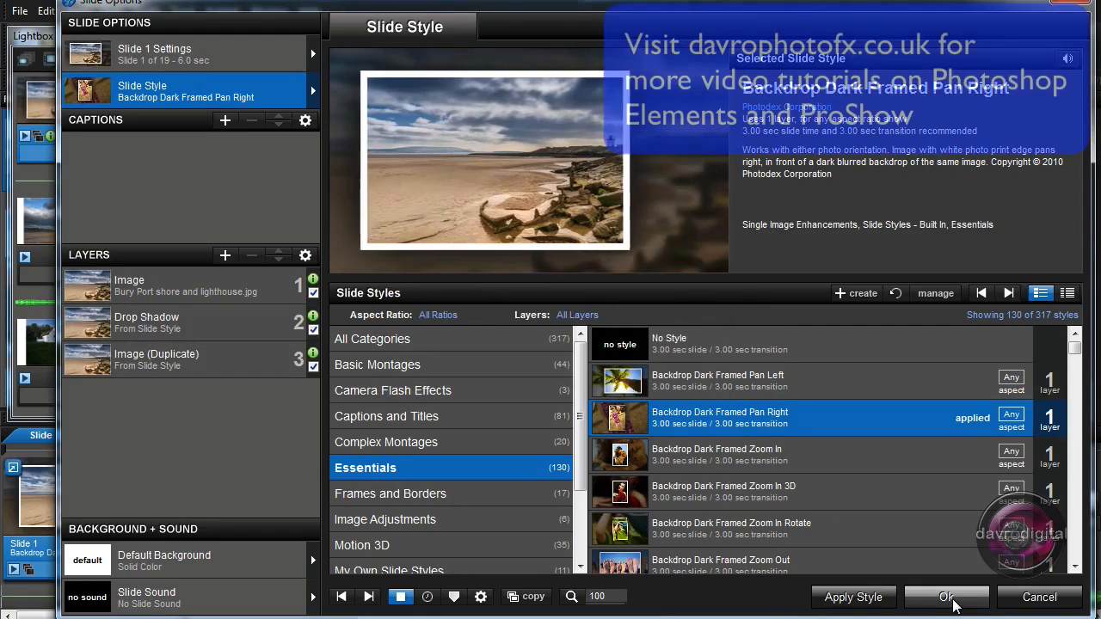
click(946, 597)
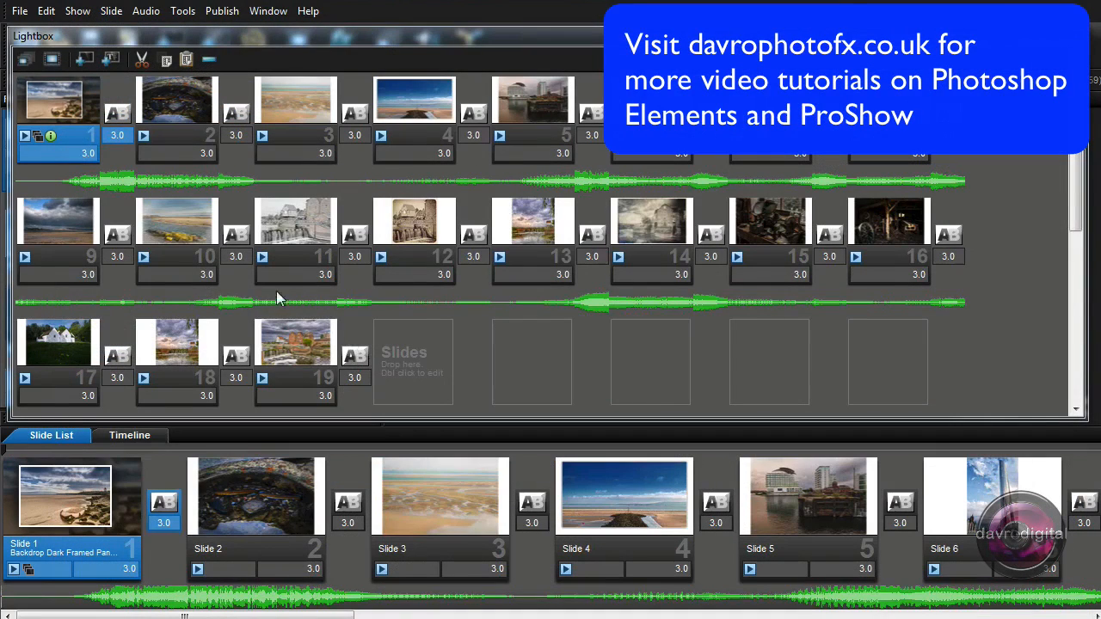
mouse_move(82, 144)
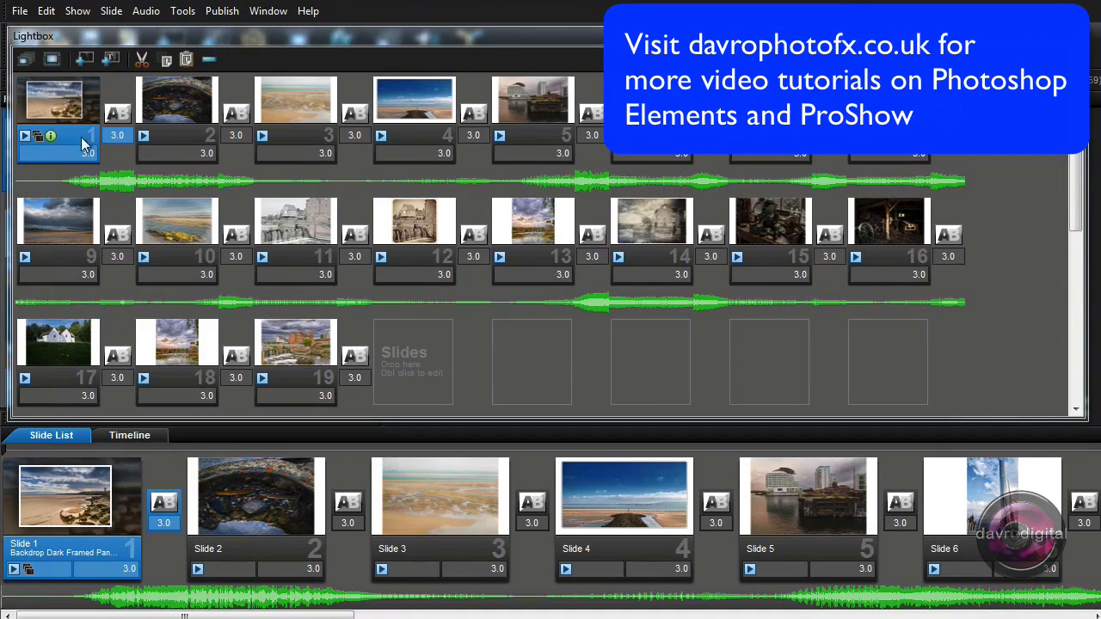
mouse_move(53, 110)
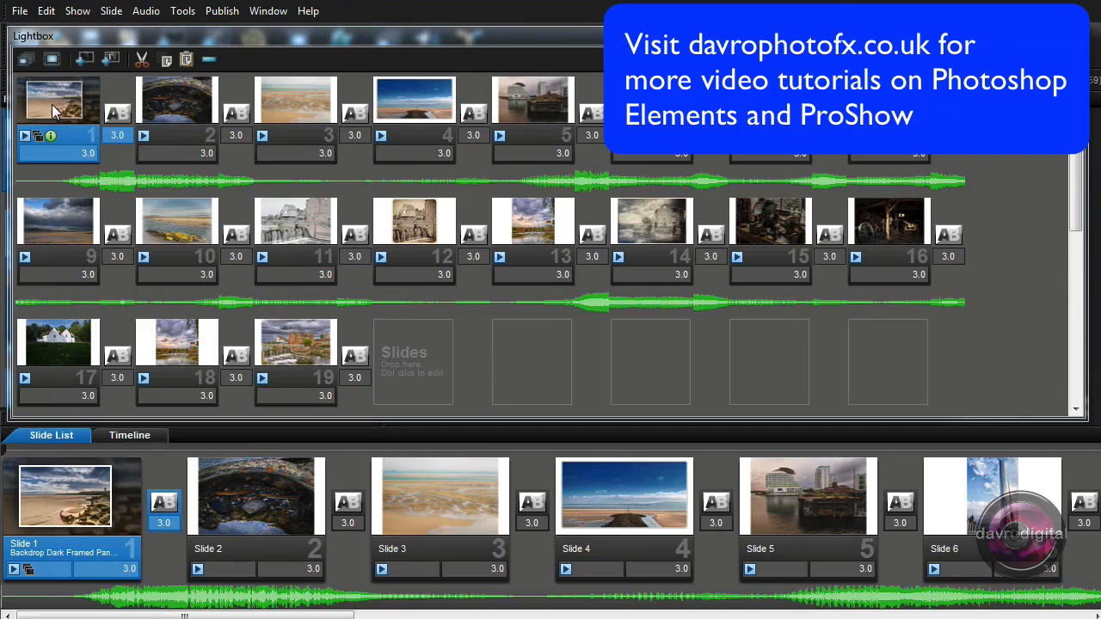
mouse_move(73, 163)
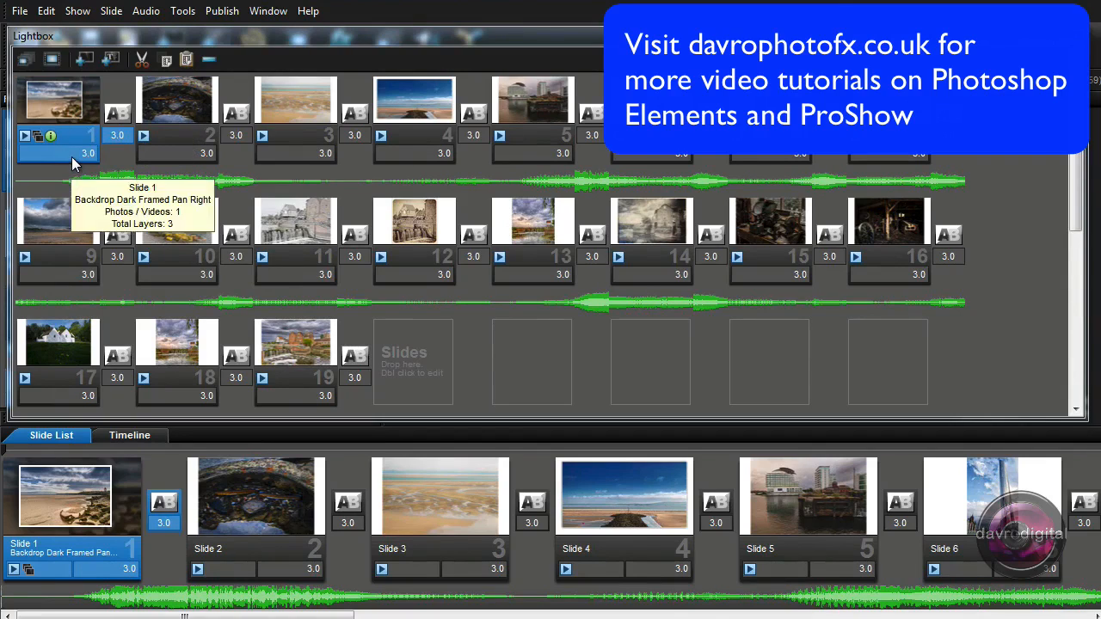
mouse_move(143, 168)
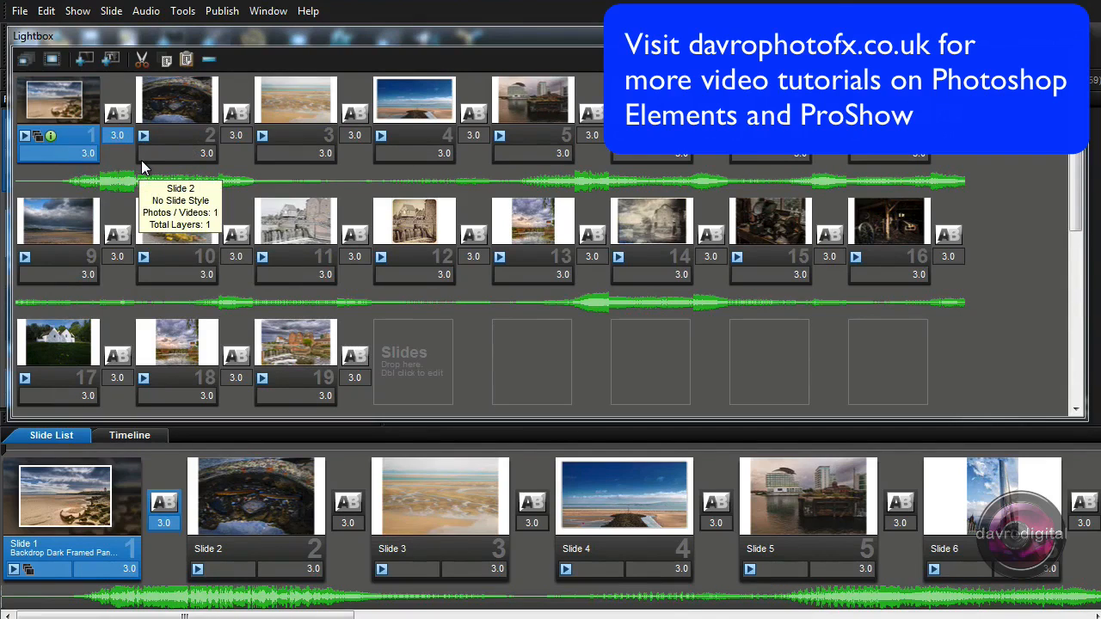
mouse_move(146, 125)
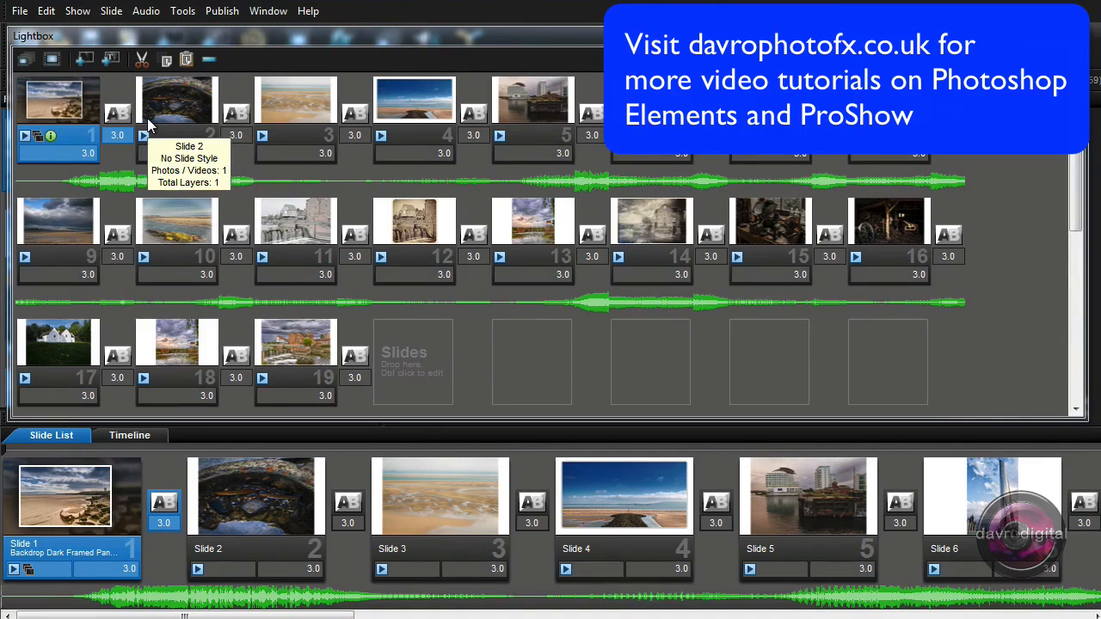
mouse_move(125, 116)
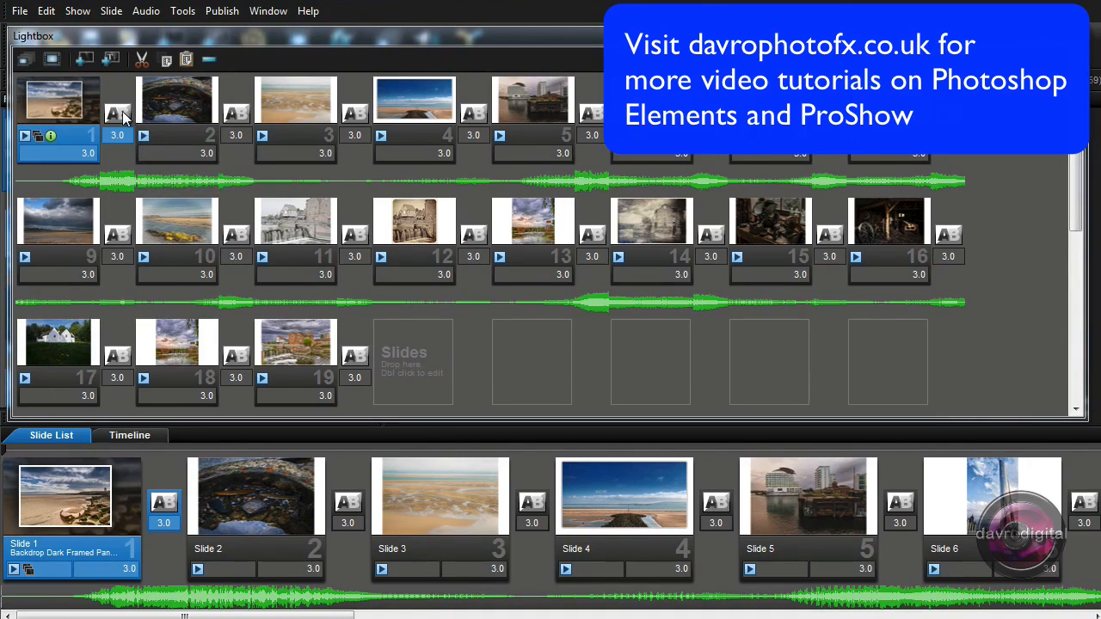
mouse_move(118, 120)
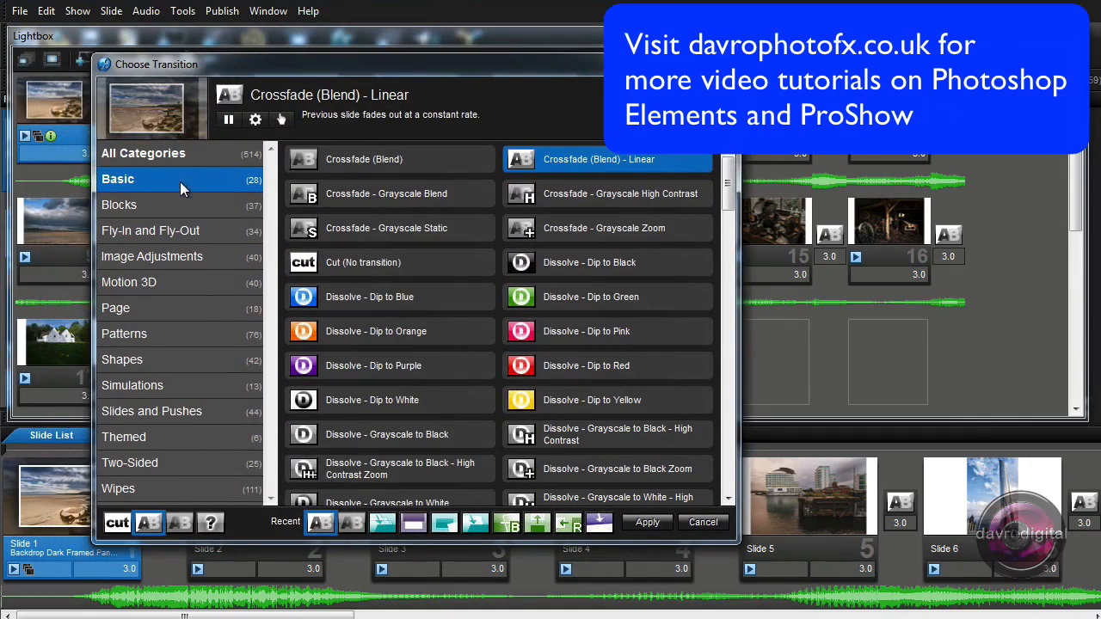
Pick Flash Cards 3D - Forward from the Motion 3D transitions for slide 1
click(128, 282)
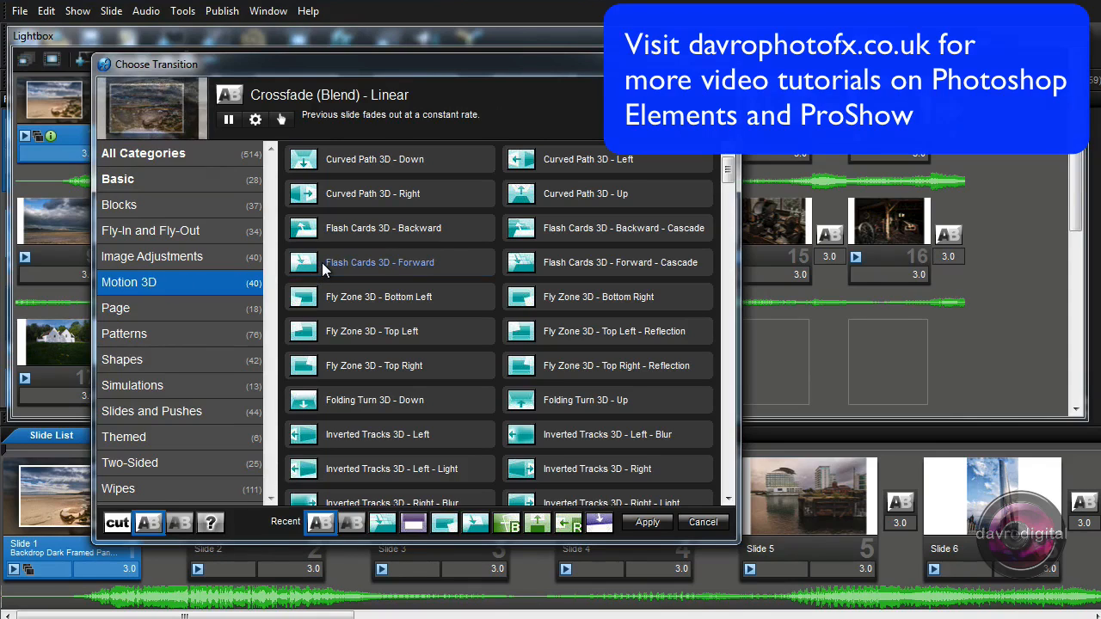
click(379, 262)
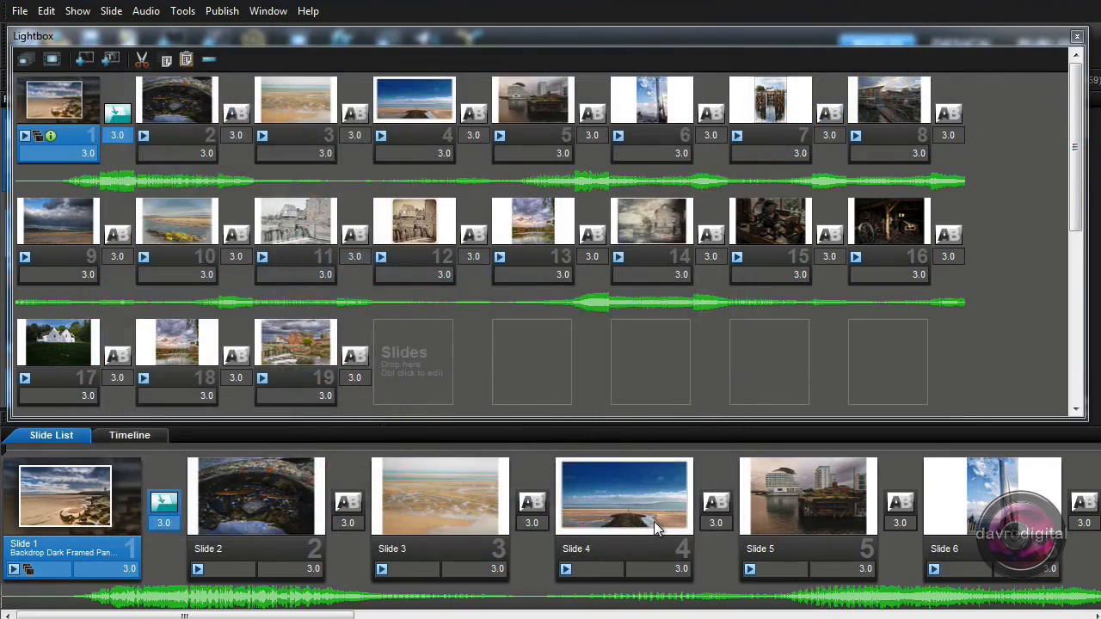
mouse_move(120, 162)
text(4)
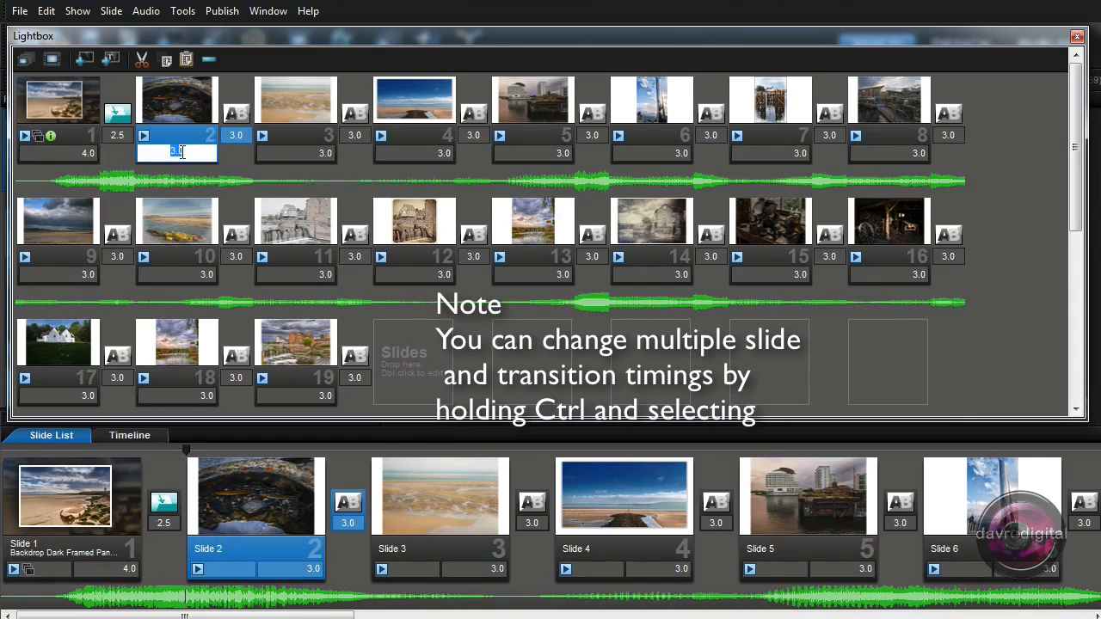
Select slide 1 to finish entering its 4.0 s duration and 2.5 s transition
click(59, 99)
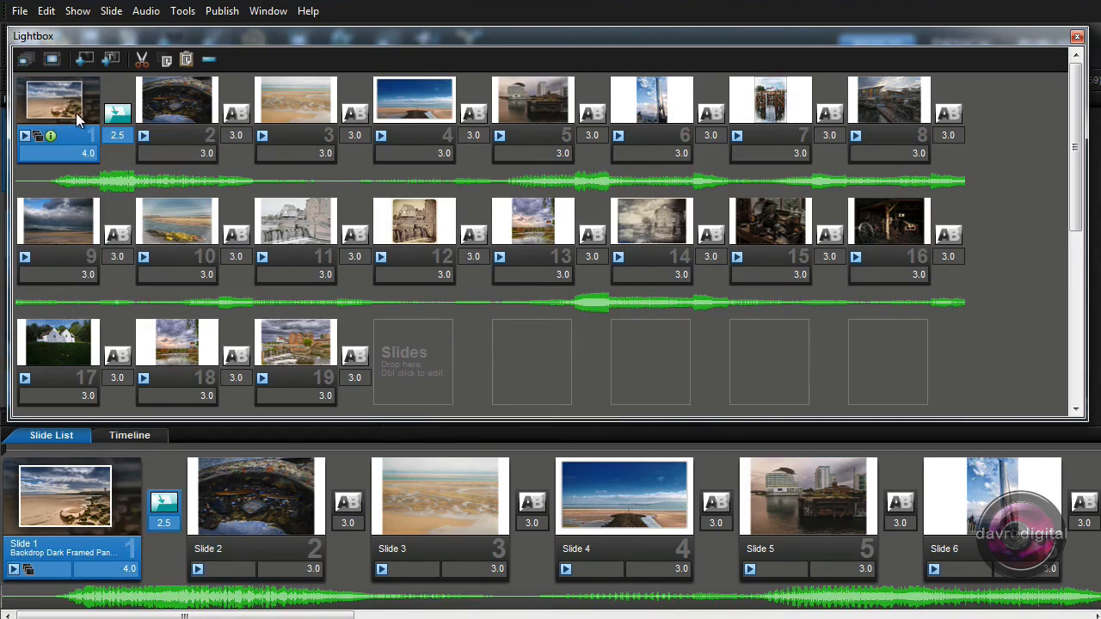
mouse_move(503, 155)
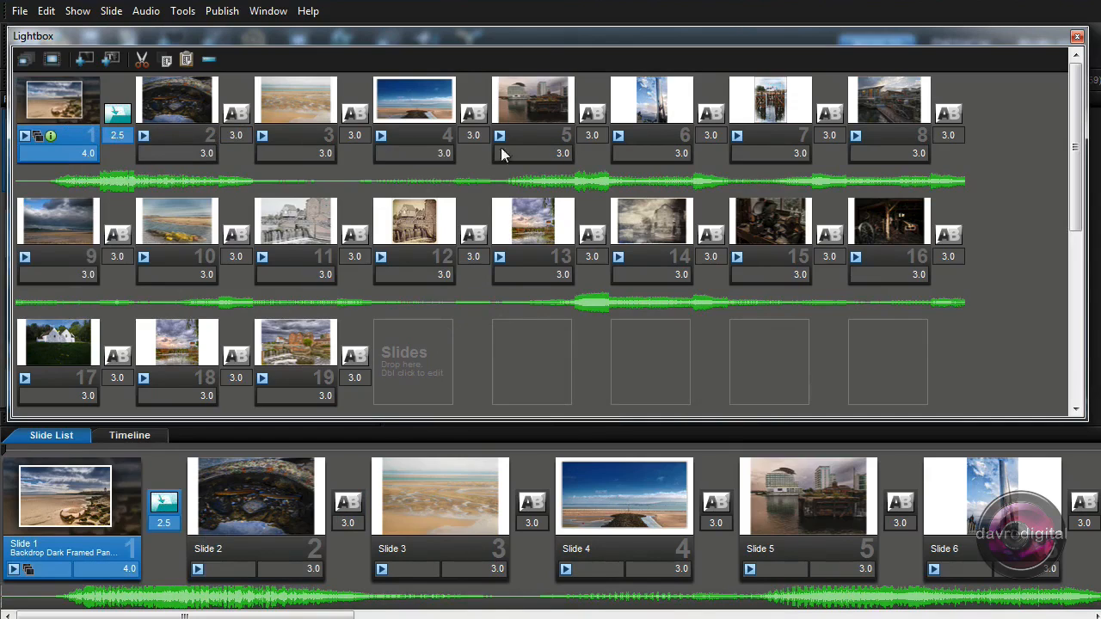
mouse_move(290, 191)
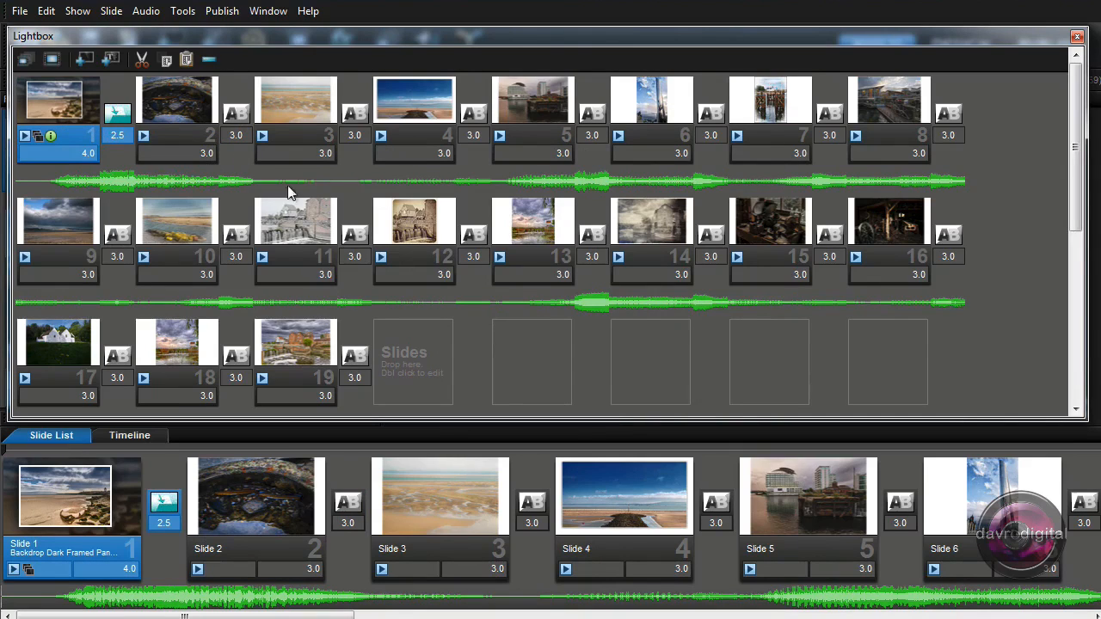
mouse_move(103, 131)
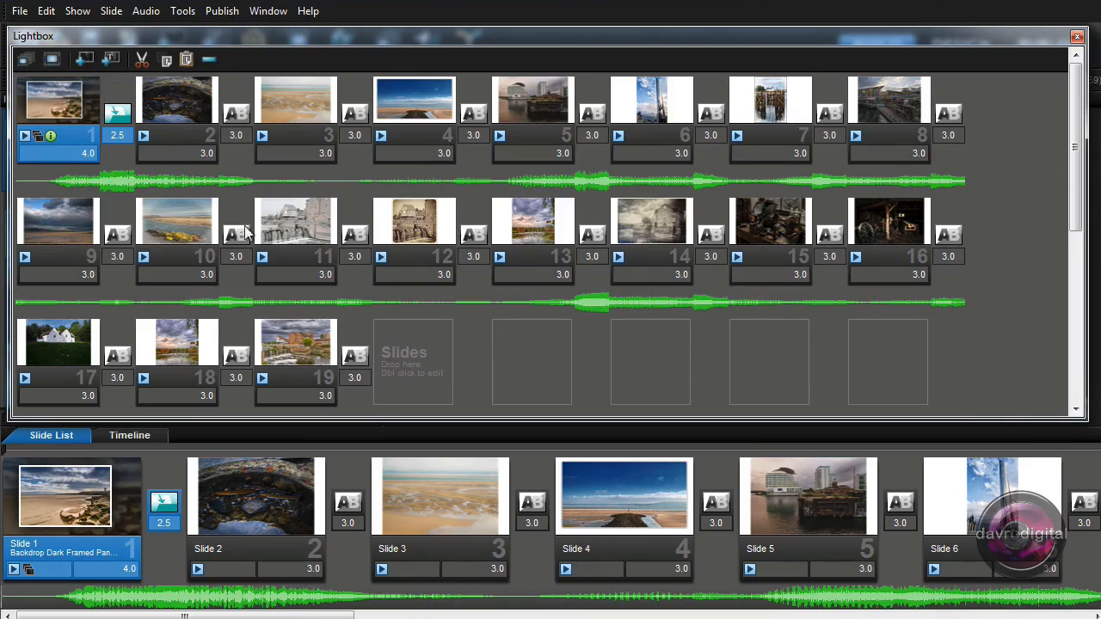
Give blank slide 11 a 1.0 s duration, then add a new title slide at the start
click(295, 221)
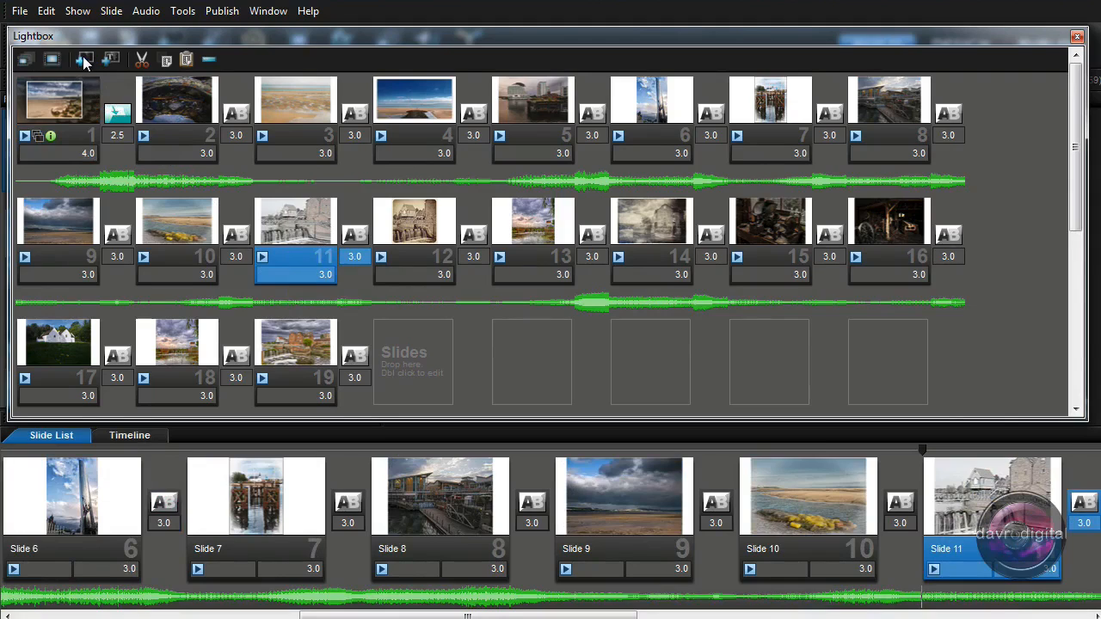
mouse_move(84, 58)
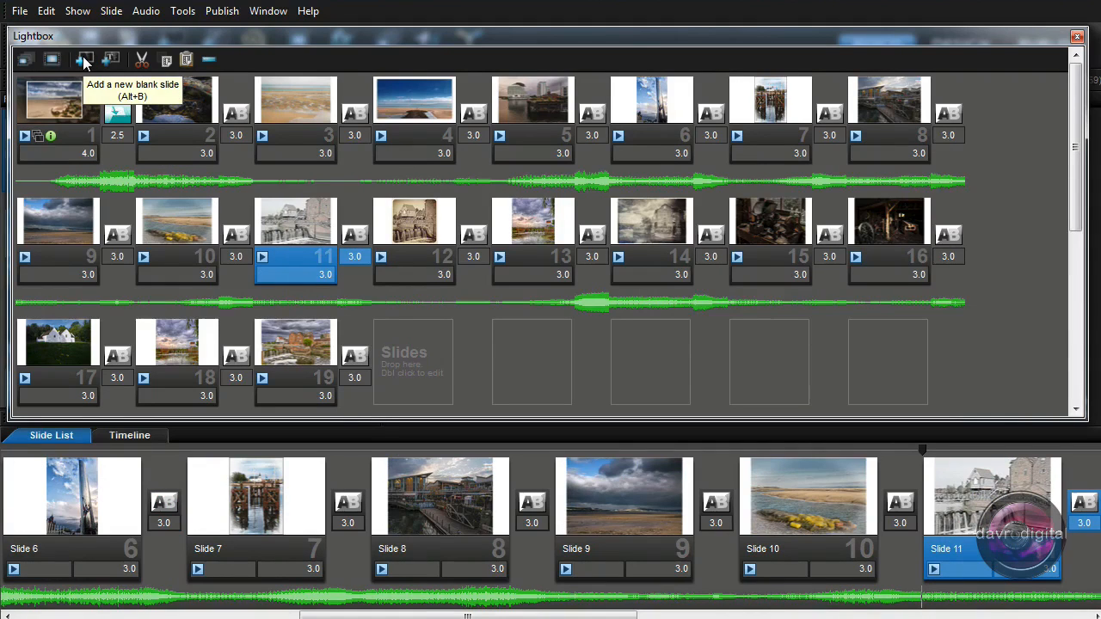
mouse_move(97, 91)
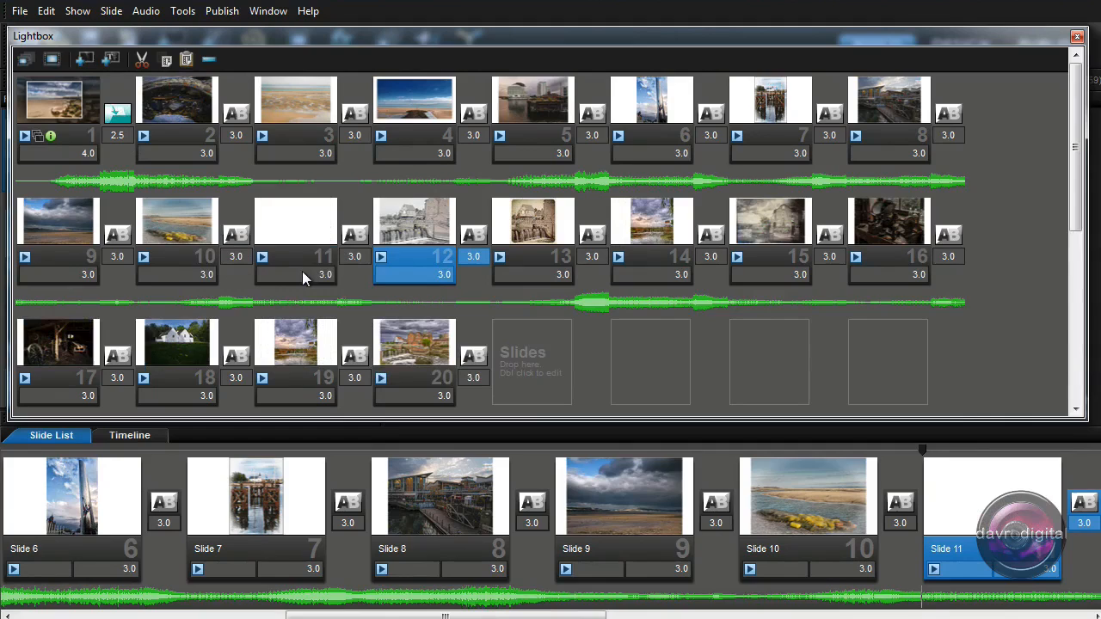
mouse_move(297, 239)
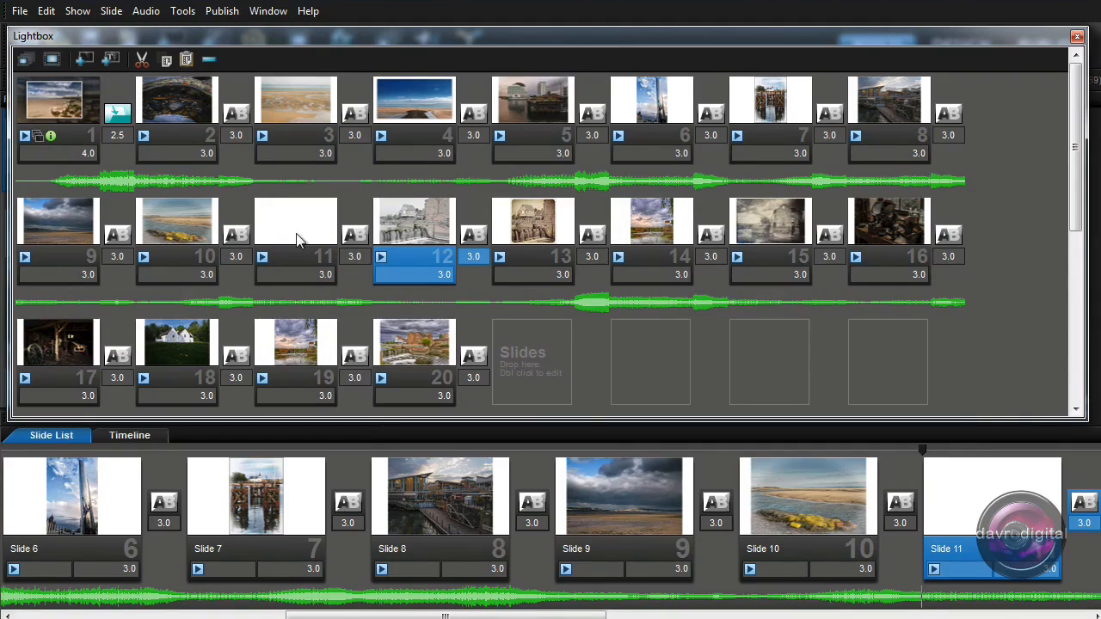
mouse_move(382, 239)
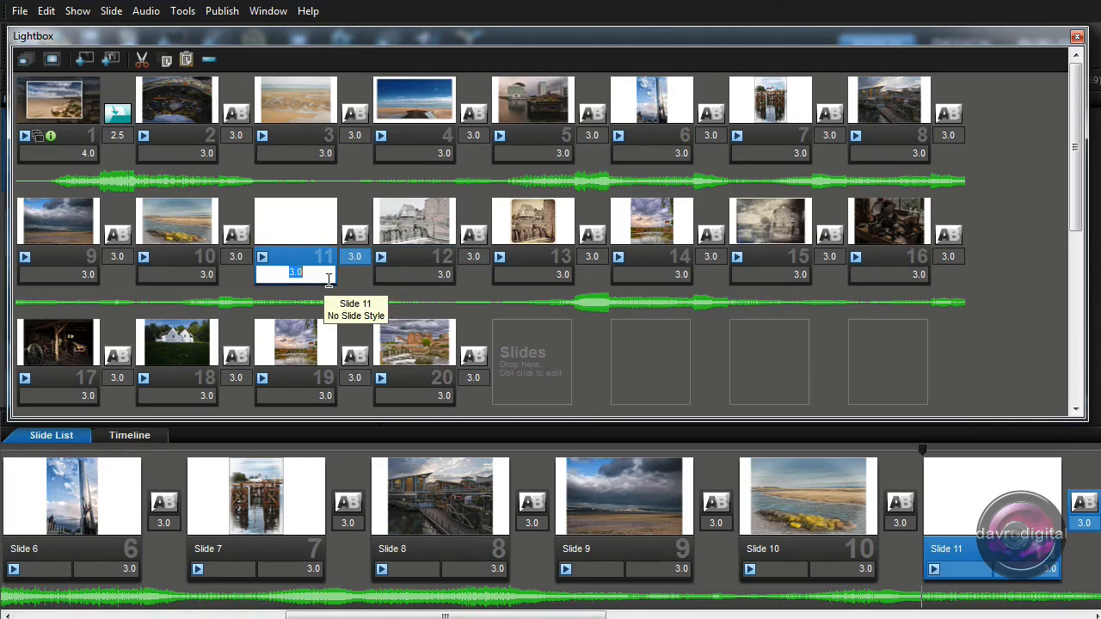
text(1.0)
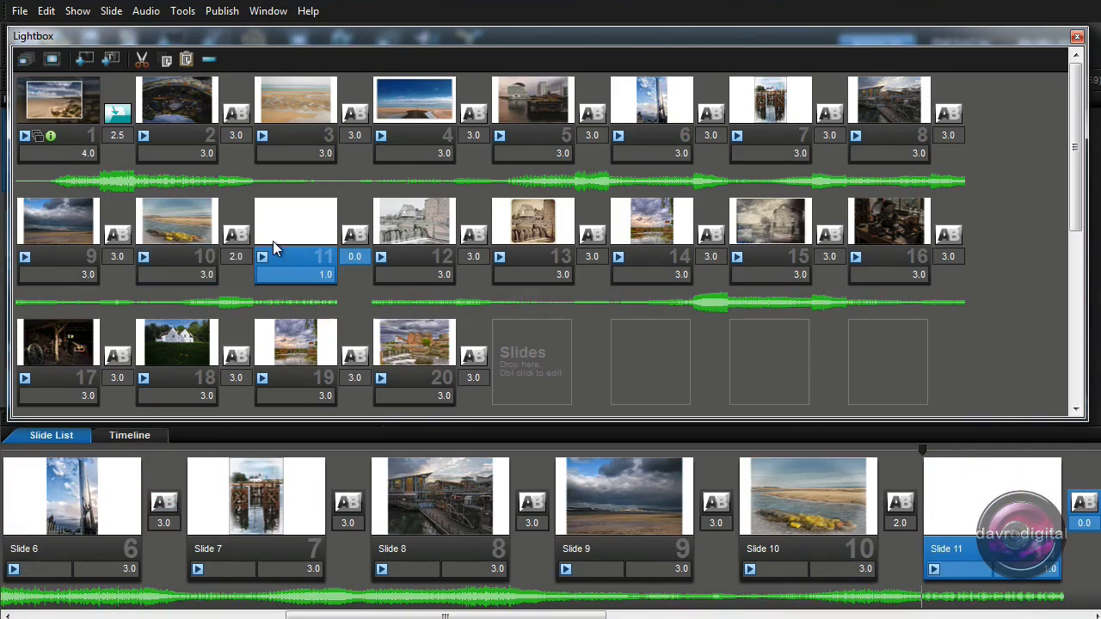
mouse_move(56, 111)
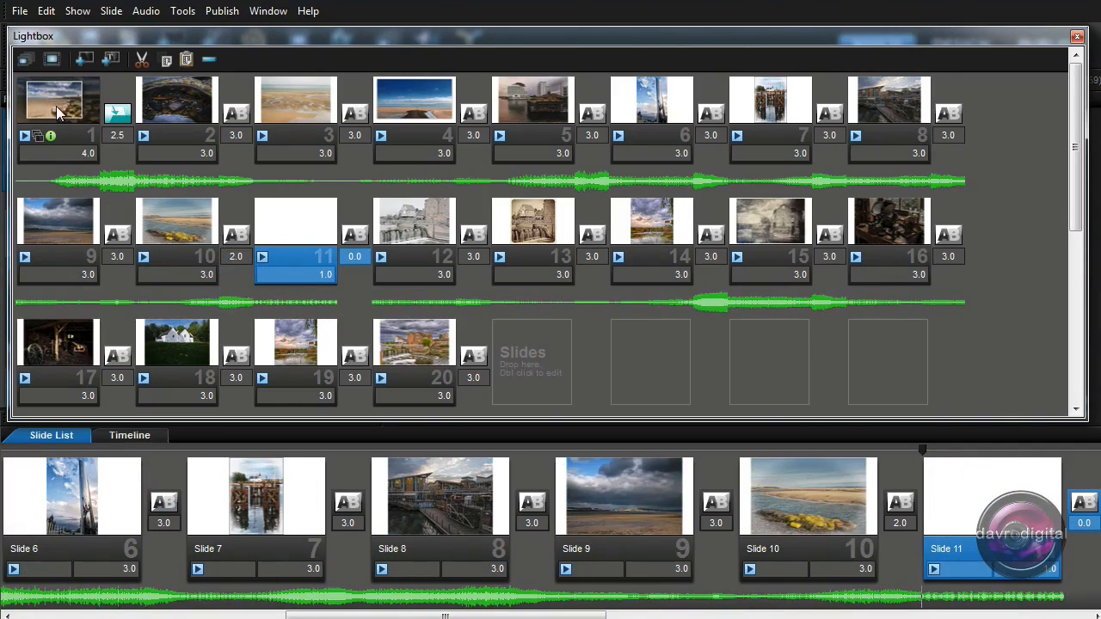
click(58, 100)
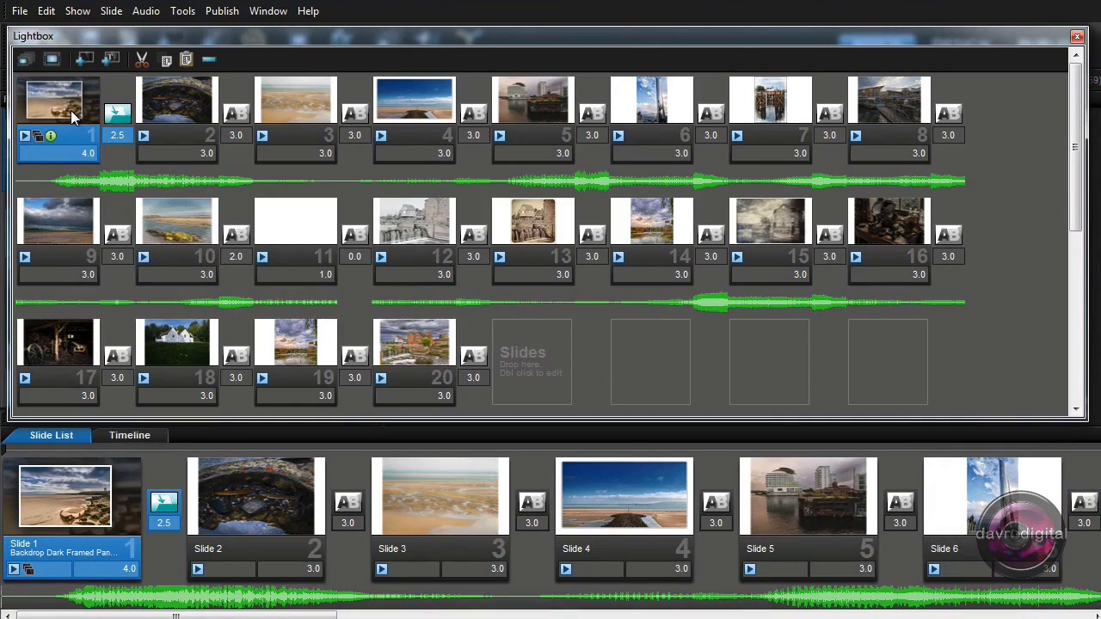
mouse_move(112, 59)
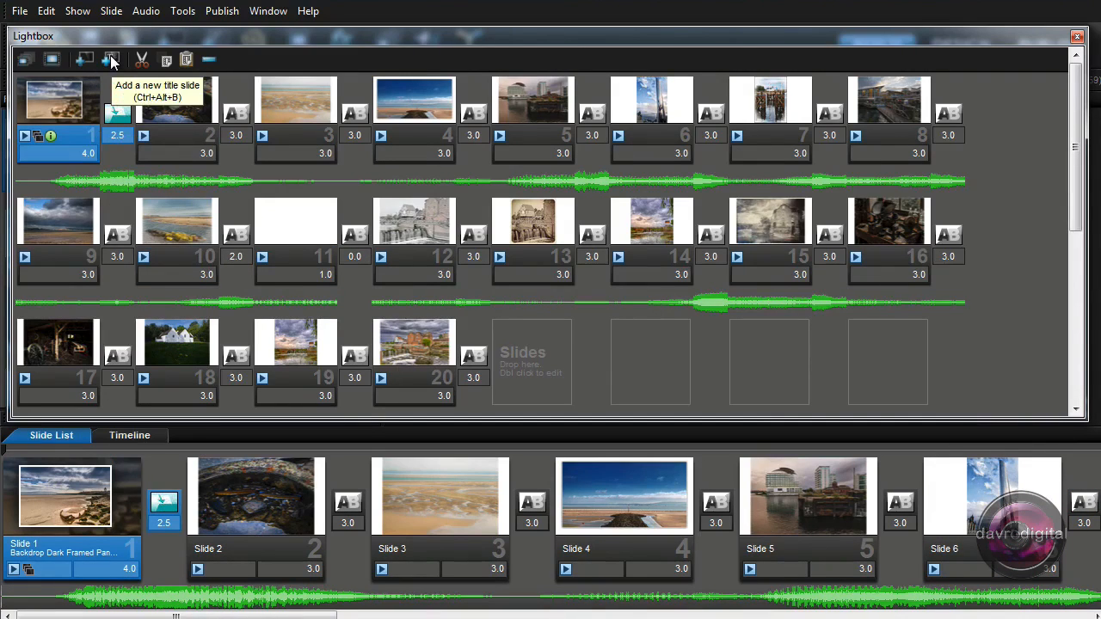
mouse_move(112, 65)
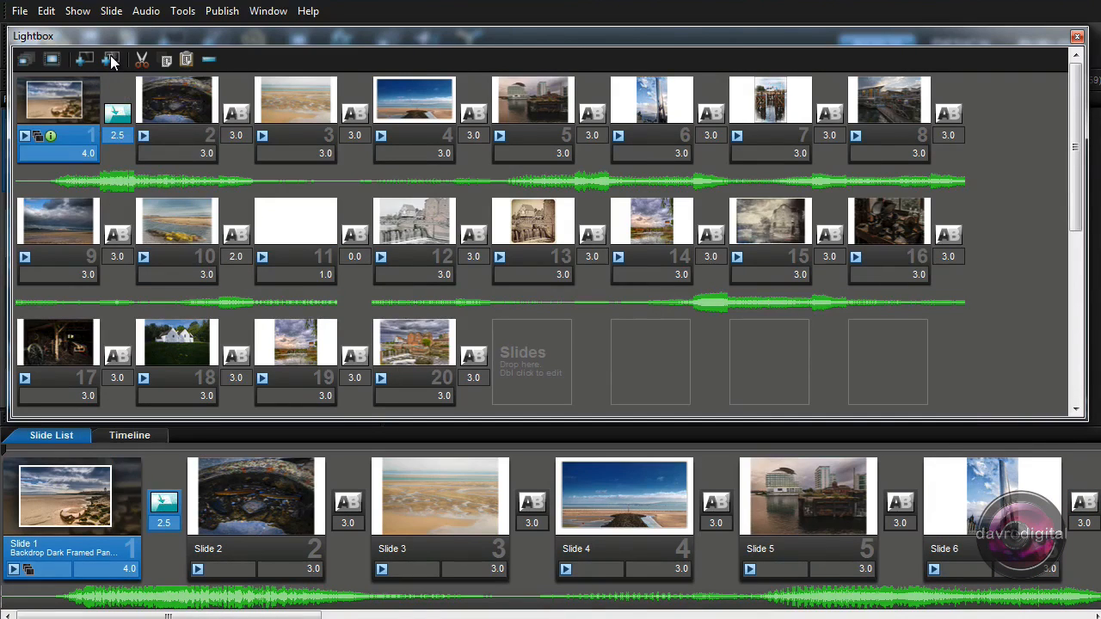
double_click(58, 100)
text(This is)
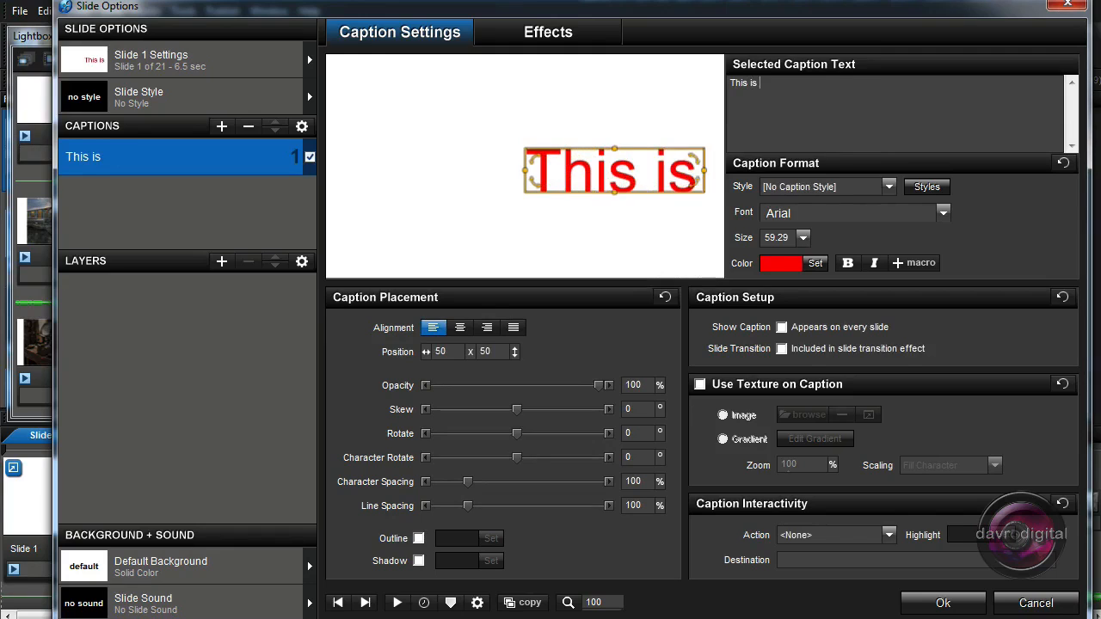
Extend the caption to 'This is a title' and drag it left to fit the frame
text(a title)
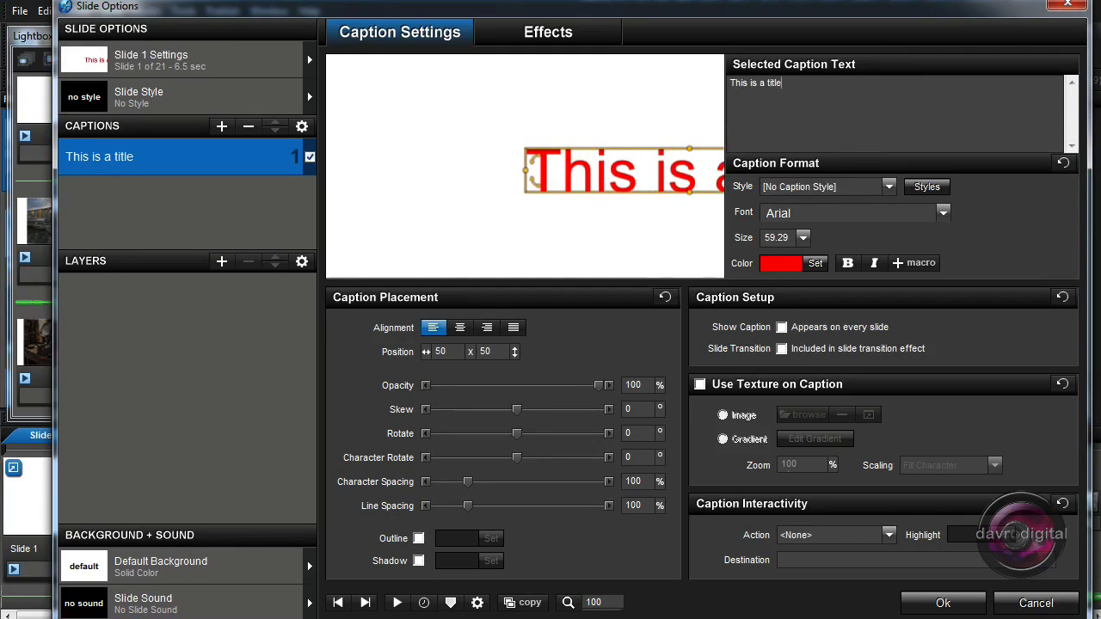
drag(619, 167, 546, 164)
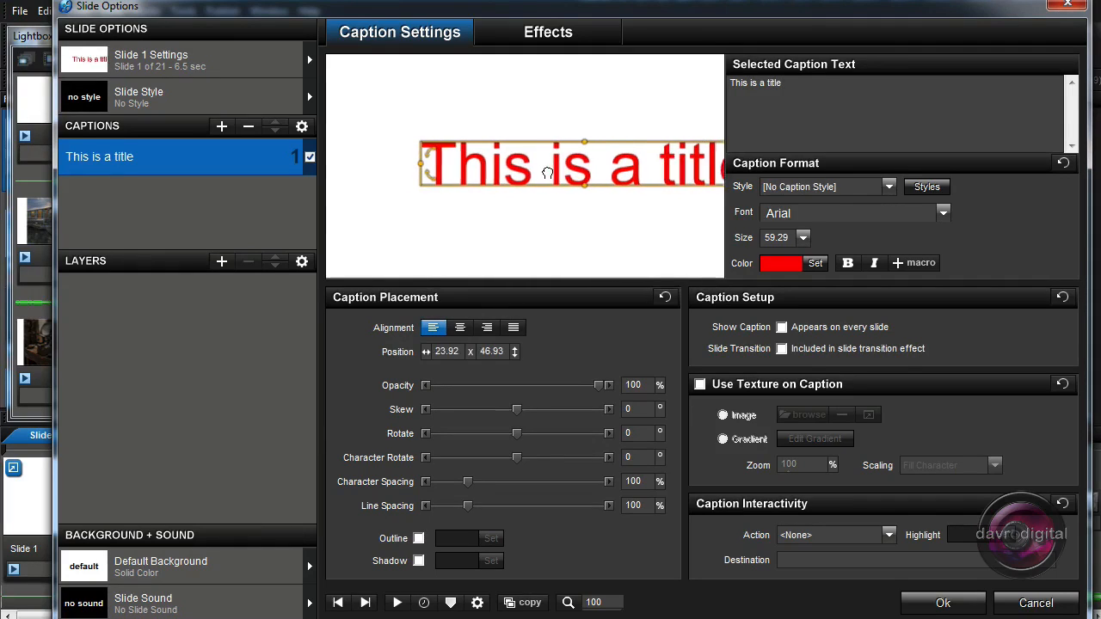
drag(568, 163, 533, 162)
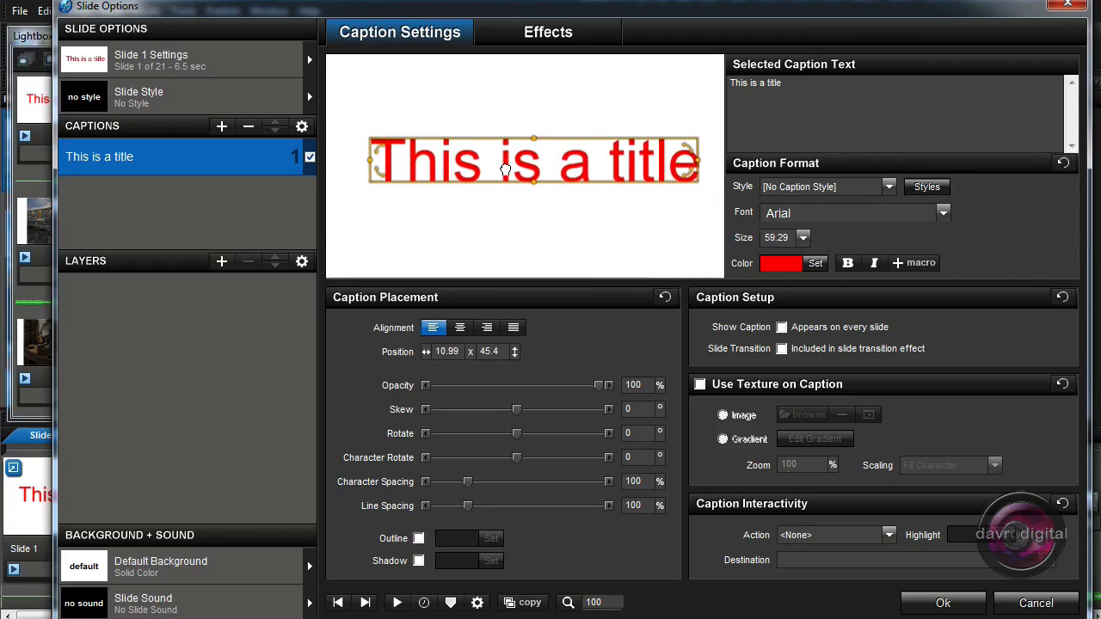
mouse_move(760, 226)
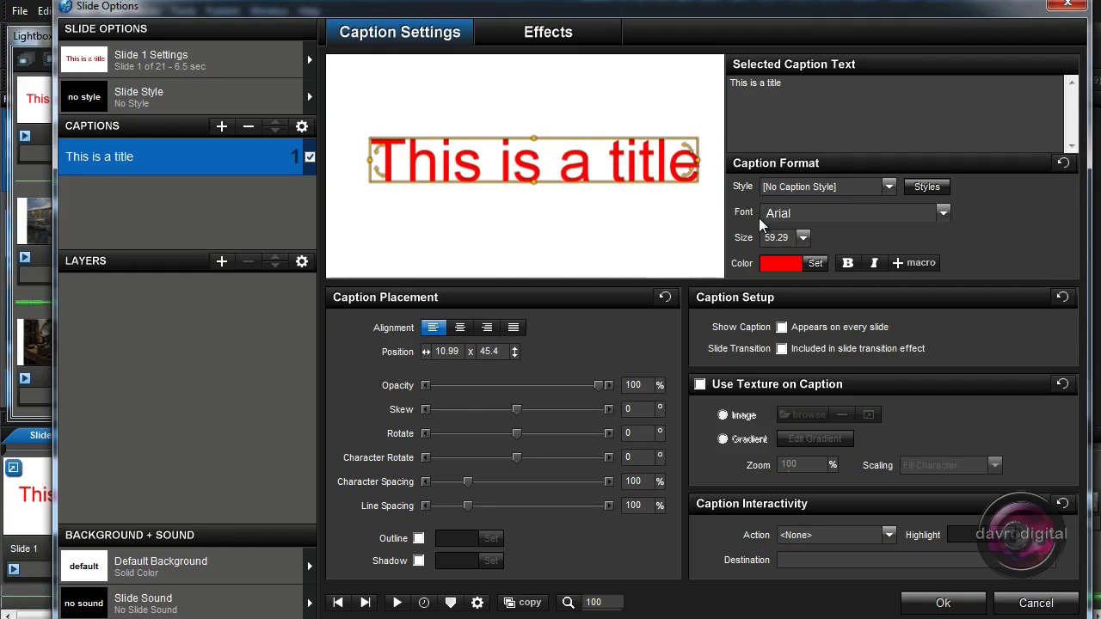
mouse_move(626, 239)
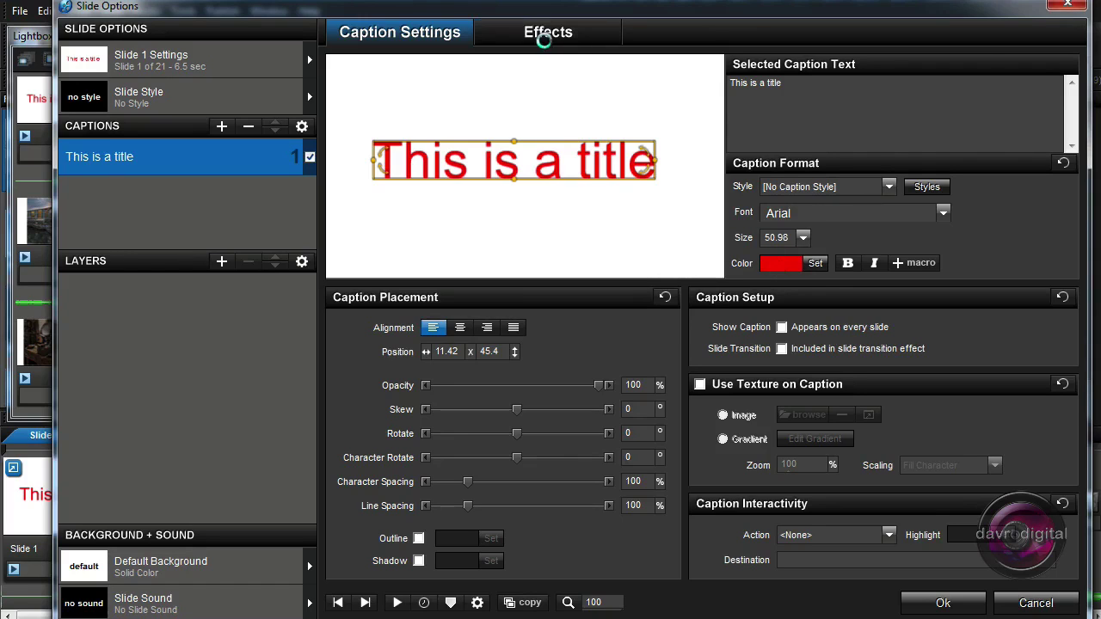
Check the caption Effects, return to Caption Settings, and close the title slide's options
click(548, 32)
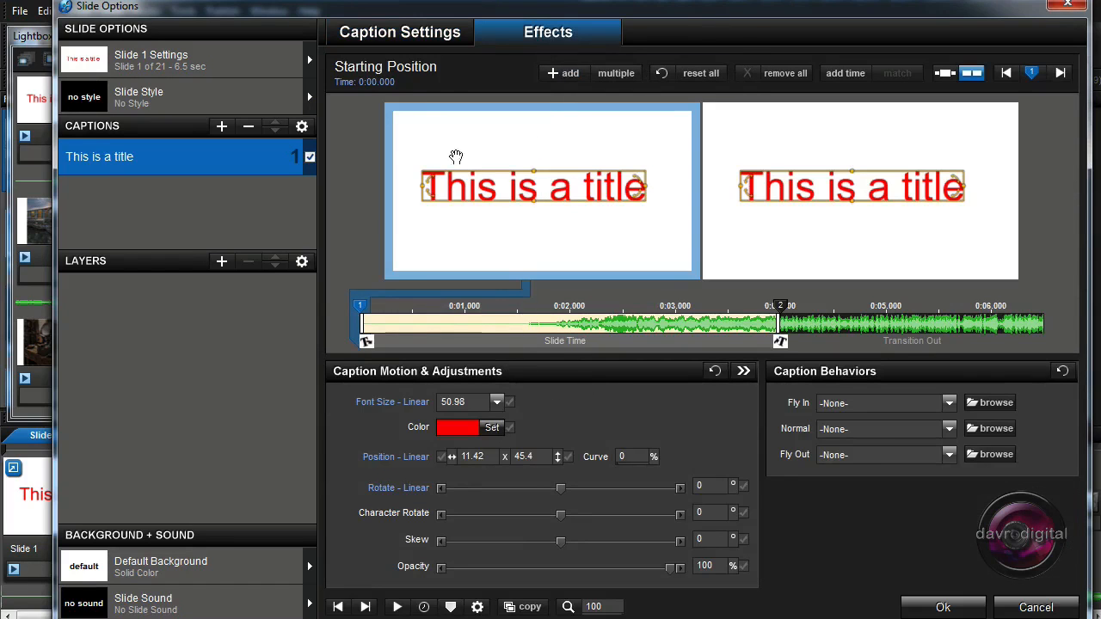
click(400, 32)
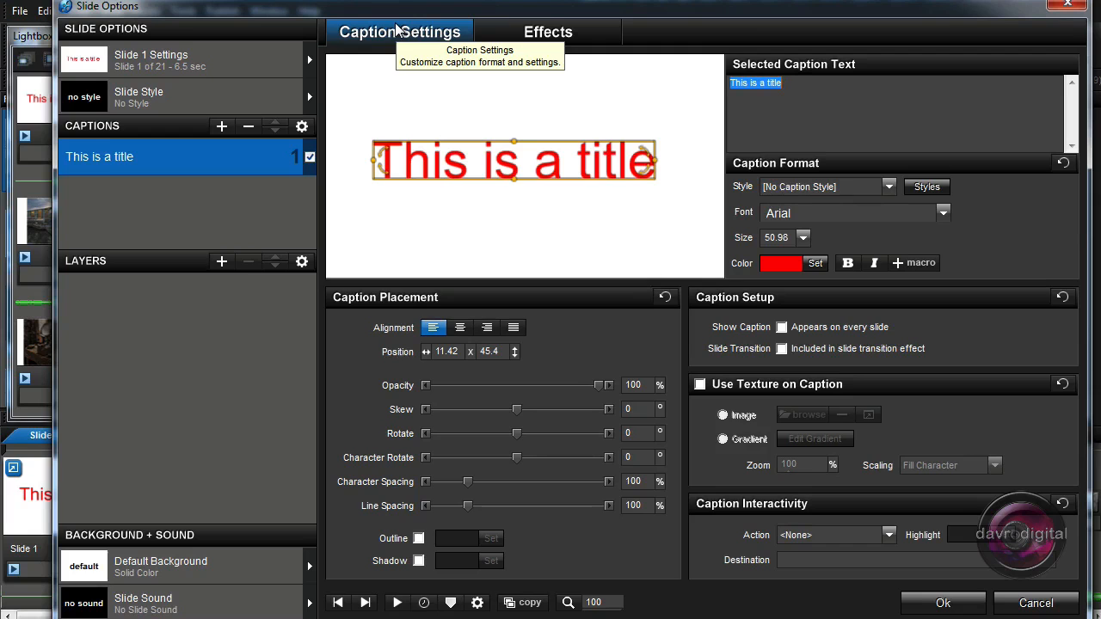
mouse_move(936, 593)
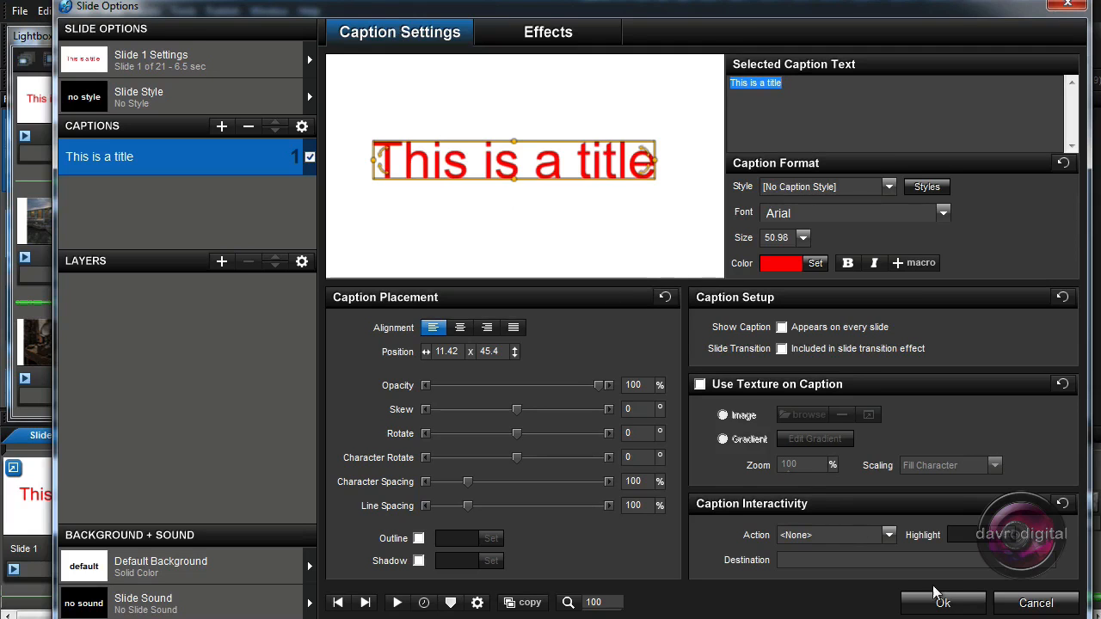
click(942, 602)
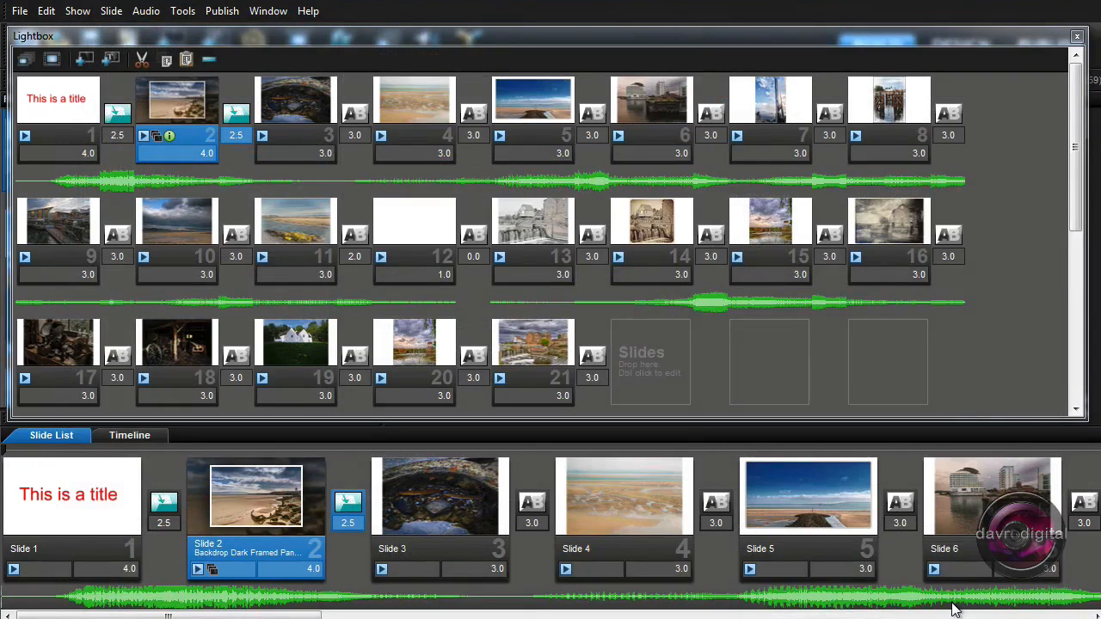
mouse_move(295, 307)
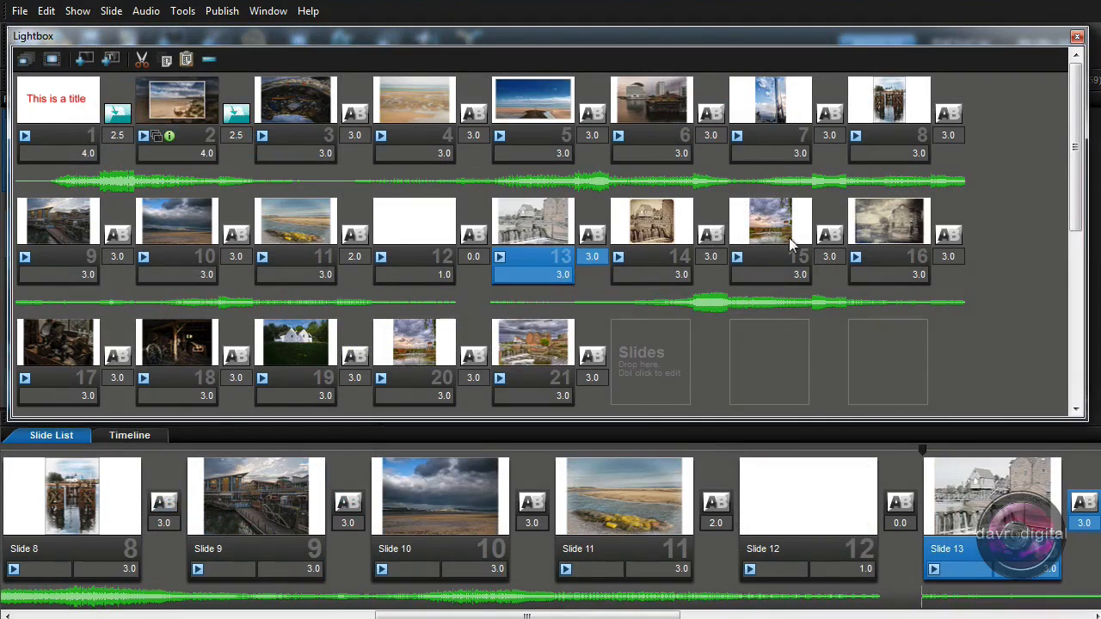
mouse_move(680, 241)
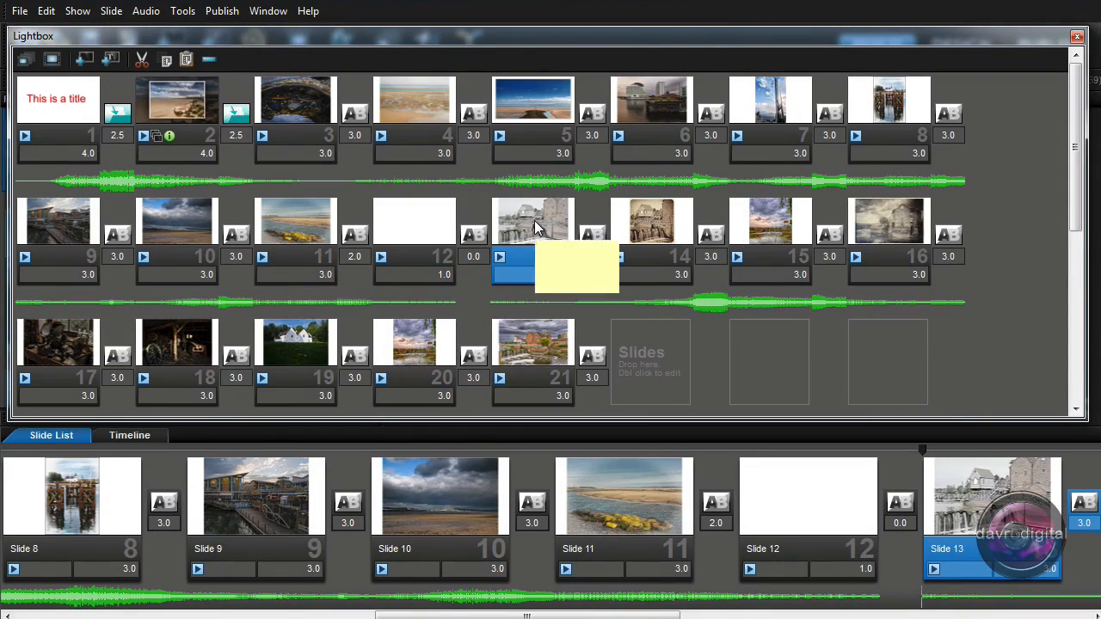
mouse_move(534, 224)
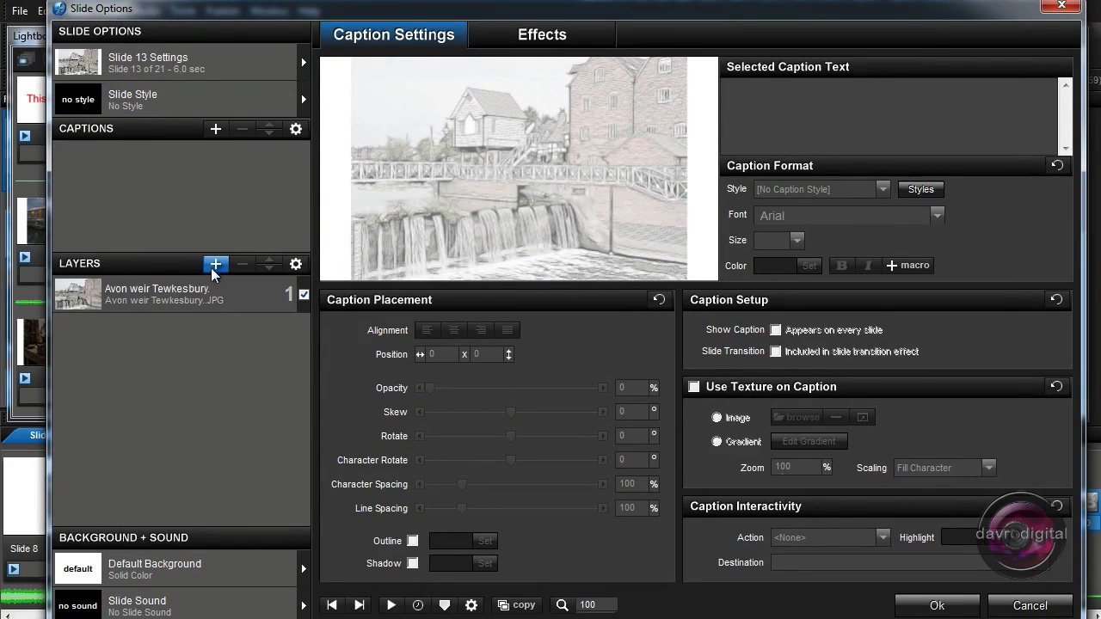
Add the sepia Avon weir Tewkesbury photo to slide 13 as an image layer
click(216, 264)
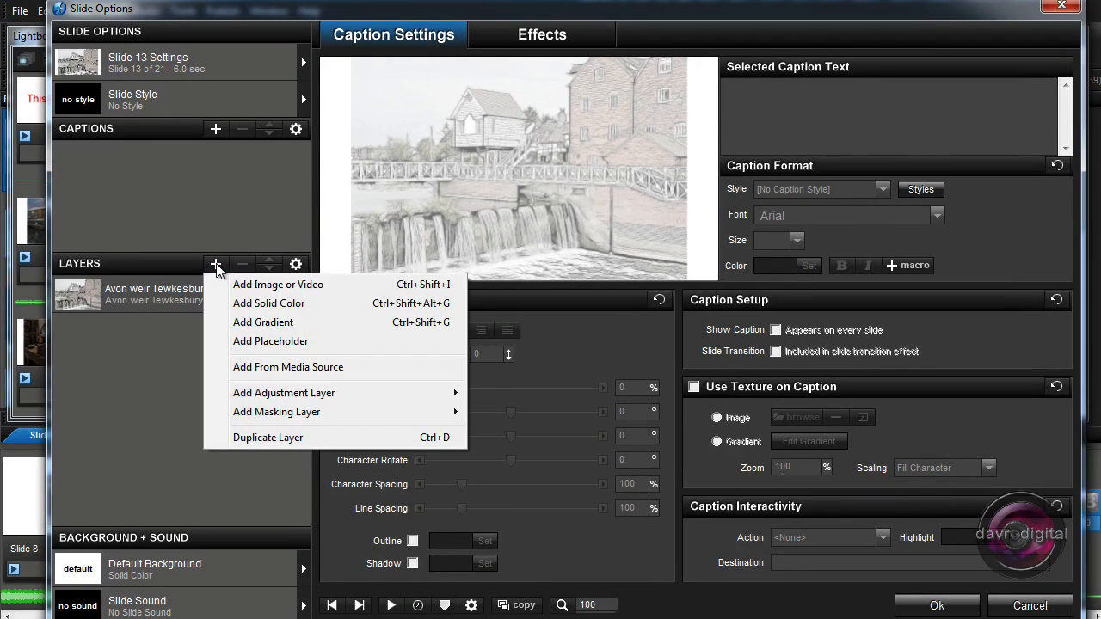
click(278, 284)
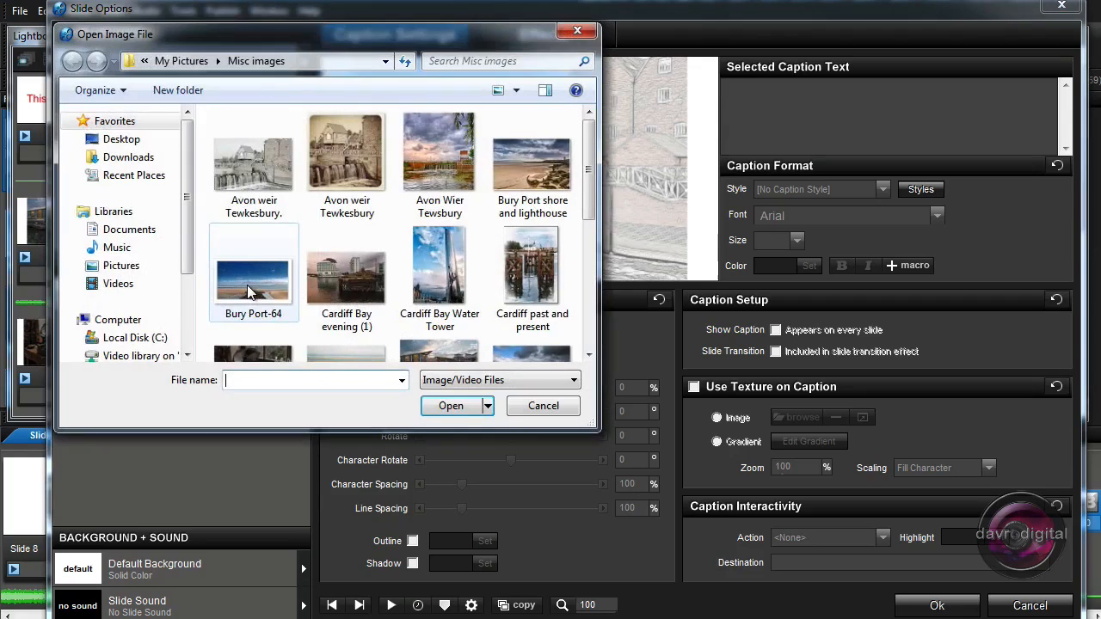
drag(327, 34, 344, 45)
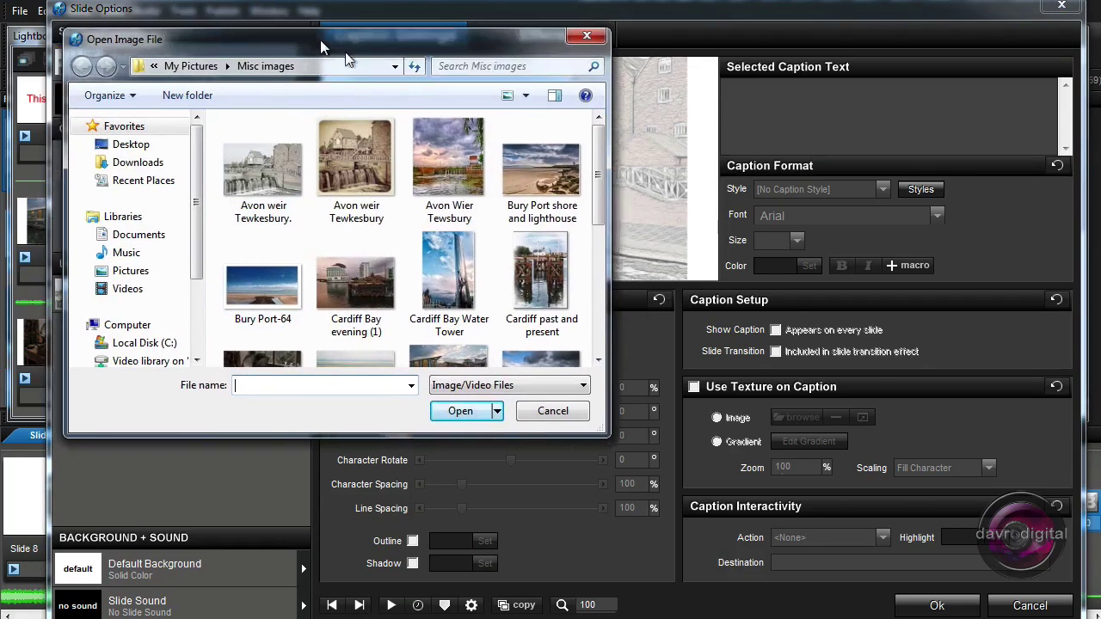
drag(318, 39, 602, 111)
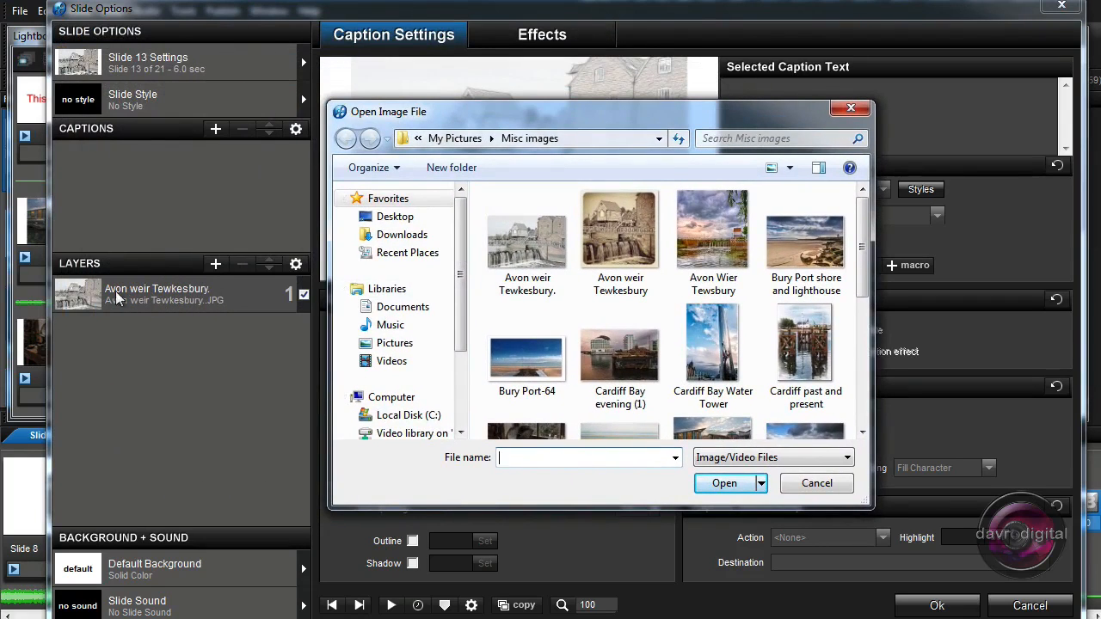
mouse_move(619, 228)
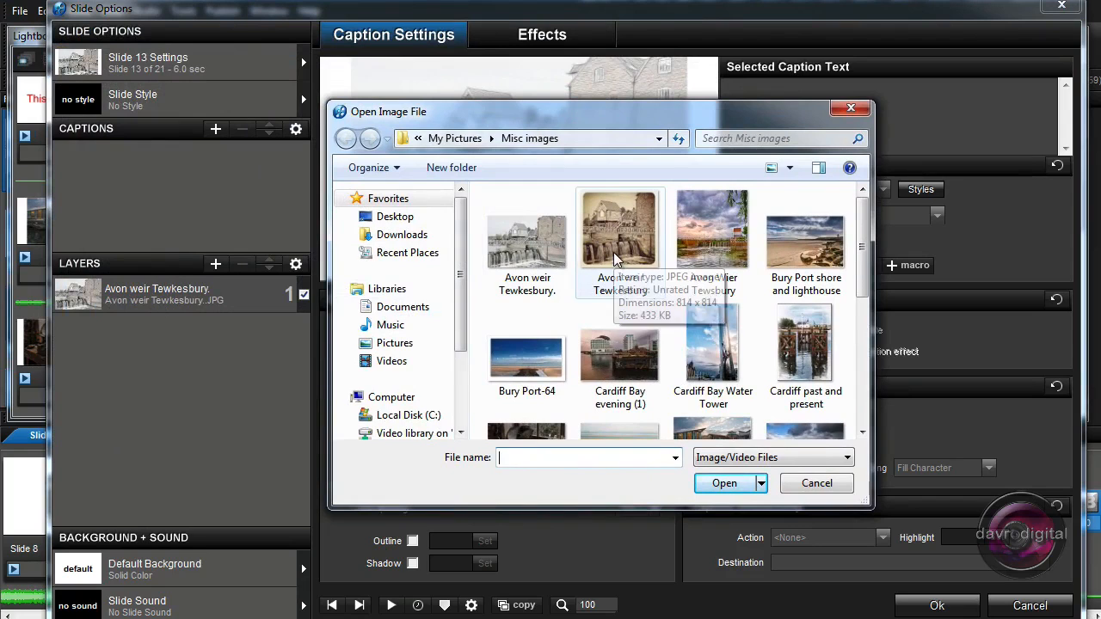
click(620, 230)
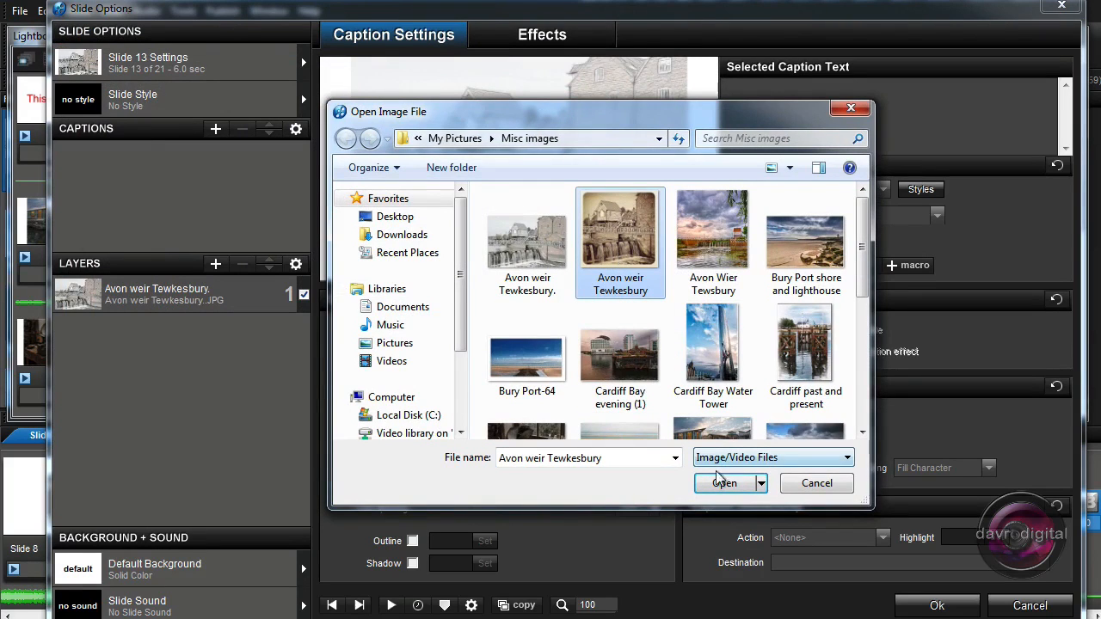
click(724, 483)
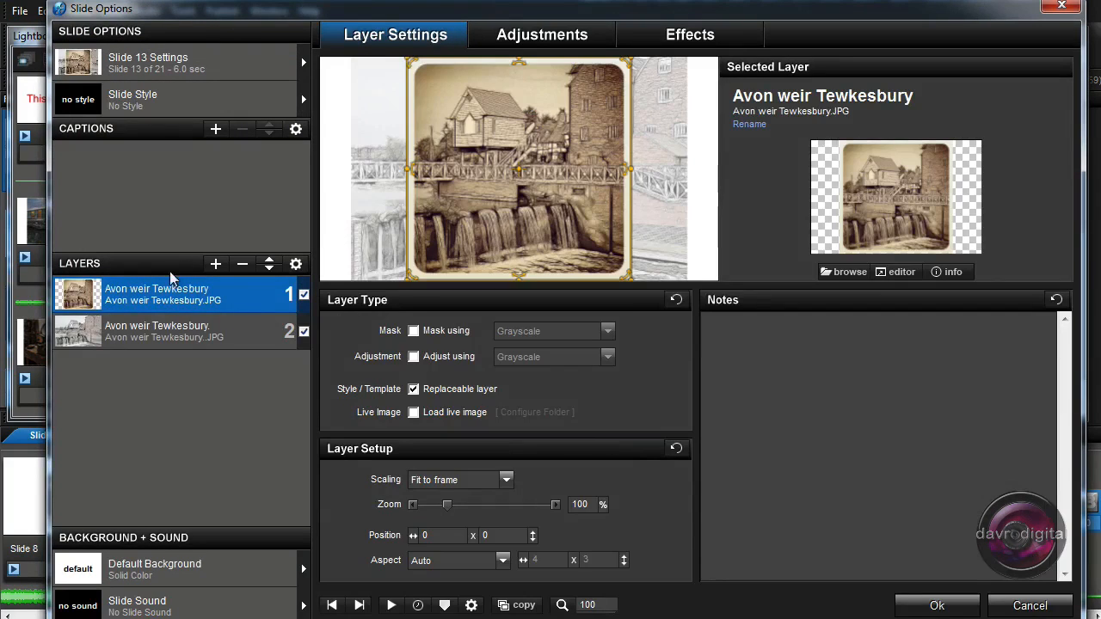
Add the Avon Wier Tewsbury photo as a layer and move it to second
click(216, 264)
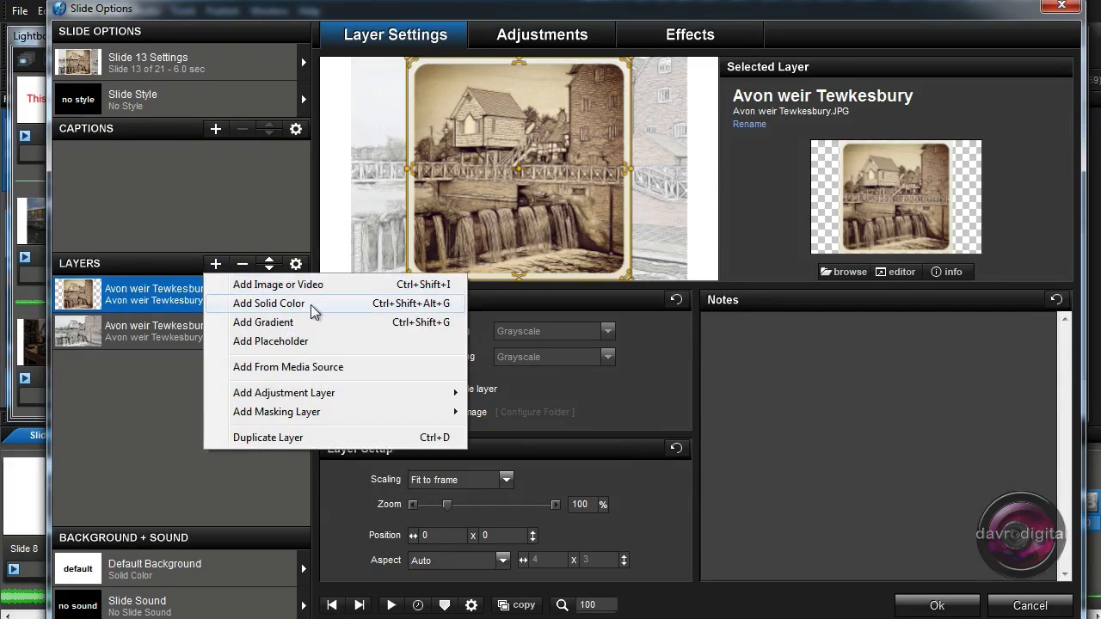
click(277, 284)
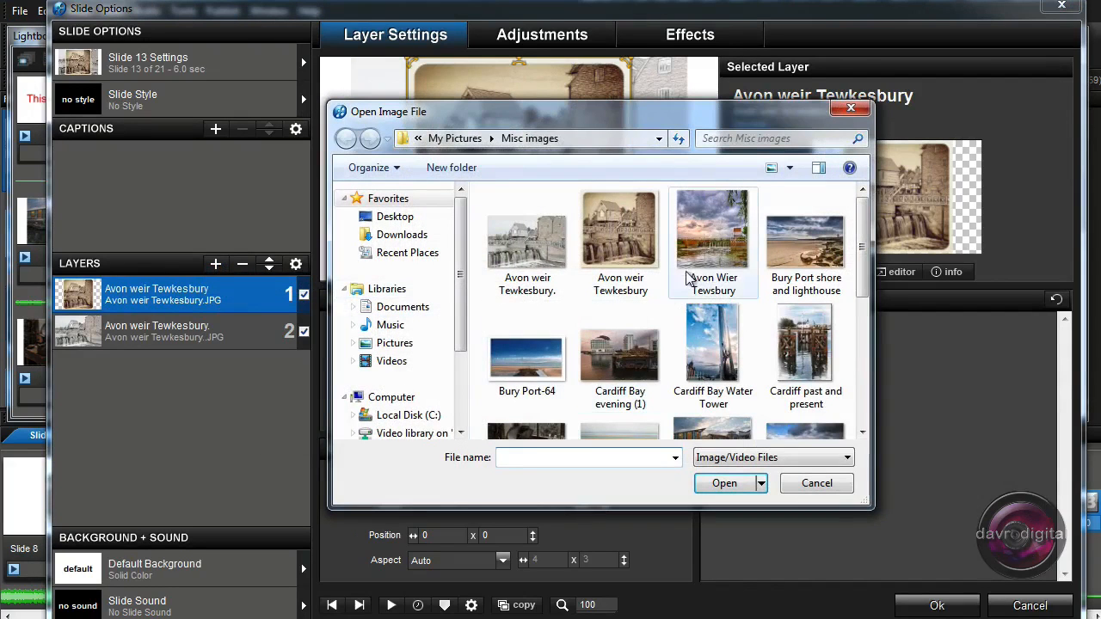
click(713, 228)
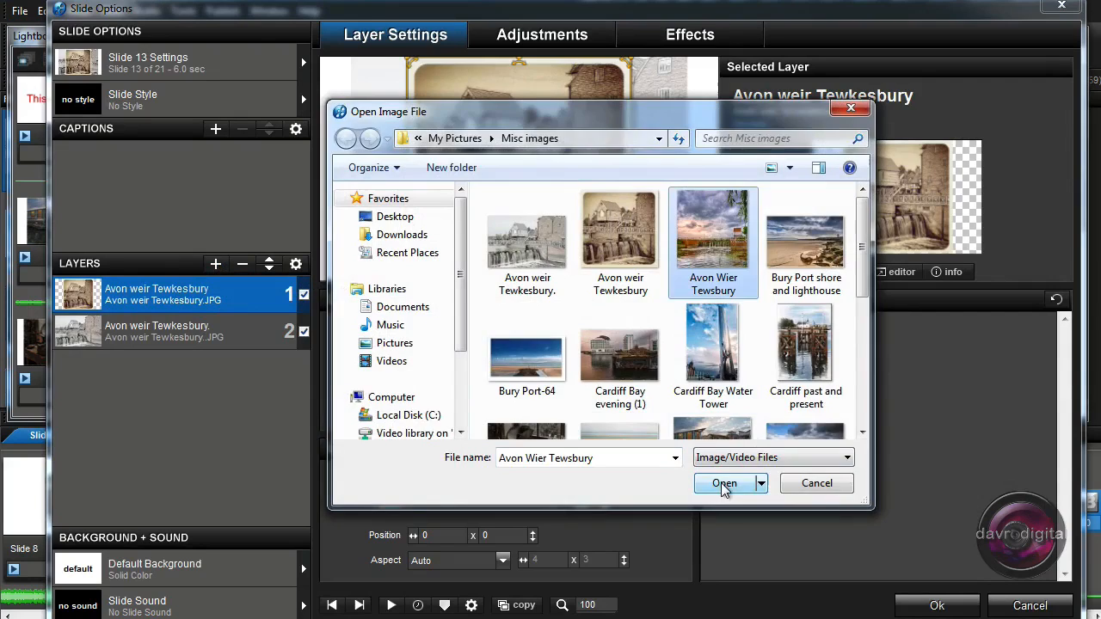
click(724, 483)
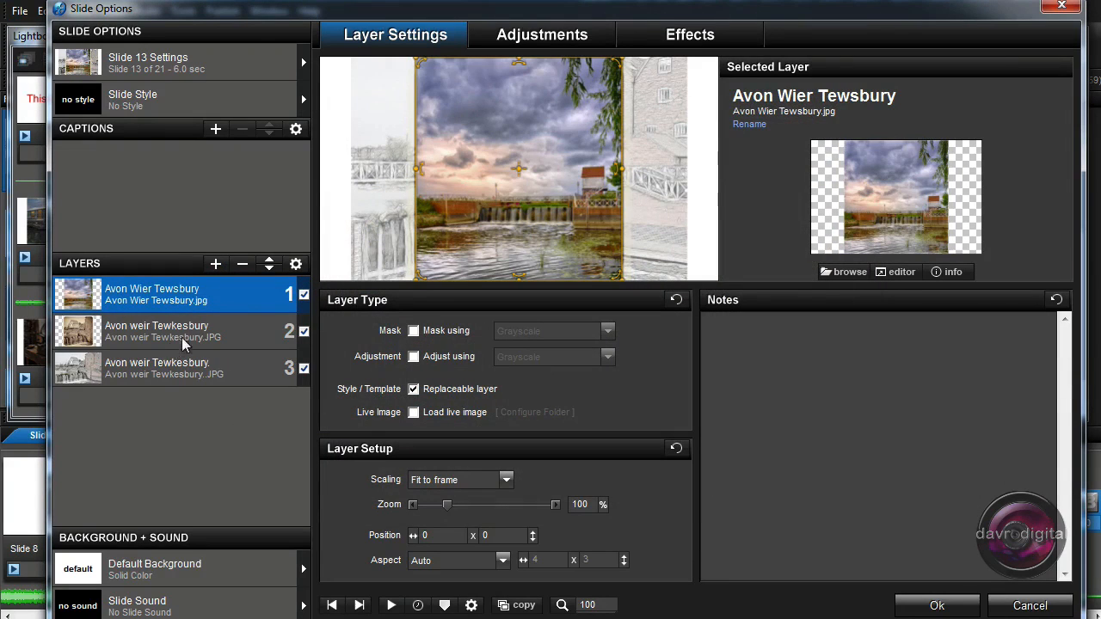
click(269, 264)
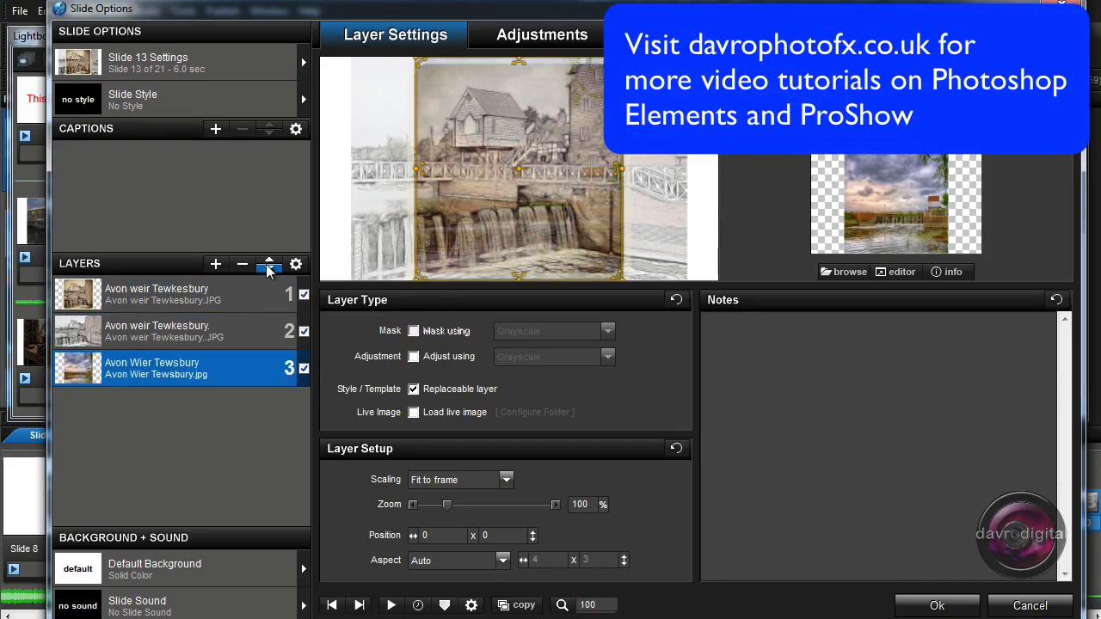
click(268, 264)
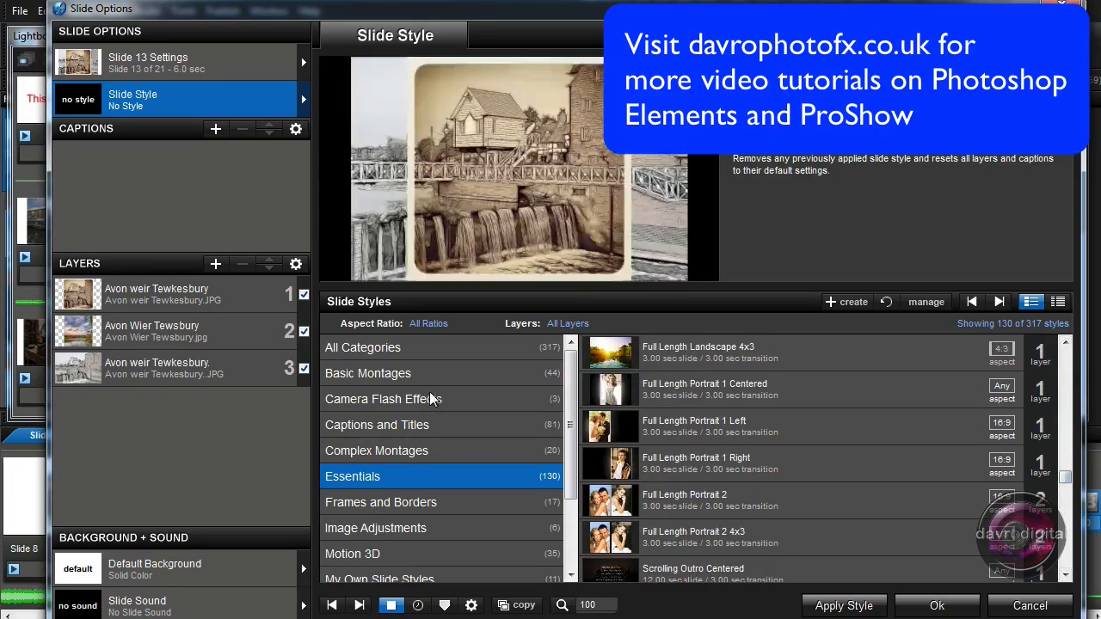
Apply the Basic Montages Corner Pan Fade Light style to slide 13 and confirm
click(367, 372)
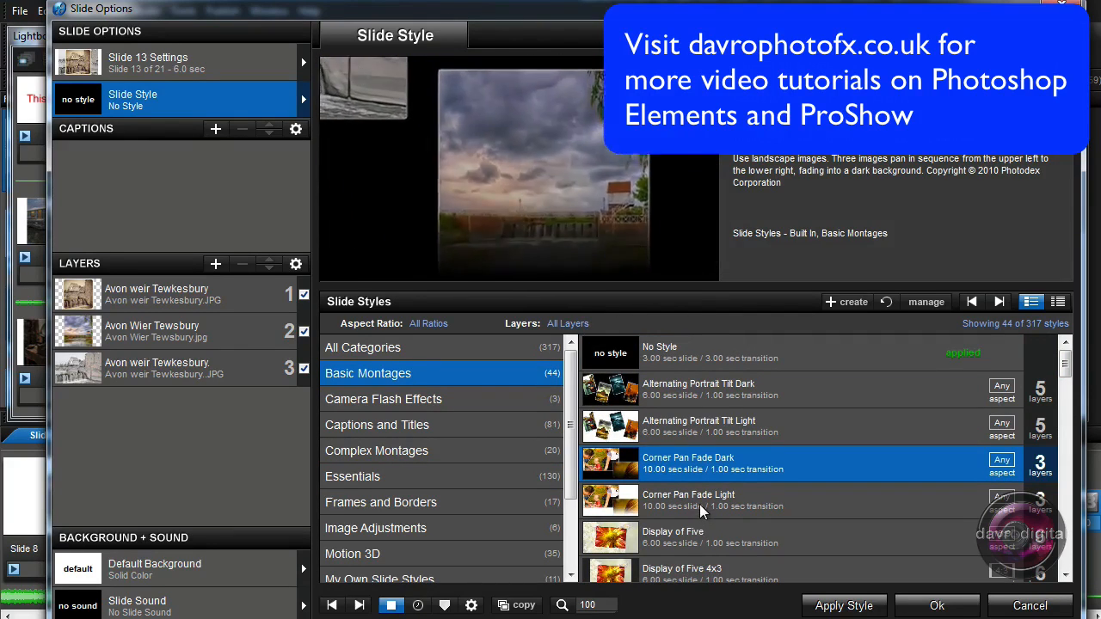
click(688, 500)
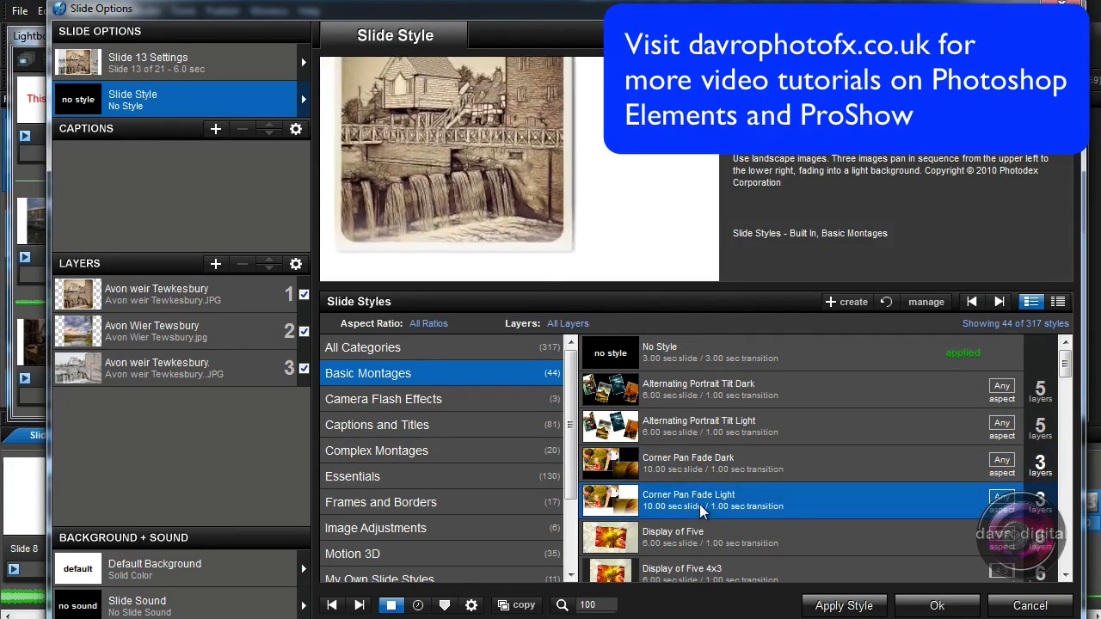
click(844, 605)
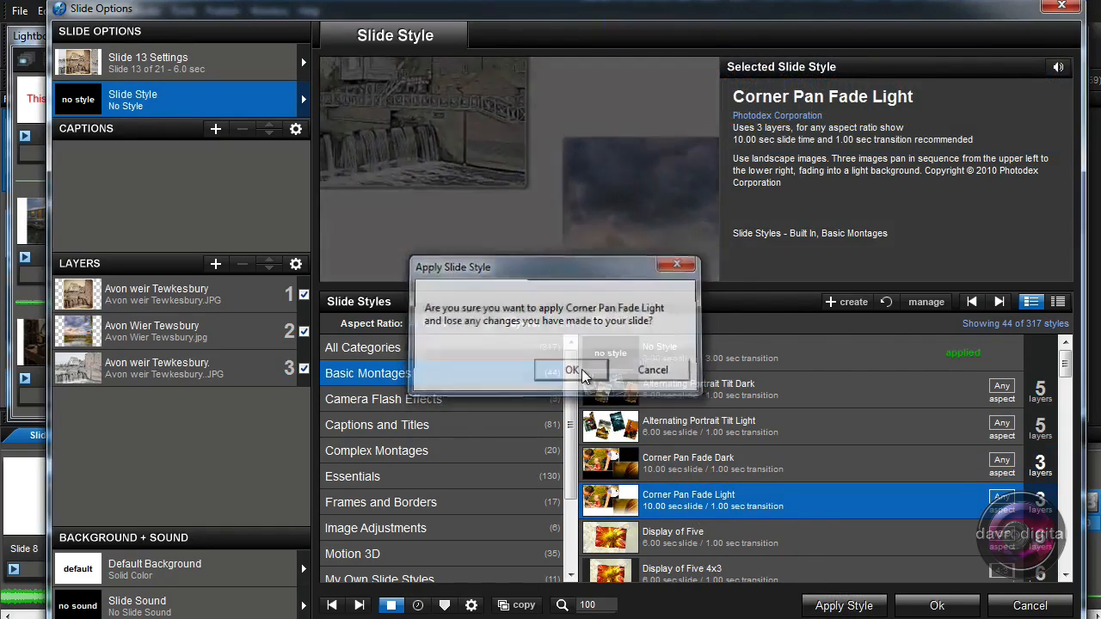
click(570, 370)
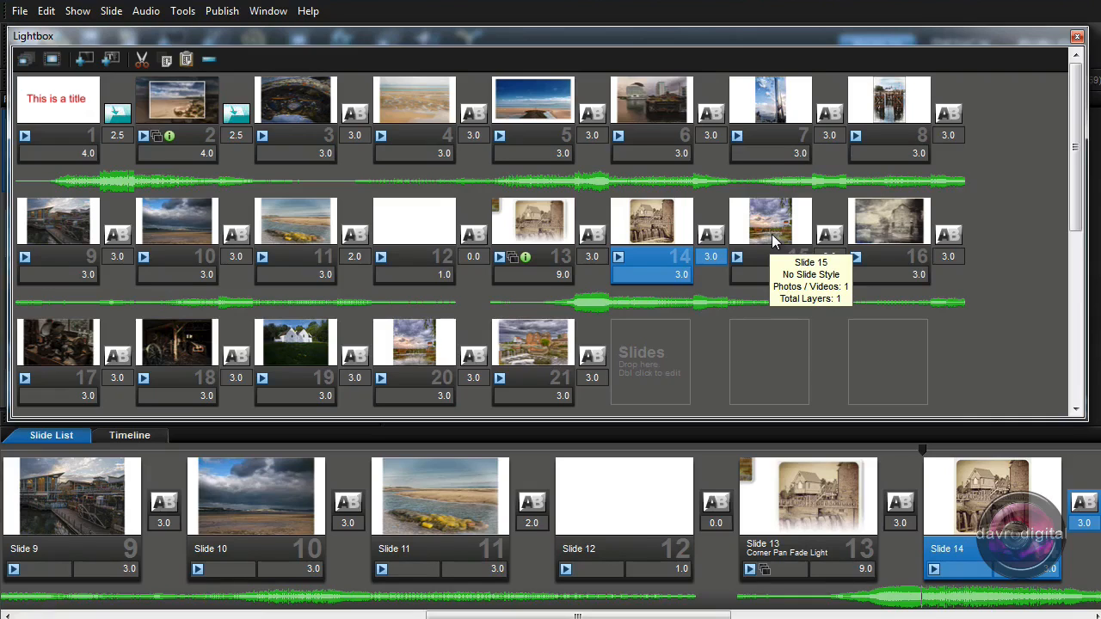
Delete slides 14 and 15 in the Lightbox, then select the final red-brick town slide
scroll(right, 3)
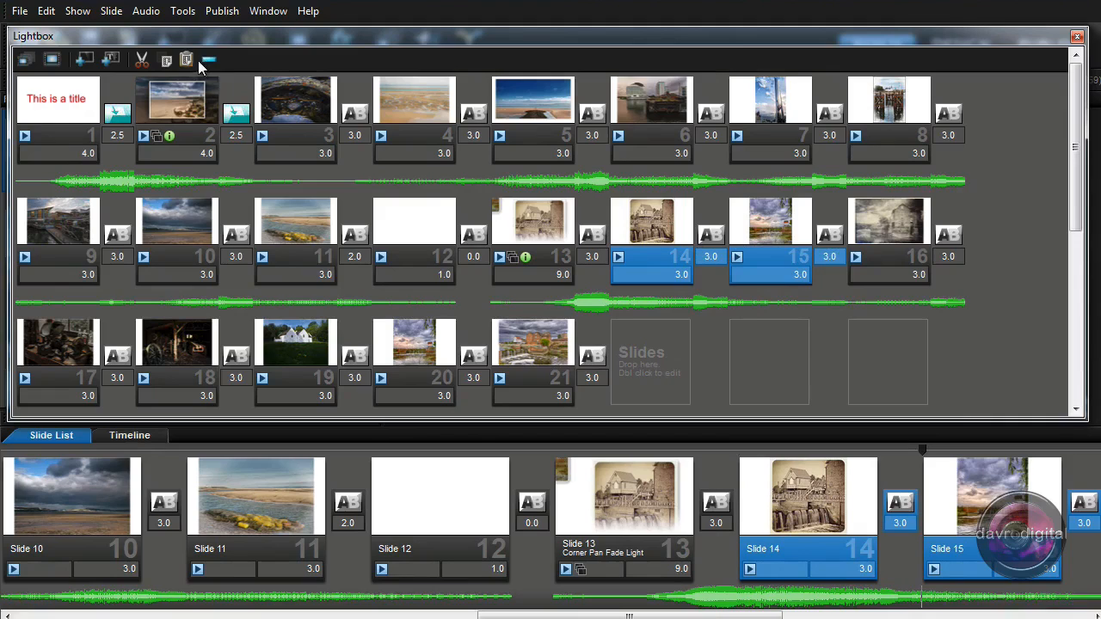
mouse_move(208, 61)
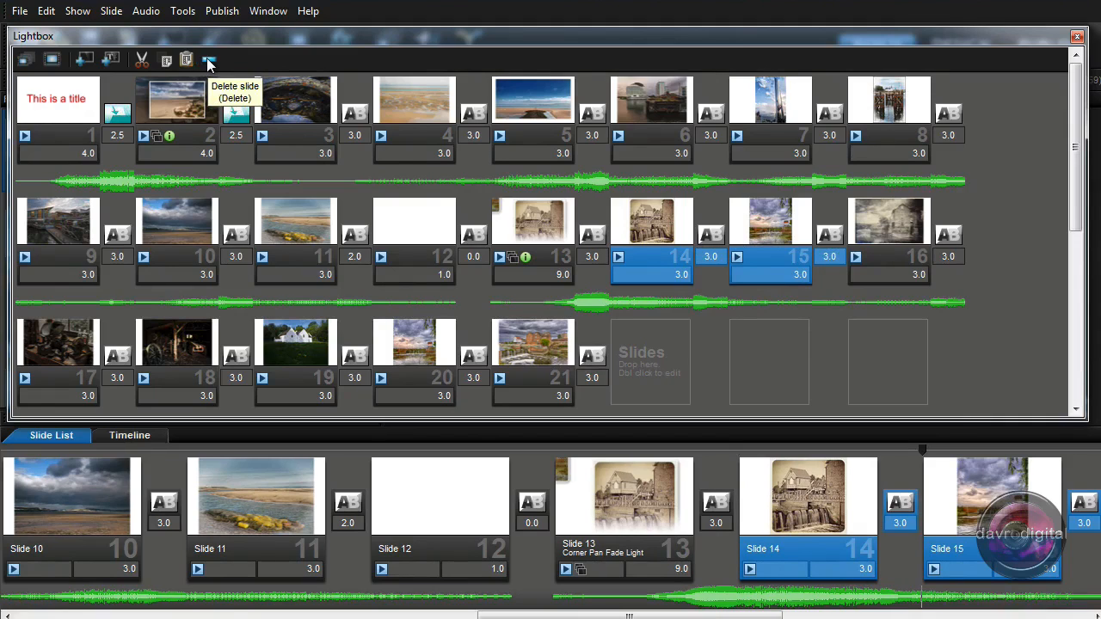
click(209, 60)
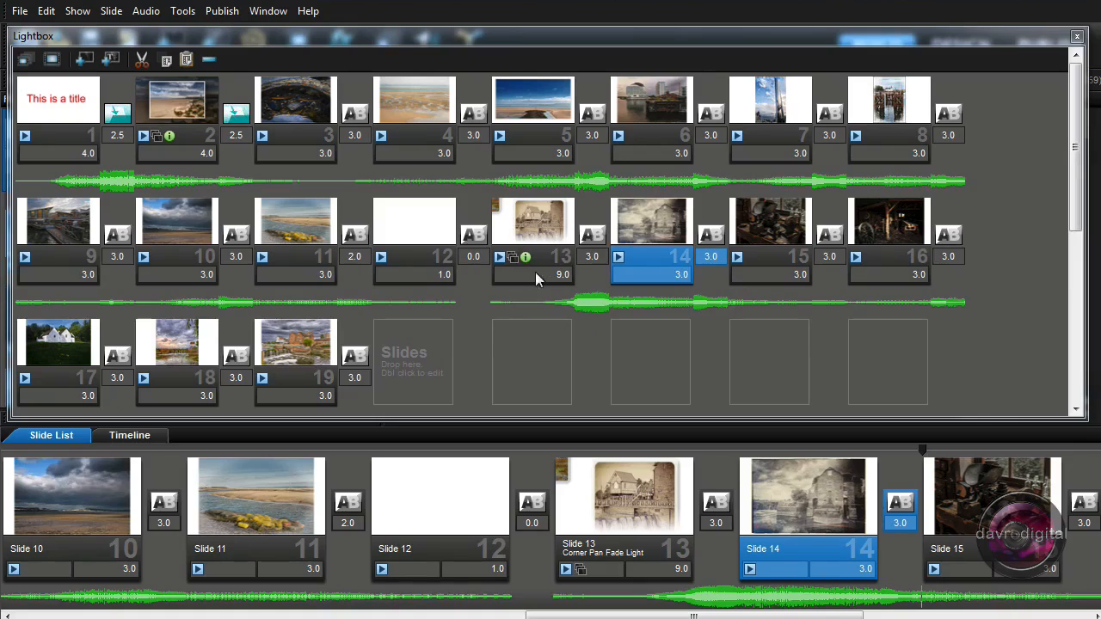
mouse_move(503, 278)
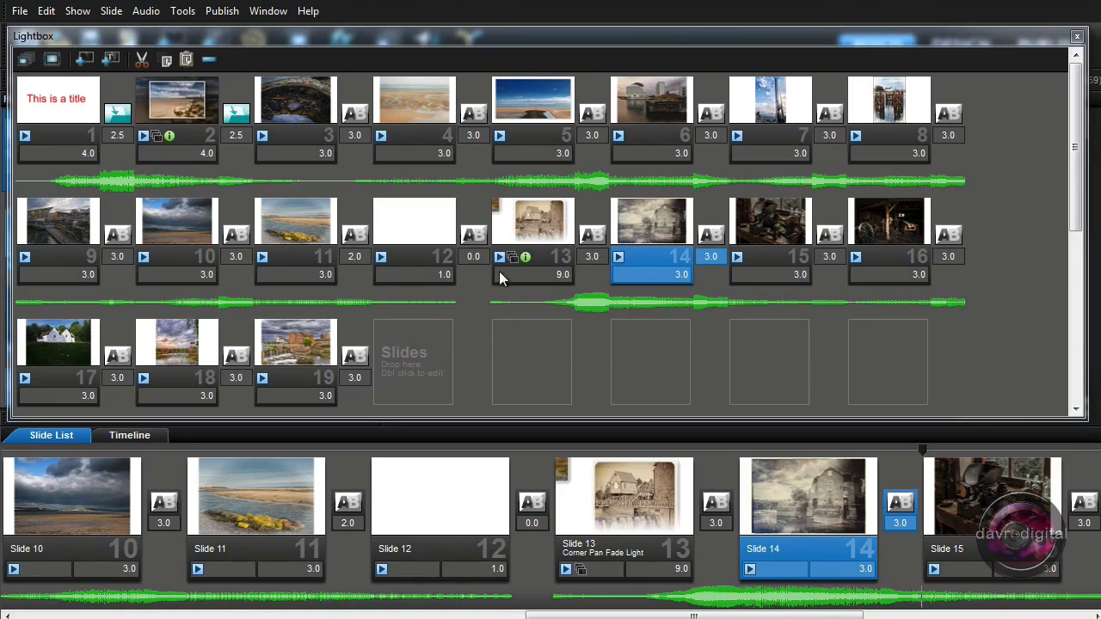
mouse_move(301, 341)
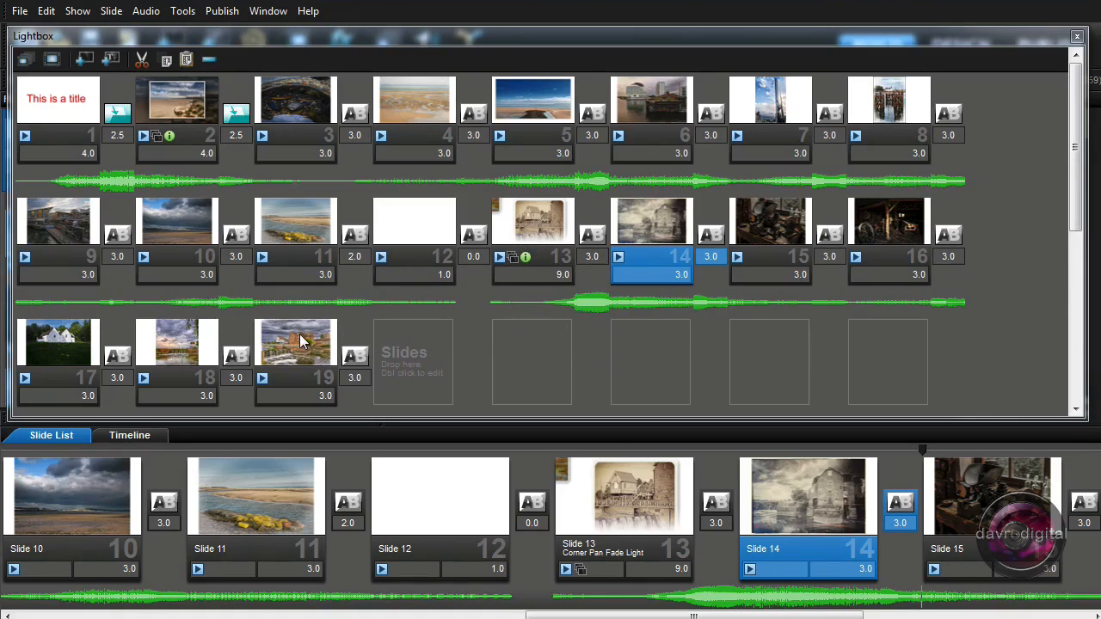
click(295, 342)
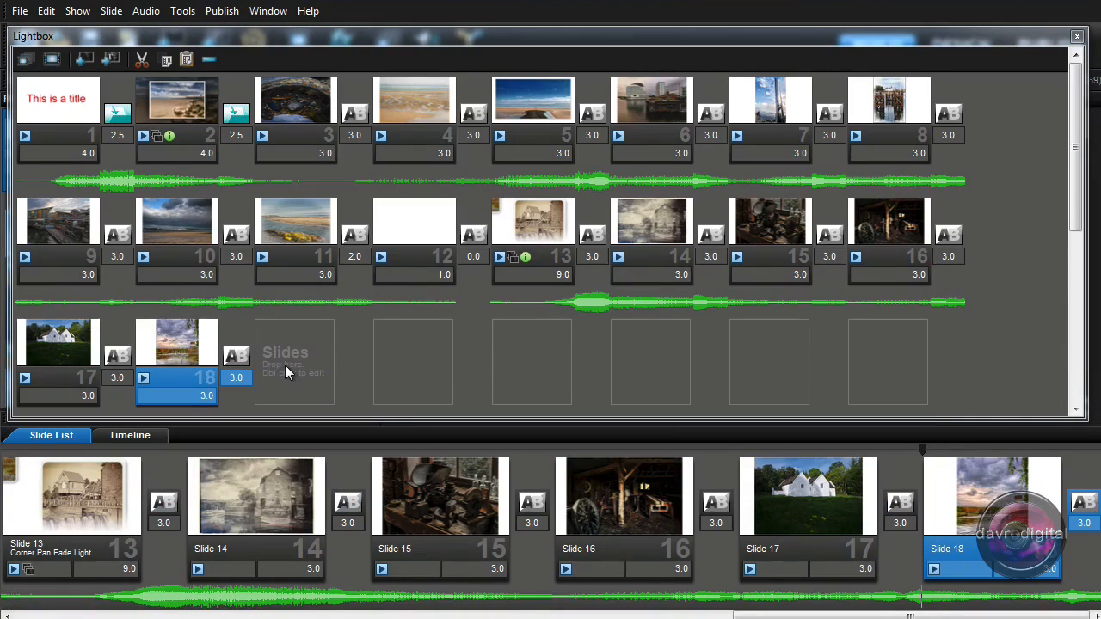
mouse_move(189, 163)
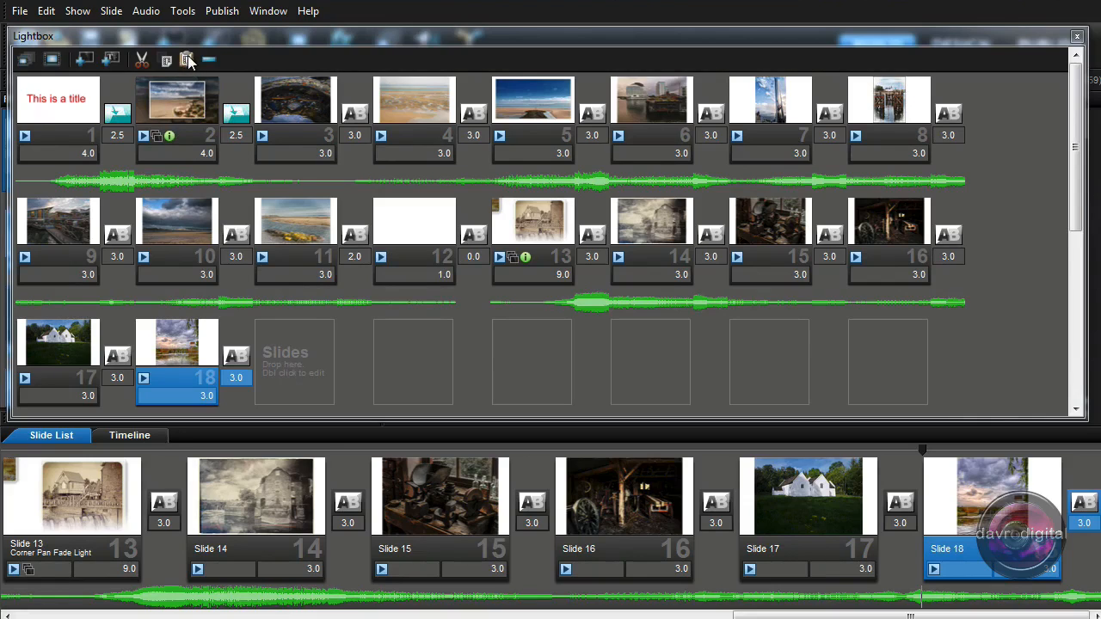
Reorder the last slides: town slide as 17, sunset next, white house slide last
click(187, 58)
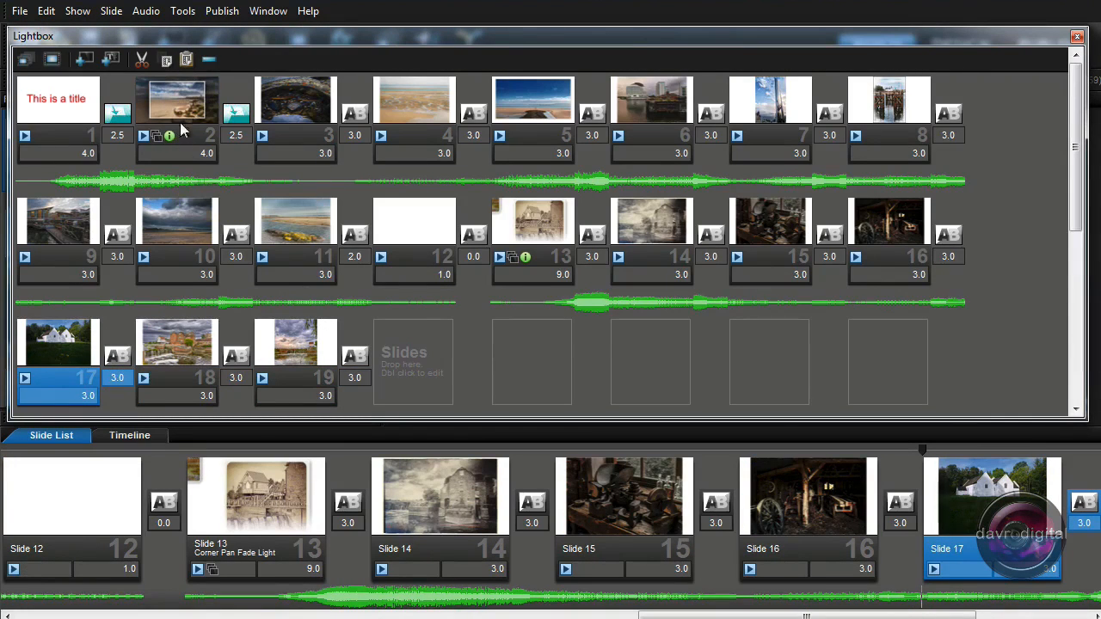
scroll(left, 3)
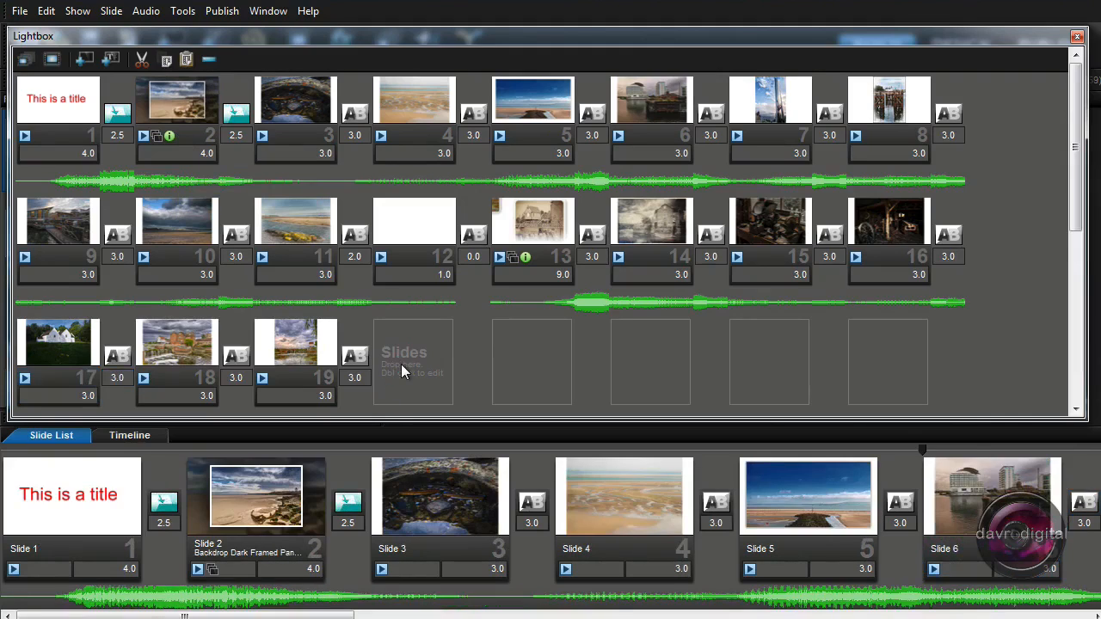
click(186, 60)
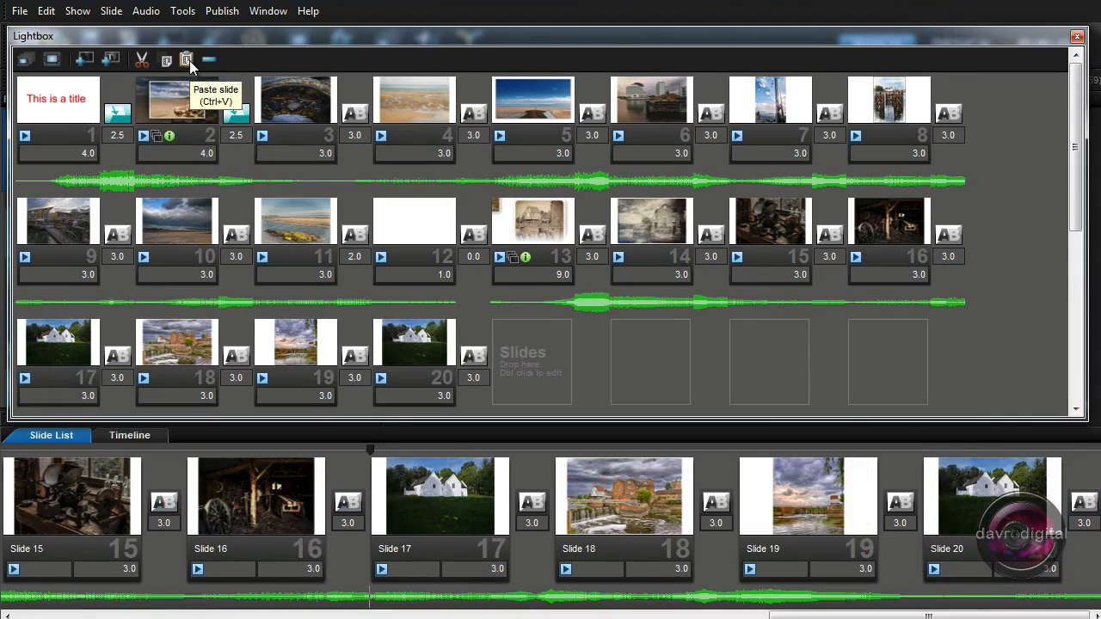
click(185, 59)
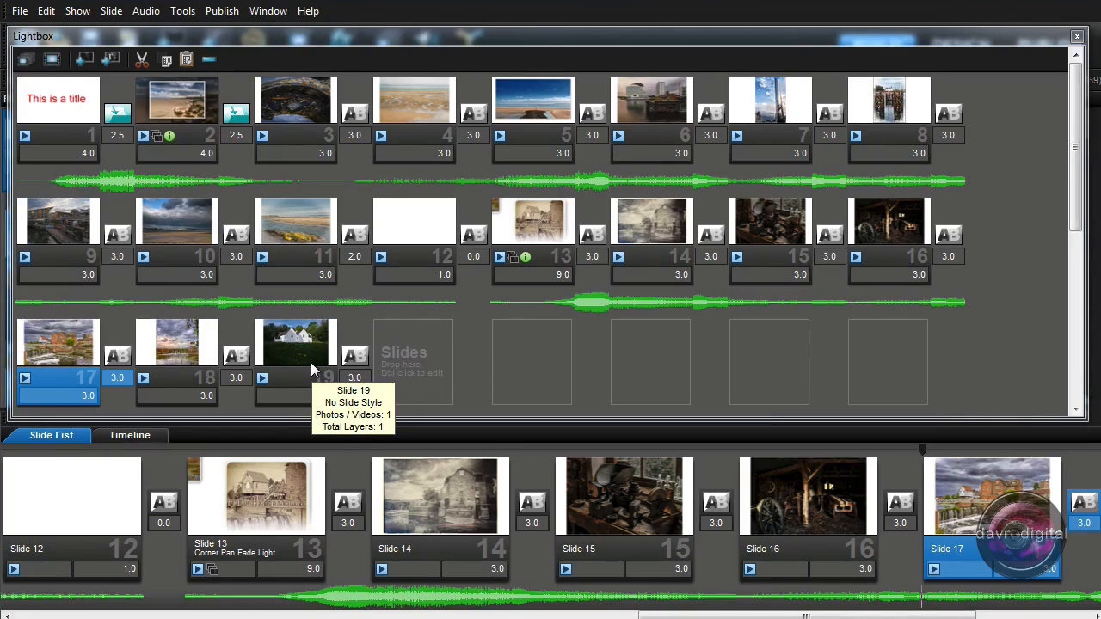
mouse_move(167, 323)
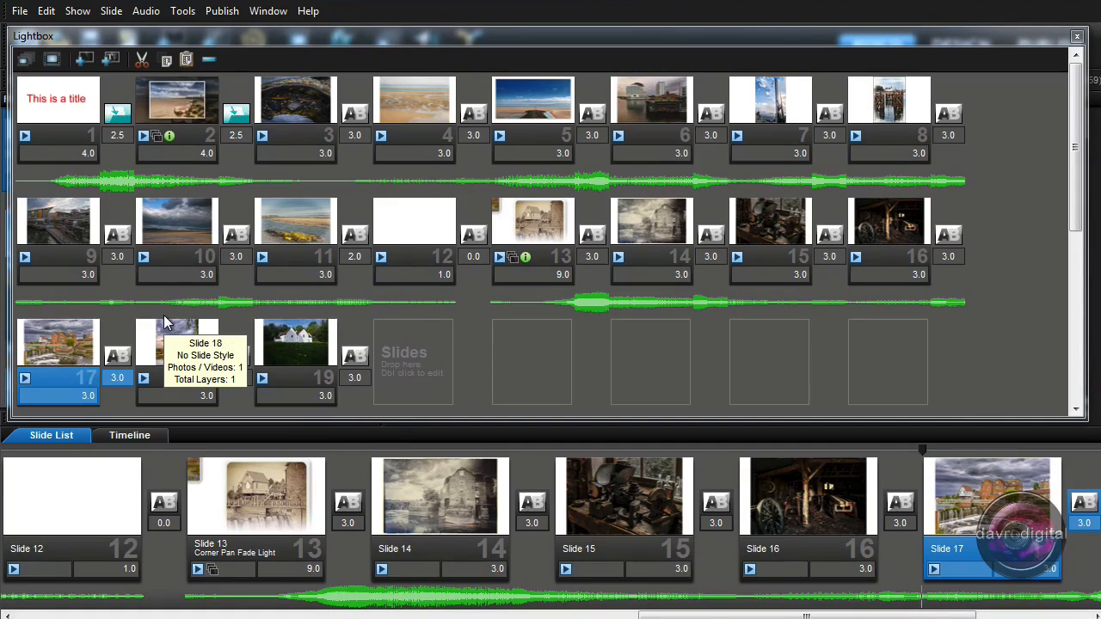
mouse_move(295, 222)
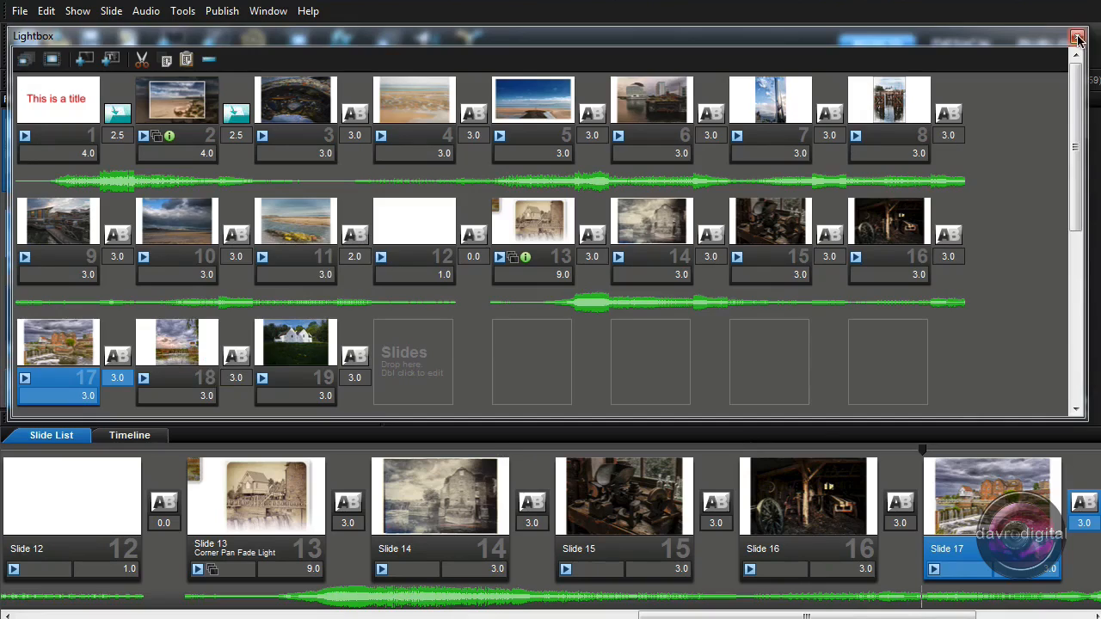
Close the Lightbox, glance at the Timeline, then return to the Slide List view
click(1078, 36)
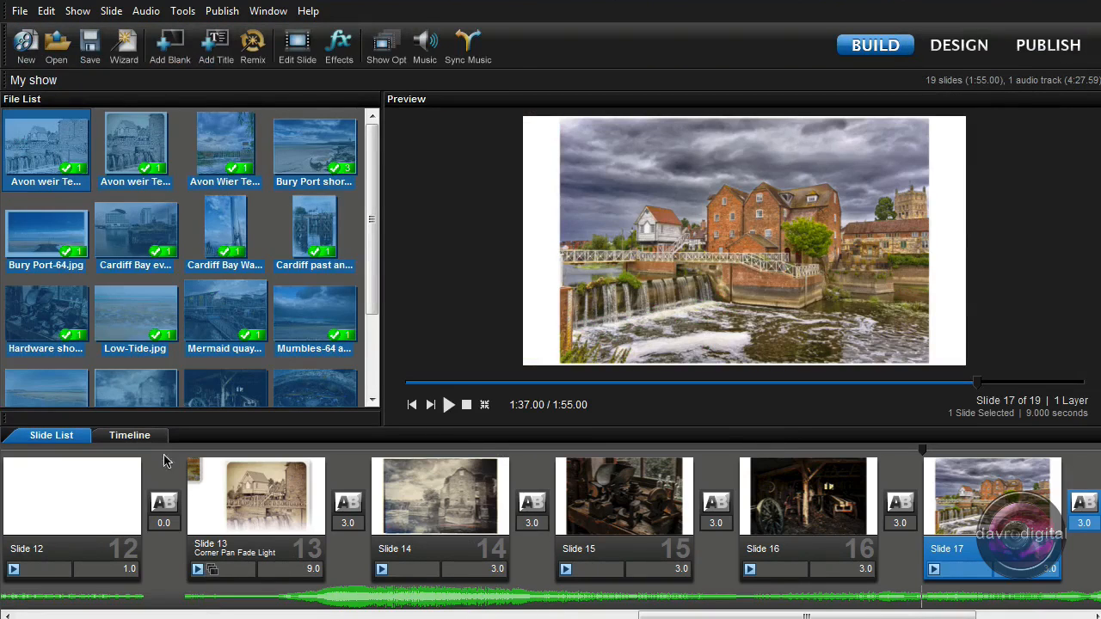
click(129, 434)
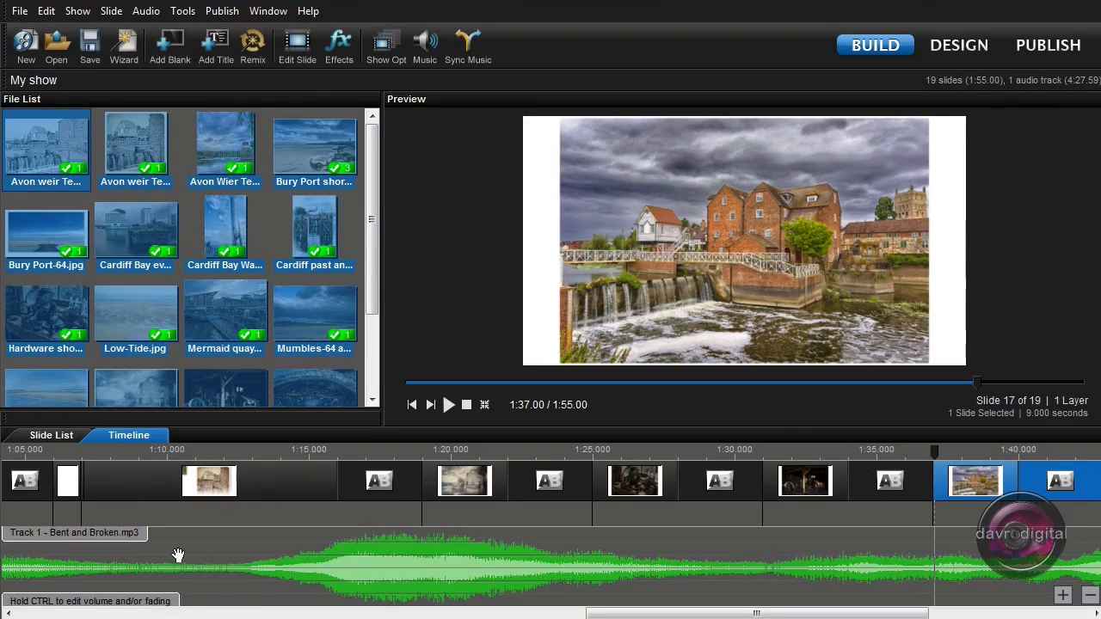
mouse_move(410, 578)
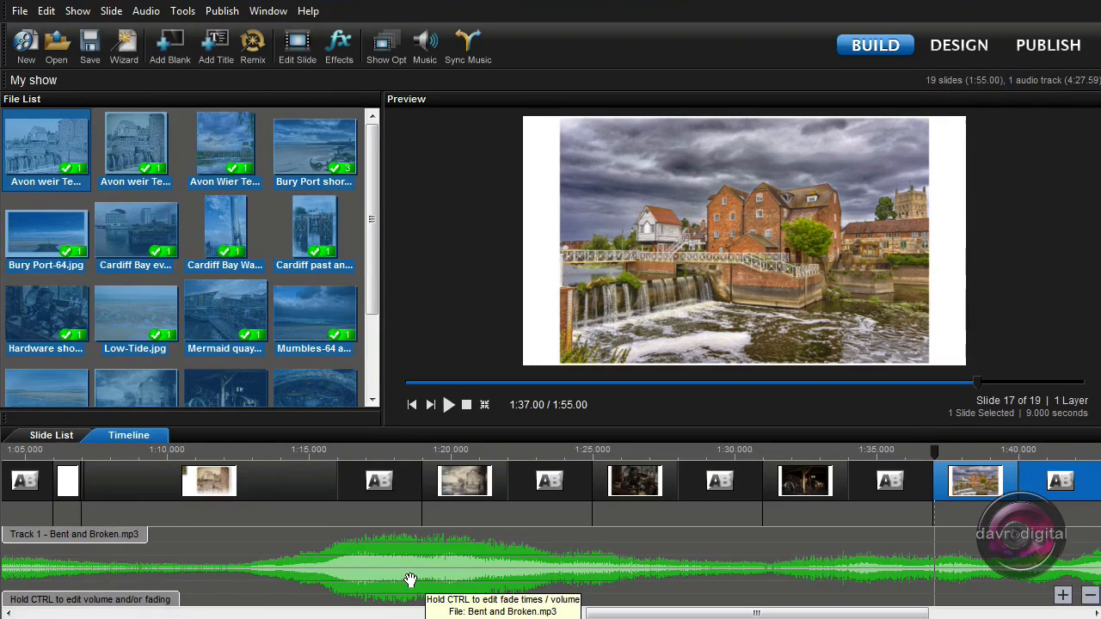
mouse_move(355, 563)
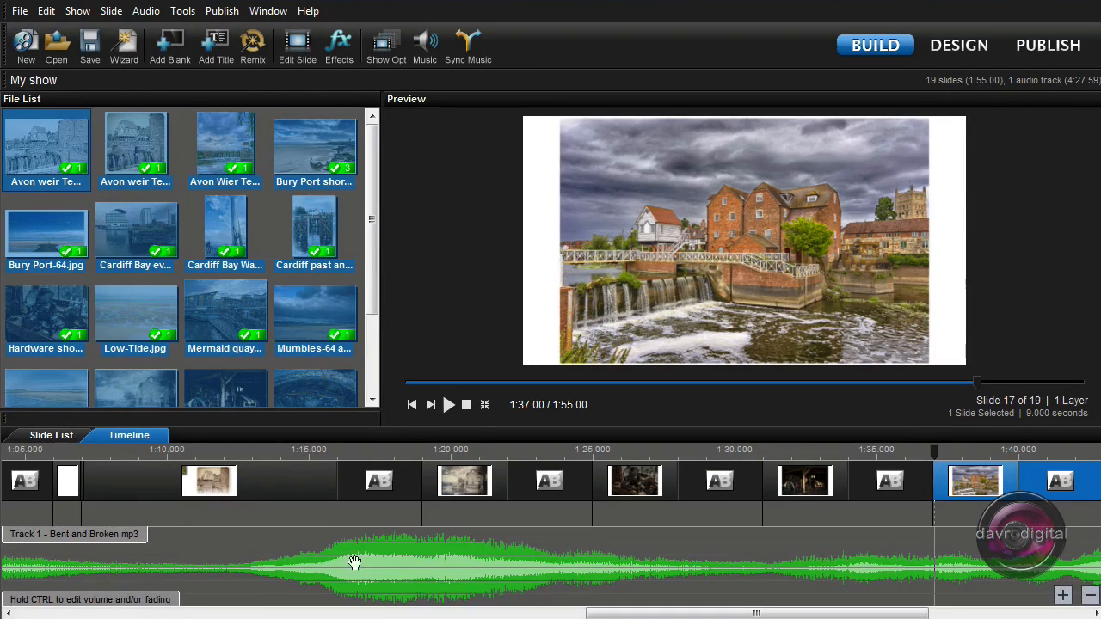
click(50, 435)
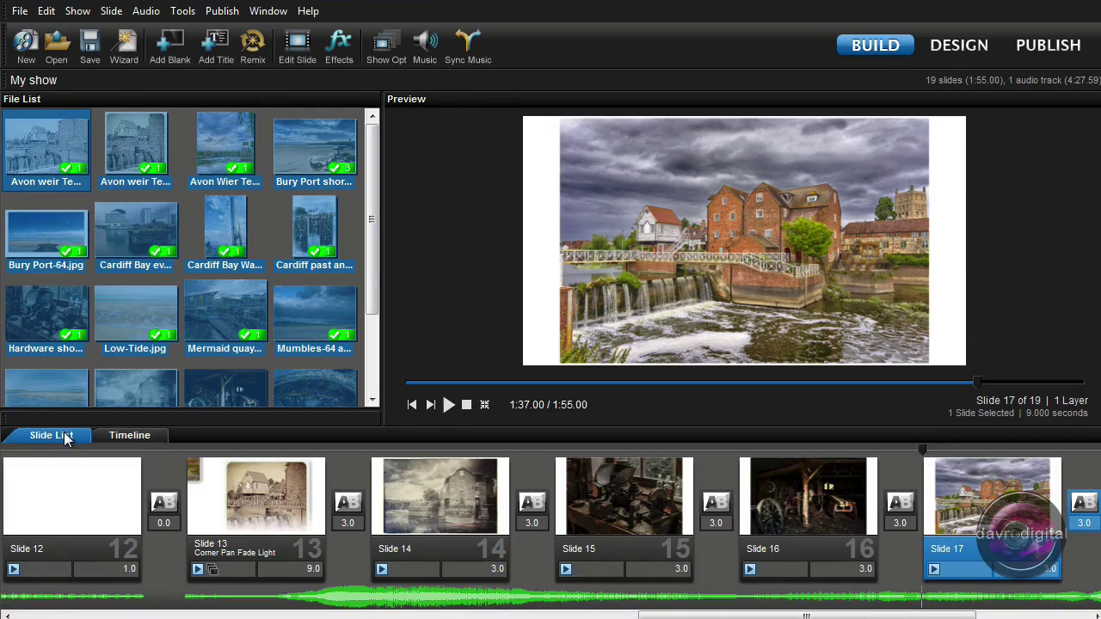